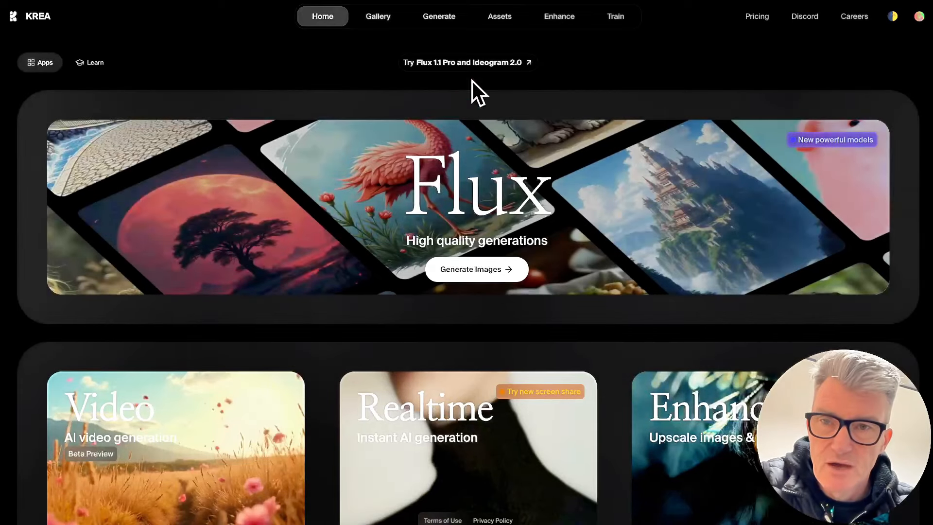
pyautogui.moveTo(564, 189)
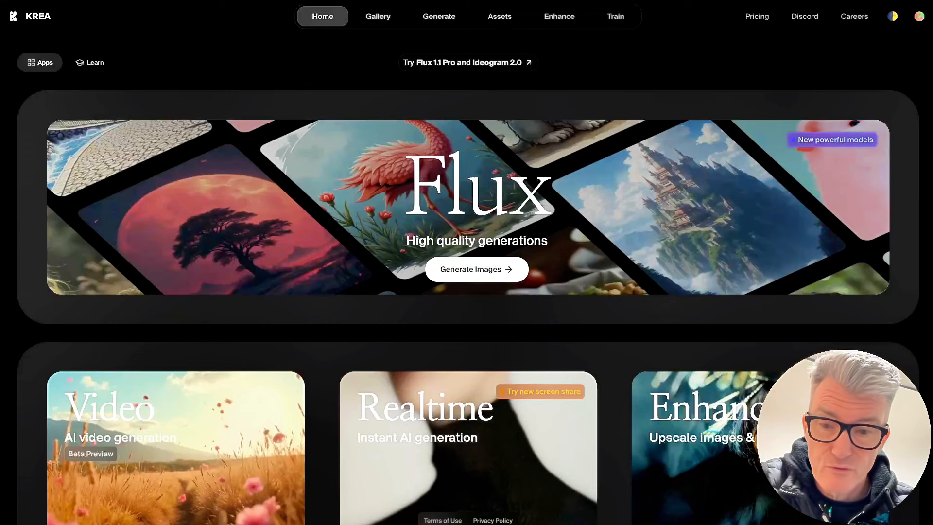
pyautogui.moveTo(99, 495)
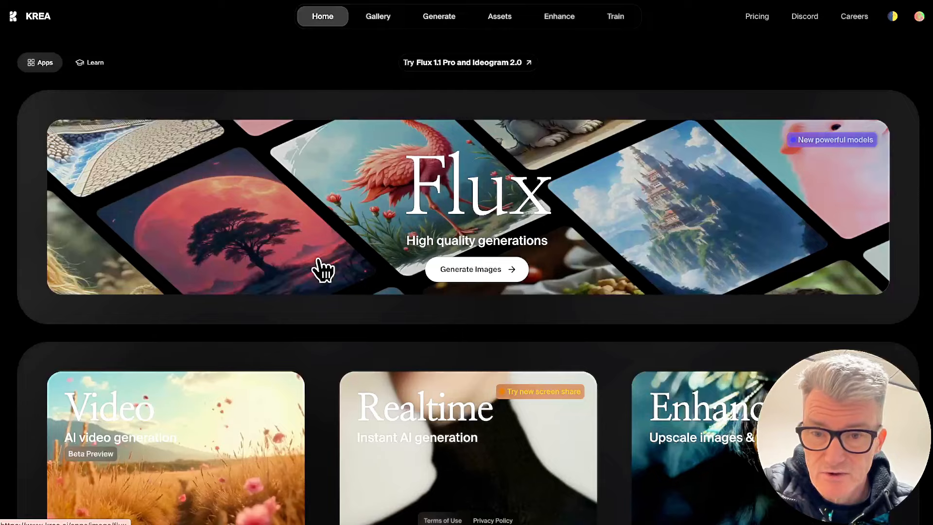
# Step: Open the Gallery and browse categories like Interior, Anime, Food, Animals and Paintings
pyautogui.scroll(-3)
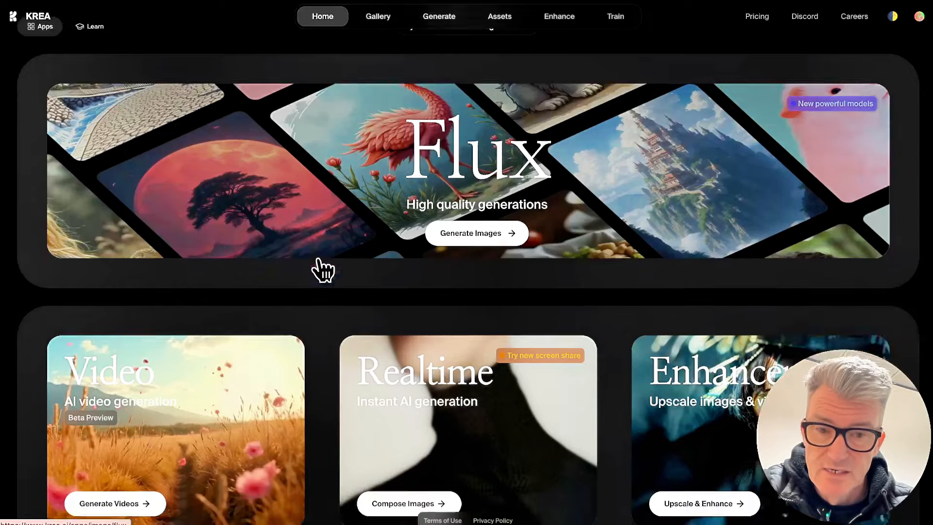
pyautogui.scroll(3)
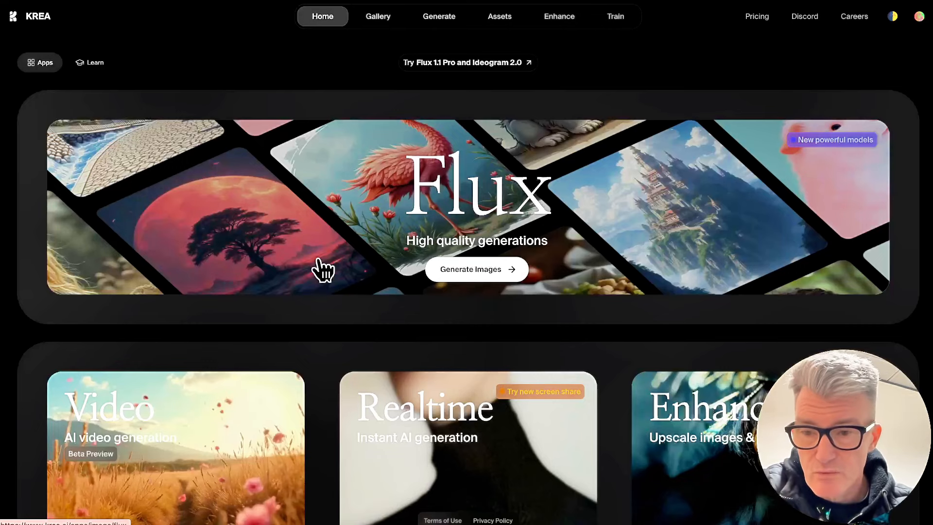
pyautogui.moveTo(495, 296)
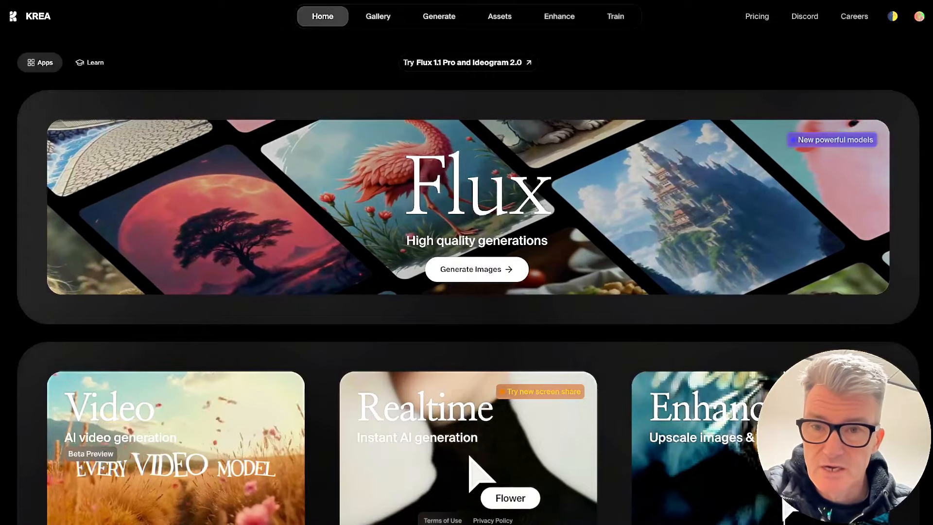
pyautogui.scroll(-3)
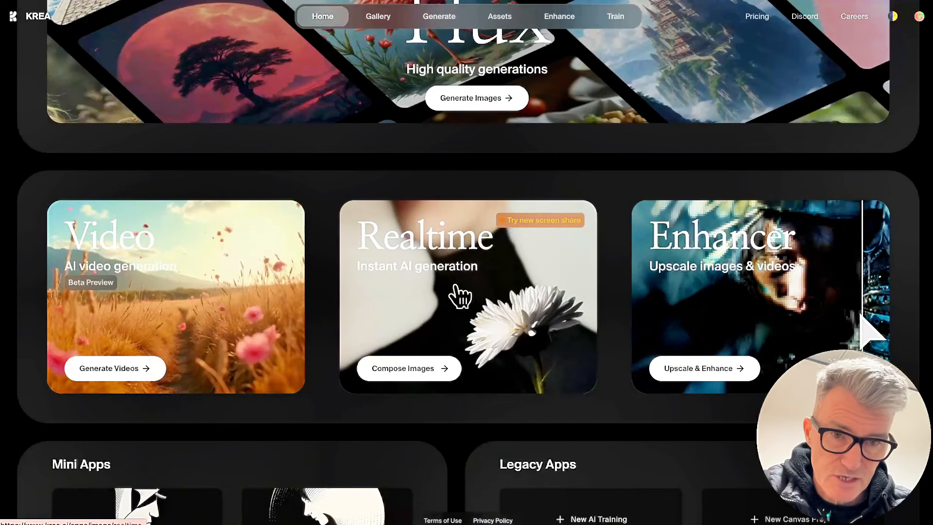
pyautogui.moveTo(720, 283)
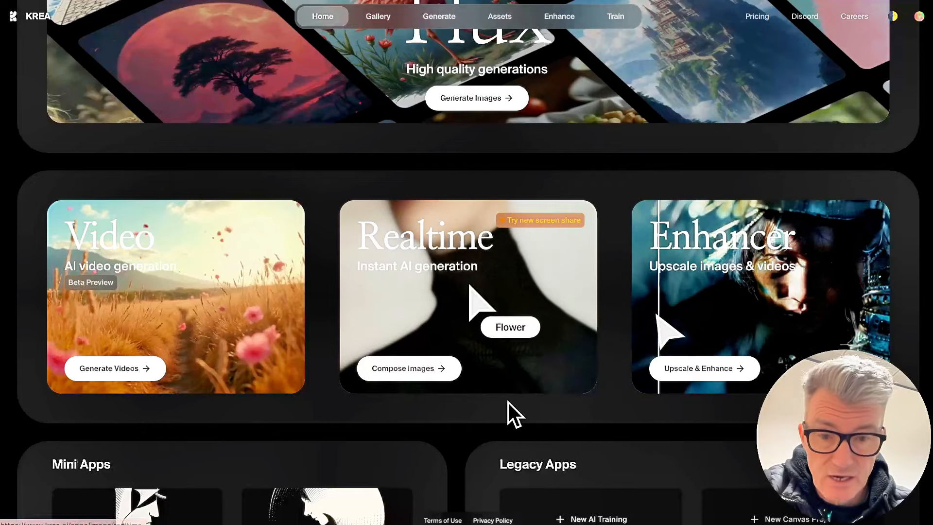
pyautogui.scroll(-3)
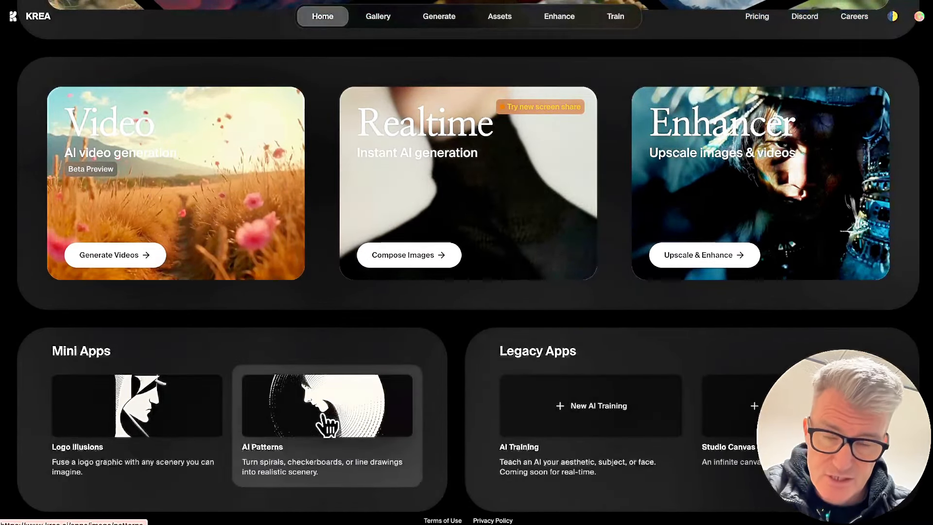
pyautogui.moveTo(550, 351)
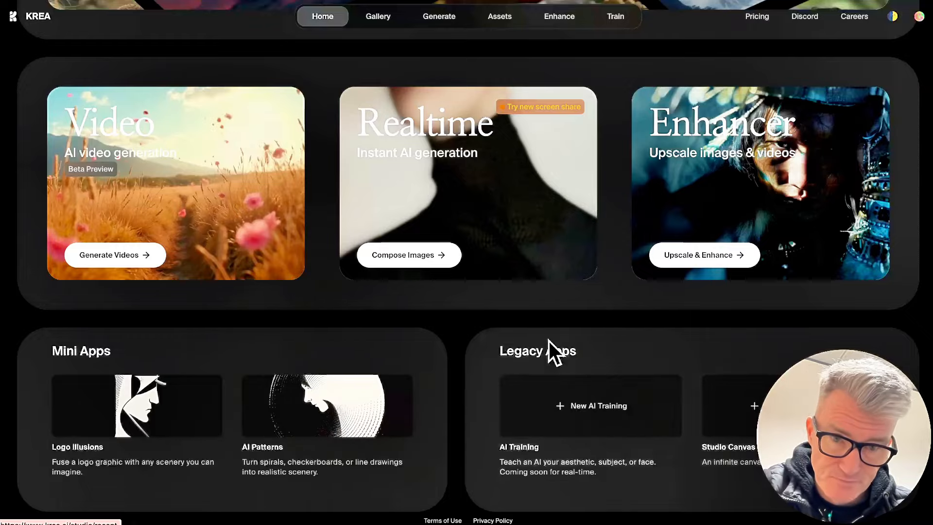
pyautogui.scroll(3)
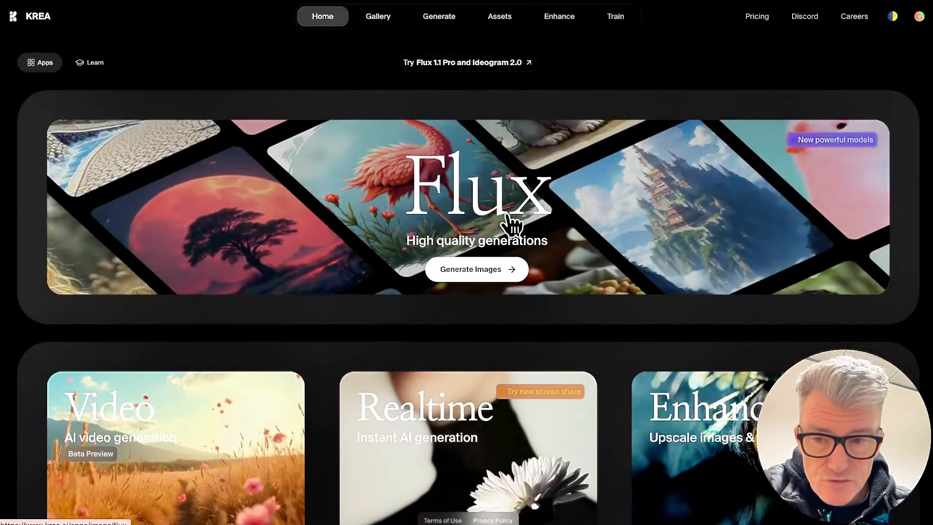
pyautogui.moveTo(336, 410)
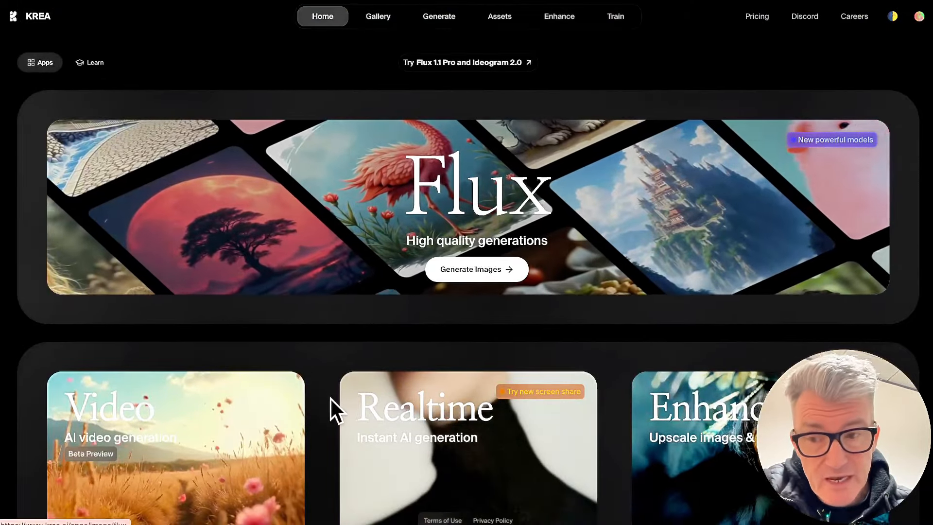
pyautogui.moveTo(378, 16)
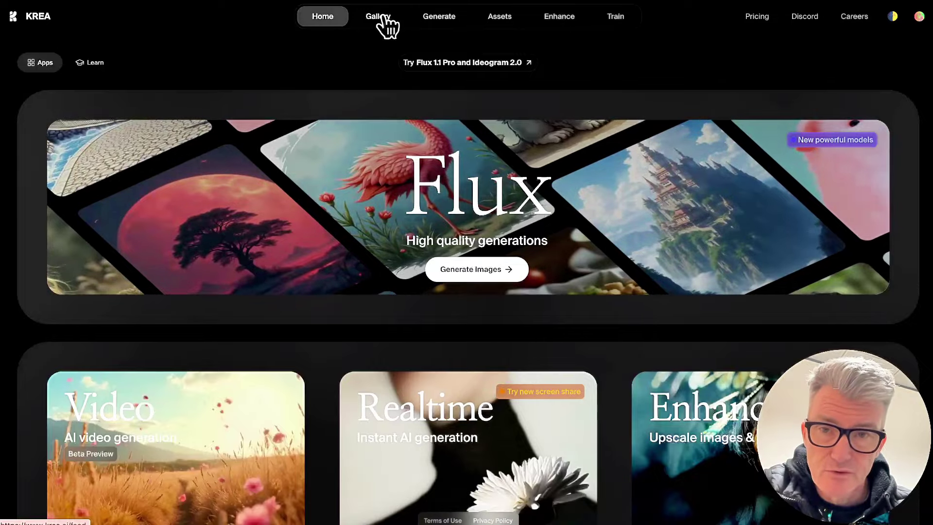
pyautogui.click(377, 16)
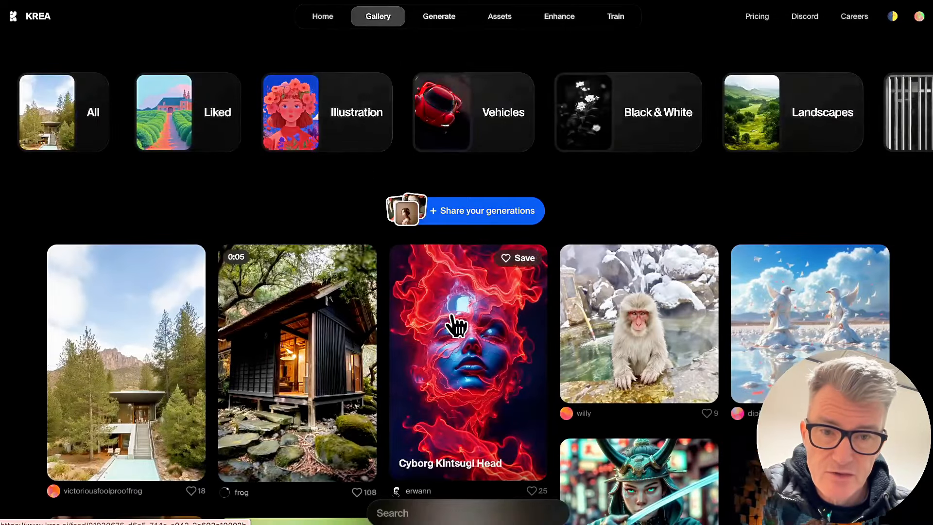
pyautogui.scroll(-3)
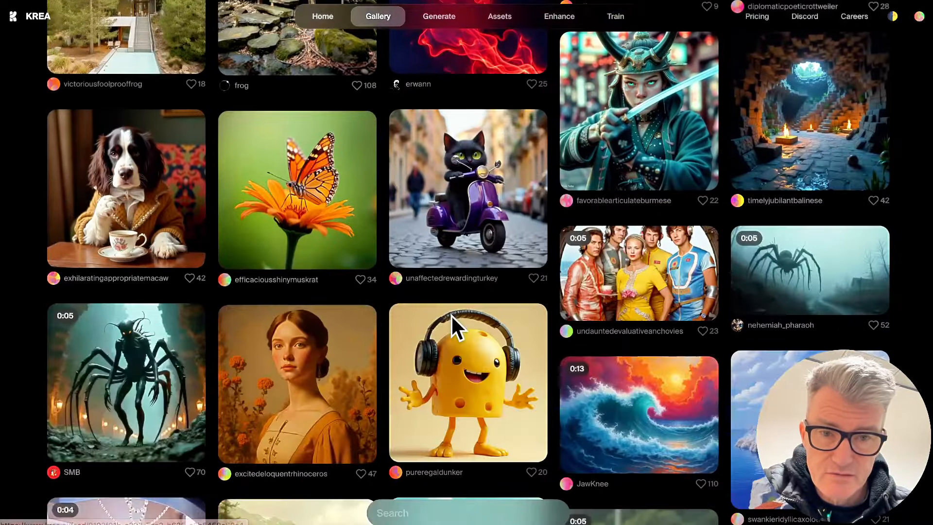
pyautogui.scroll(3)
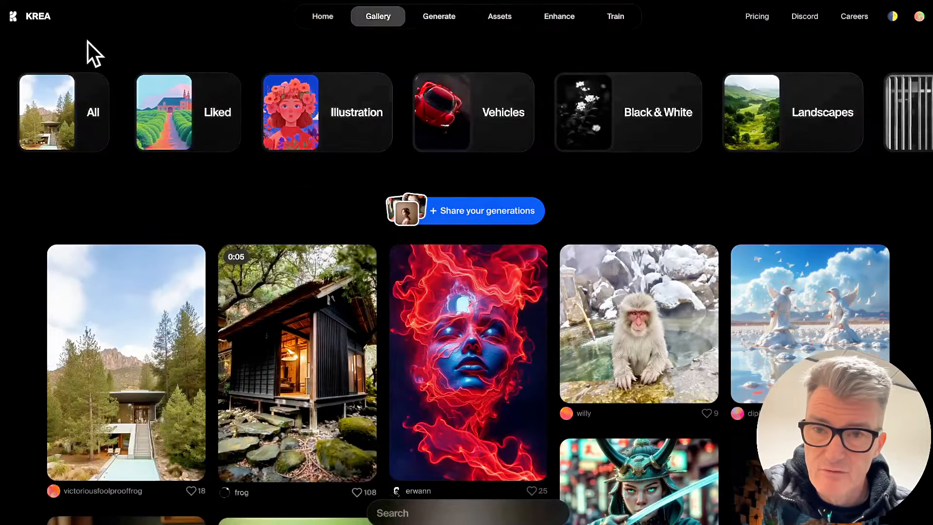
pyautogui.moveTo(303, 181)
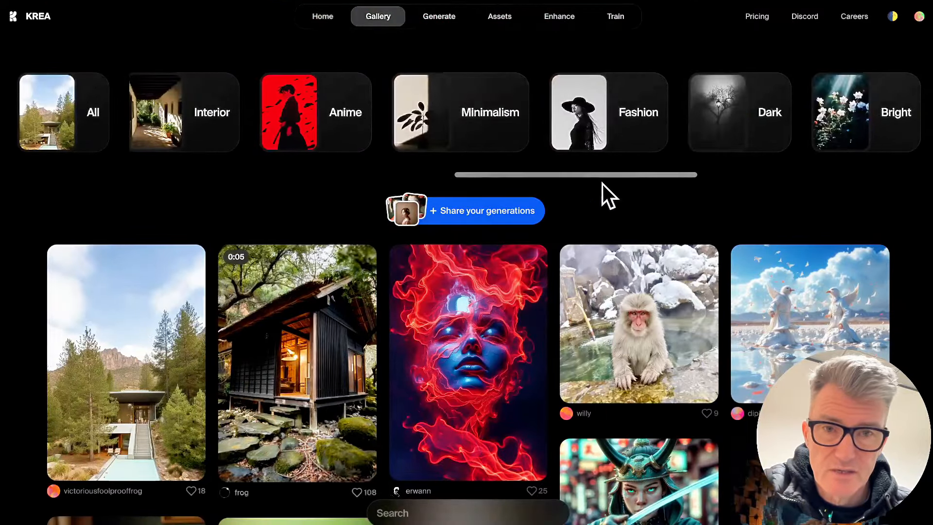
pyautogui.moveTo(458, 125)
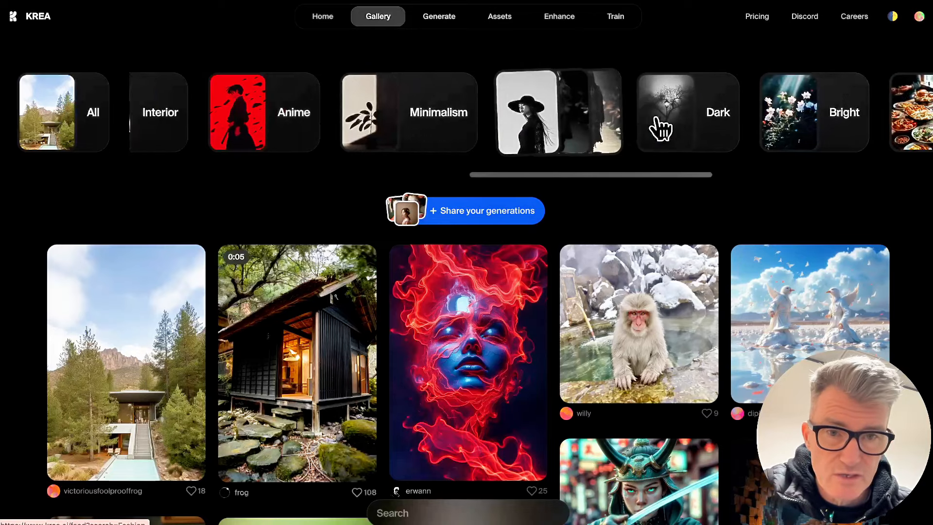
pyautogui.hscroll(3)
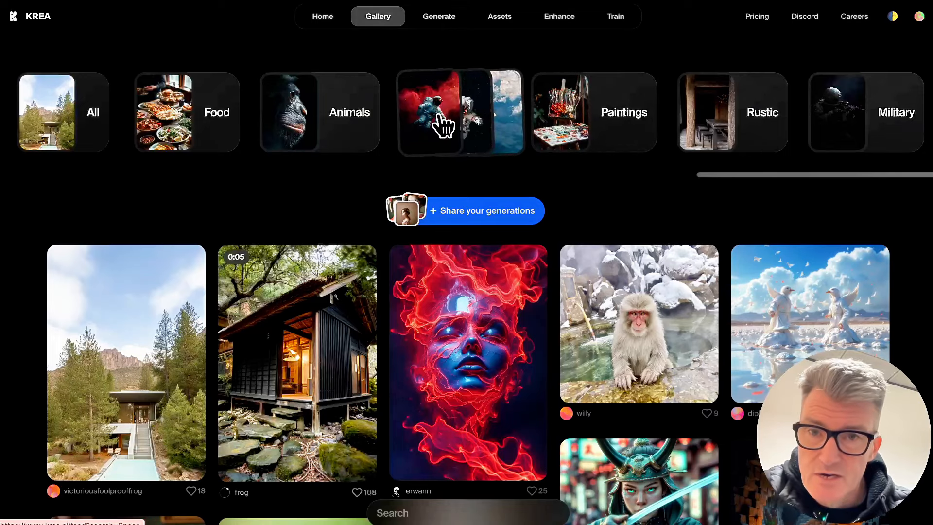
pyautogui.moveTo(463, 80)
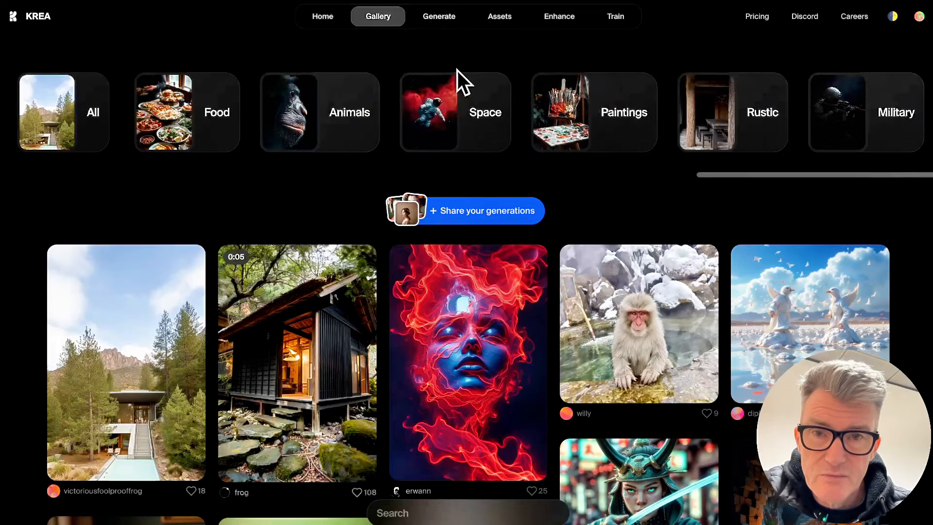
# Step: Show the Generate dropdown listing Realtime, Image, Video and Animator
pyautogui.click(439, 16)
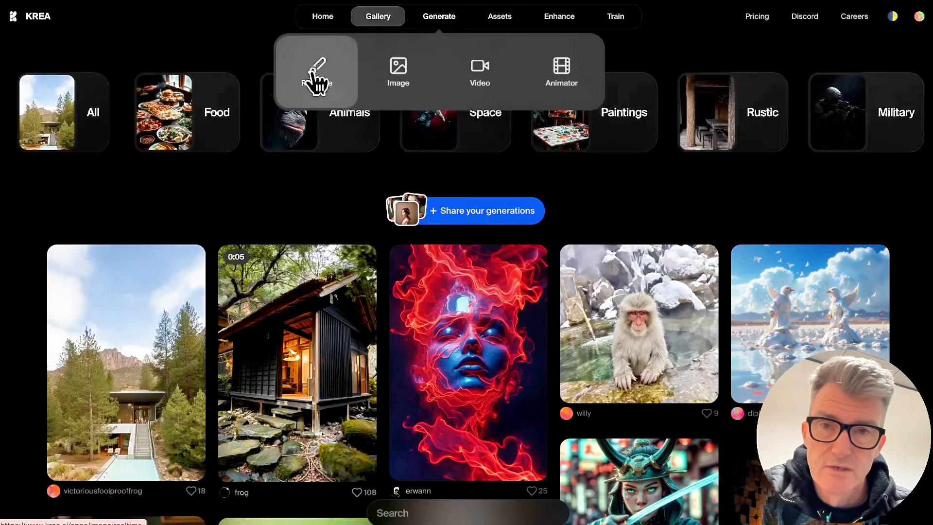
pyautogui.moveTo(398, 72)
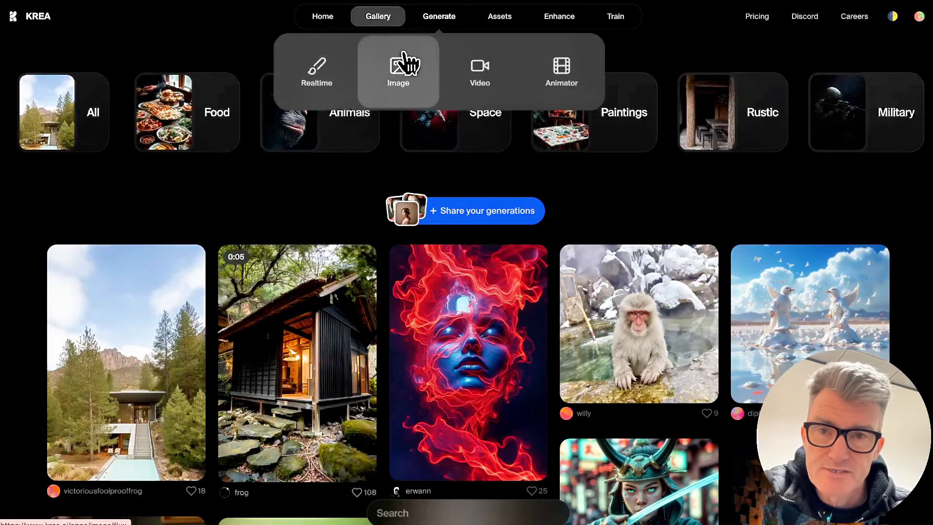
pyautogui.moveTo(479, 71)
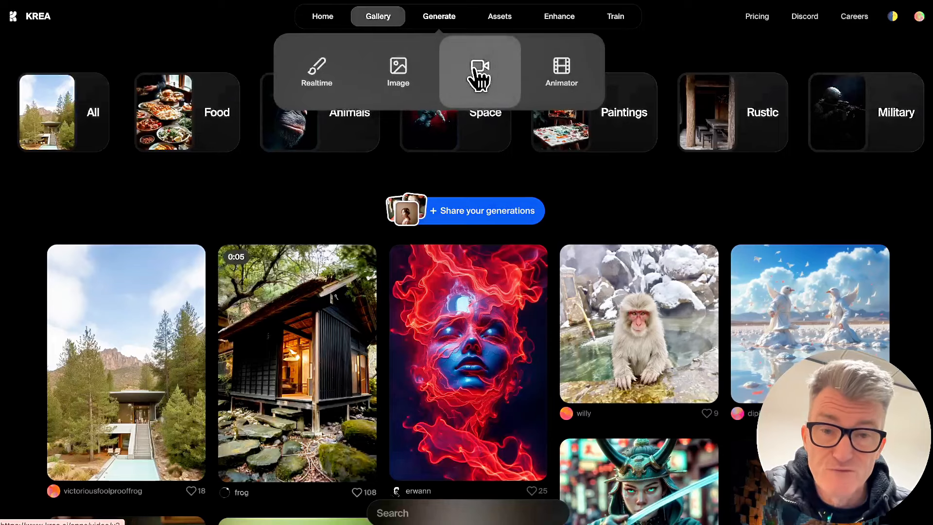
pyautogui.moveTo(442, 15)
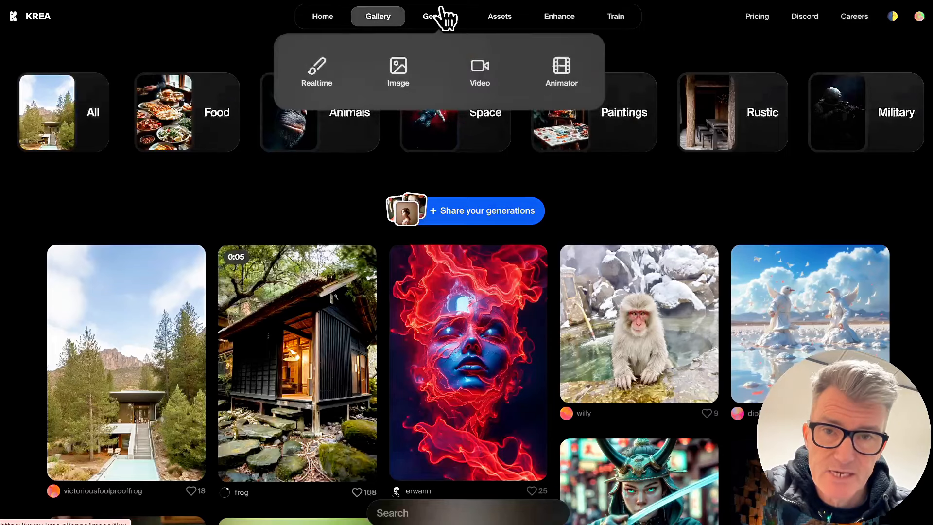
pyautogui.moveTo(479, 71)
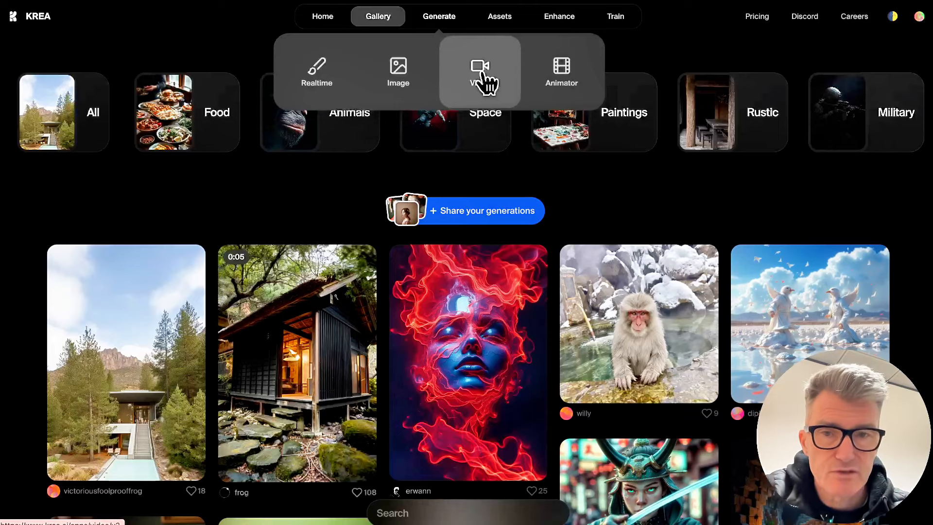
pyautogui.moveTo(456, 87)
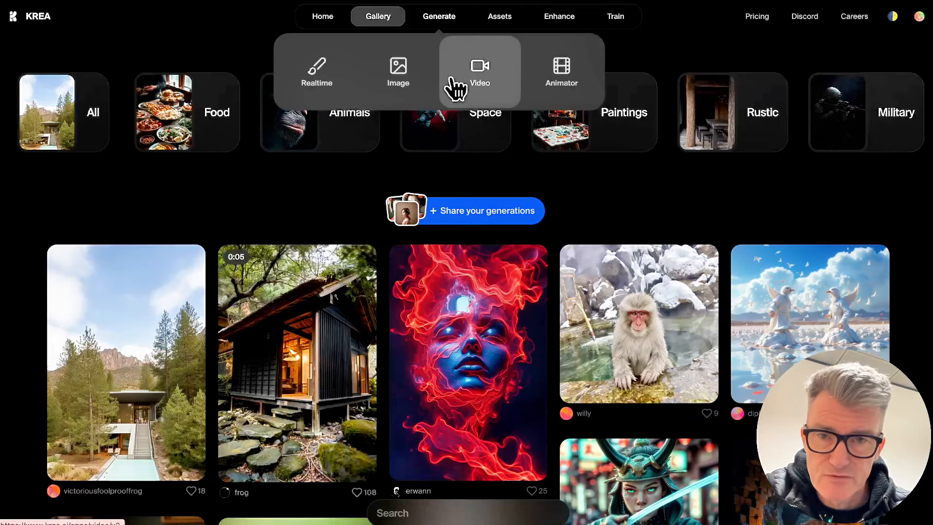
pyautogui.moveTo(562, 72)
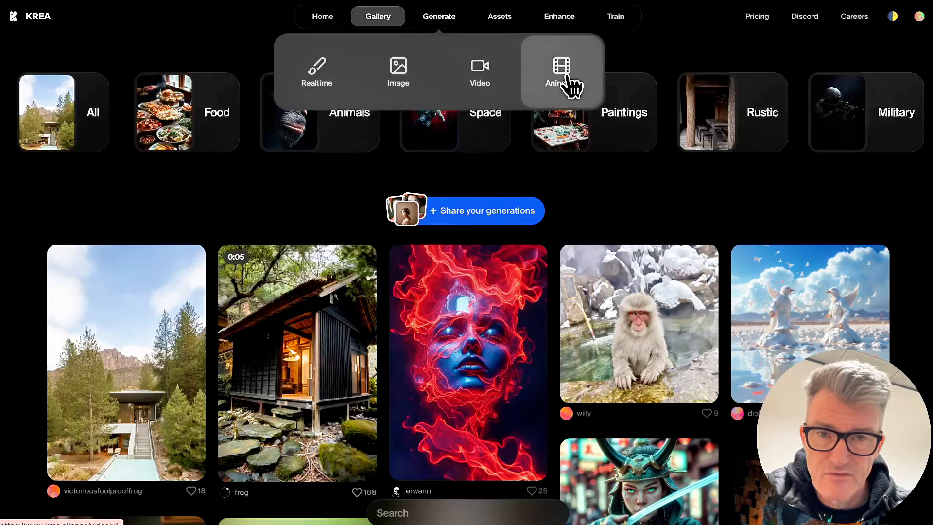
pyautogui.moveTo(479, 72)
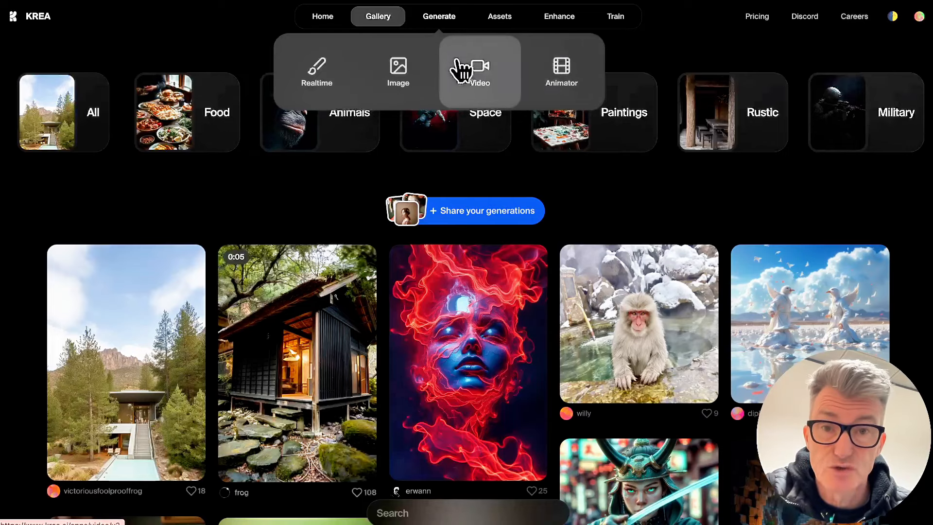
pyautogui.moveTo(568, 70)
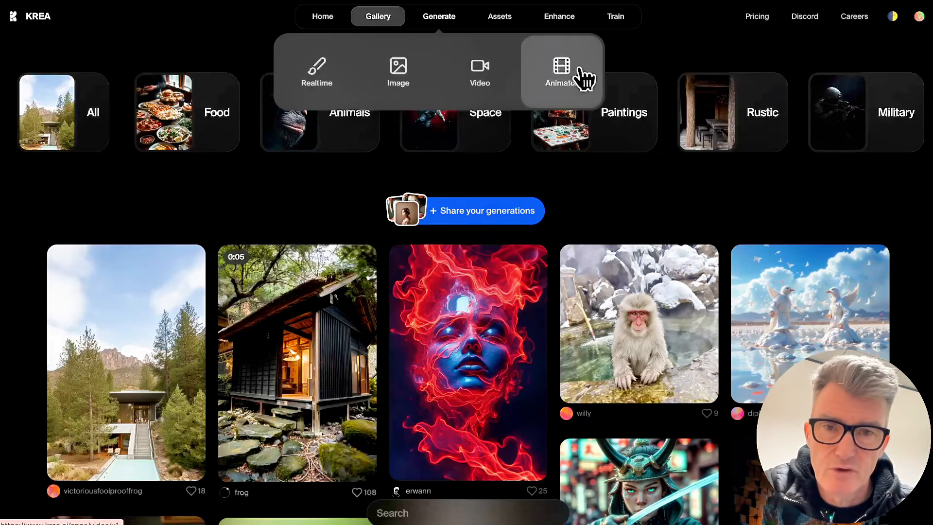
pyautogui.click(499, 16)
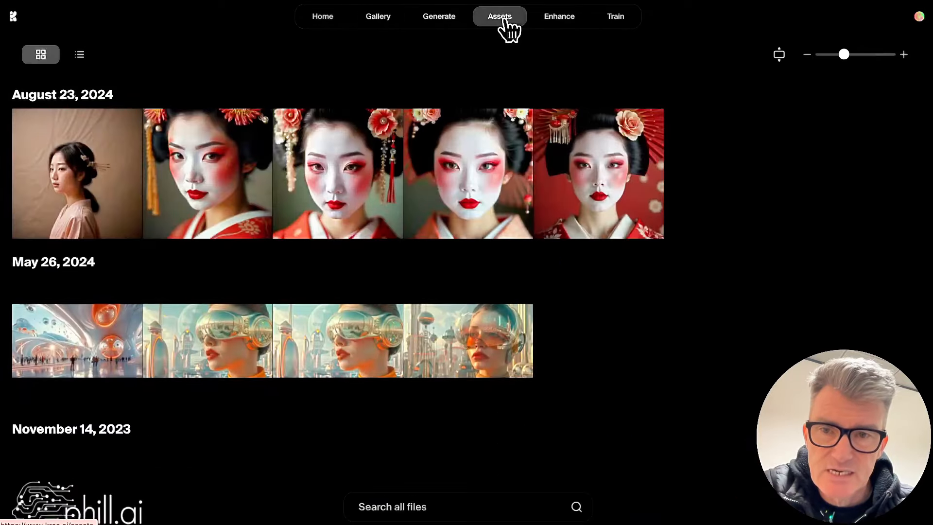
pyautogui.scroll(-3)
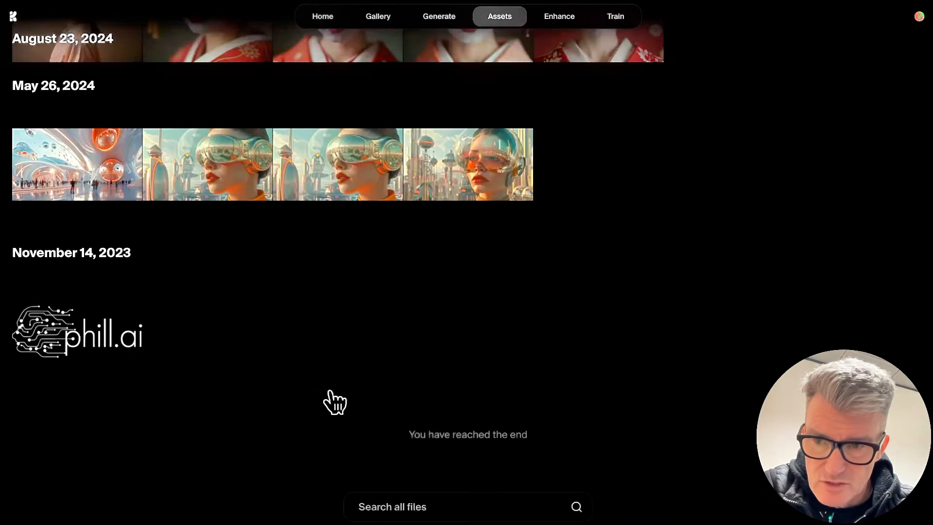
pyautogui.scroll(-3)
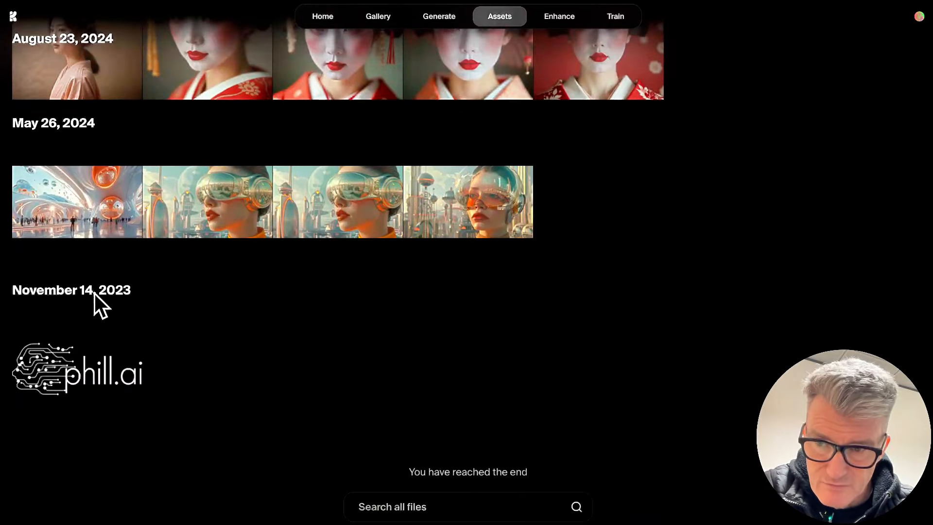
pyautogui.moveTo(64, 367)
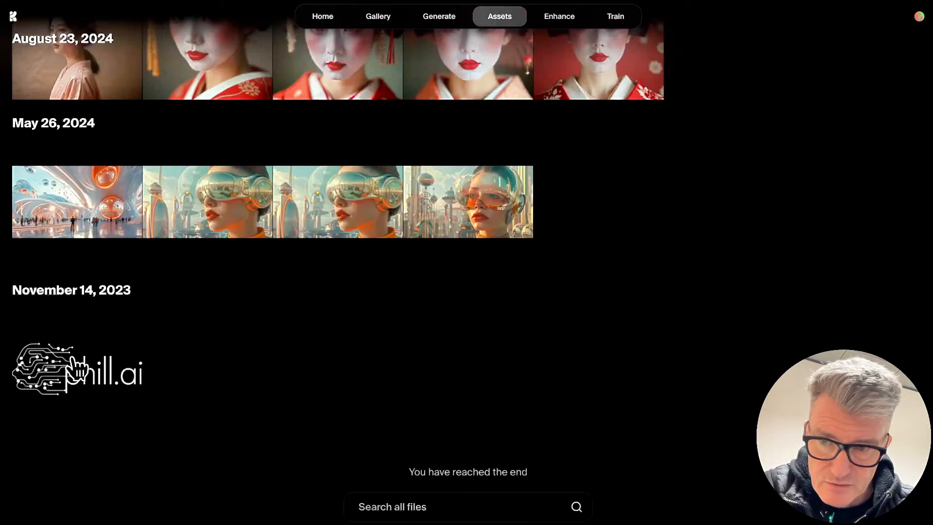
pyautogui.scroll(3)
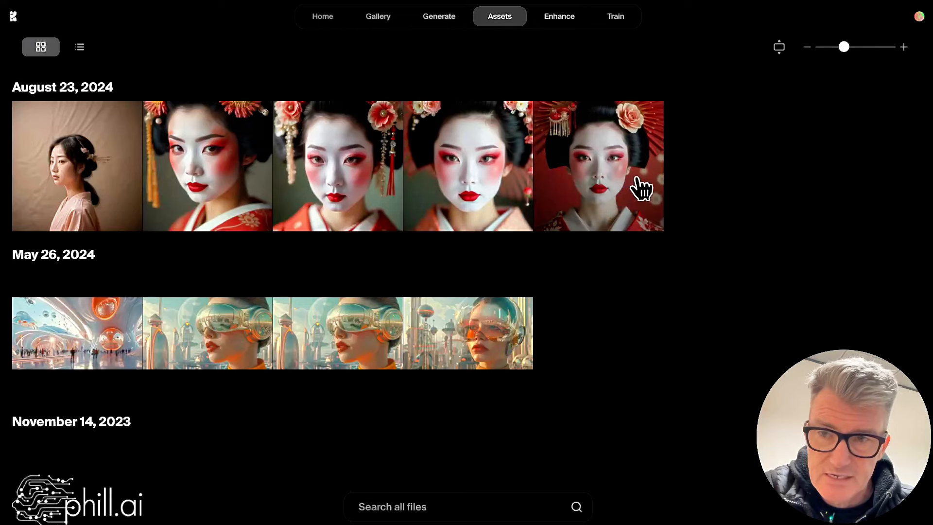
pyautogui.moveTo(218, 116)
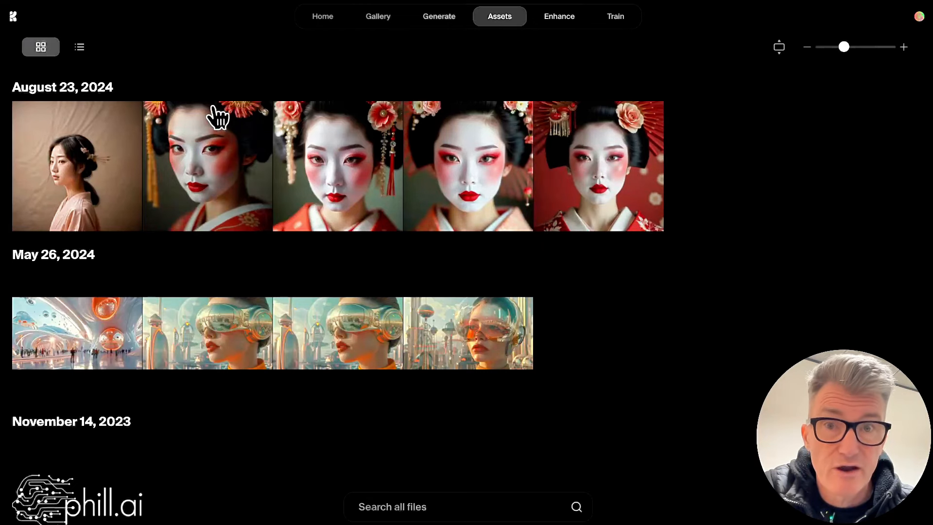
pyautogui.moveTo(47, 131)
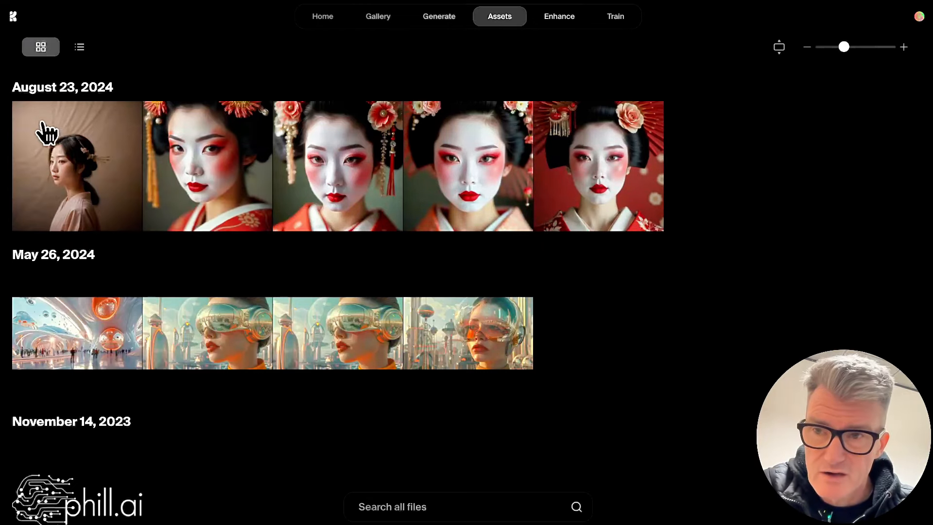
pyautogui.moveTo(662, 190)
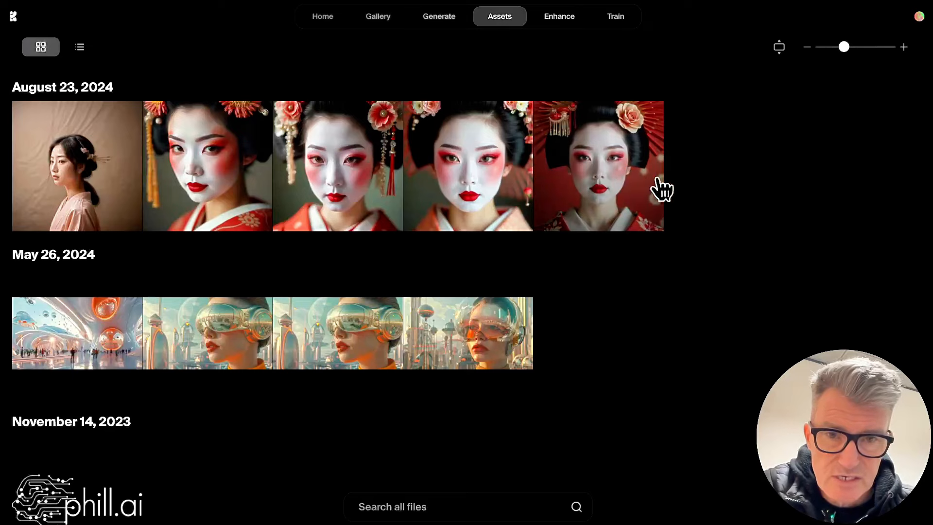
pyautogui.click(597, 165)
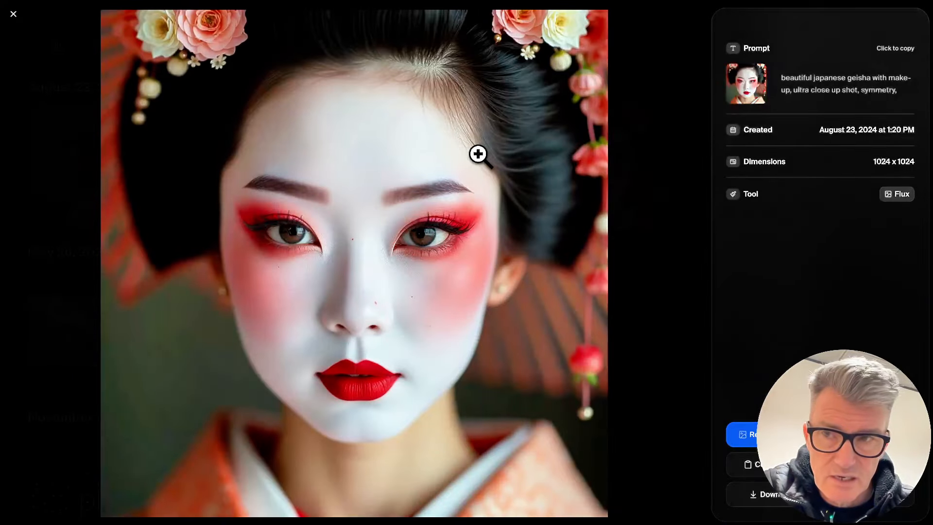
pyautogui.click(13, 13)
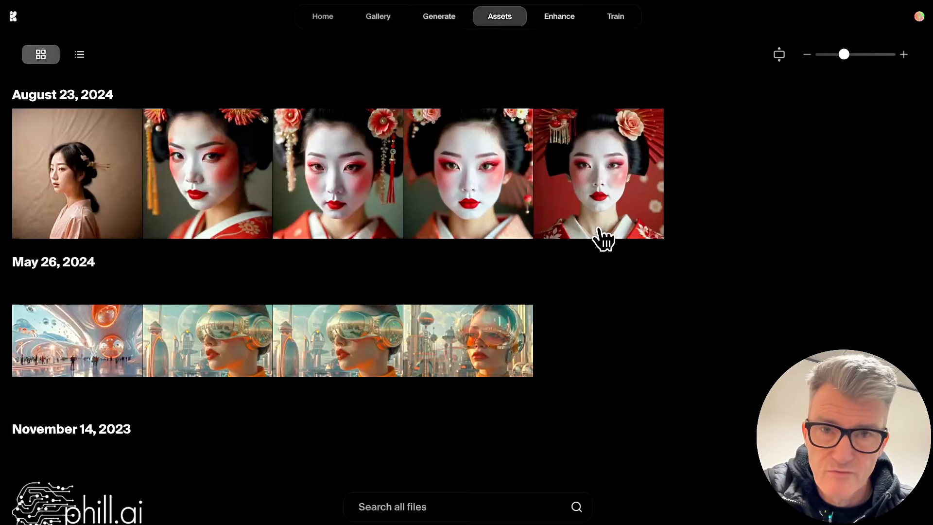
# Step: Visit the Enhance upload page, then the Train page with its waitlist confirmation
pyautogui.click(557, 16)
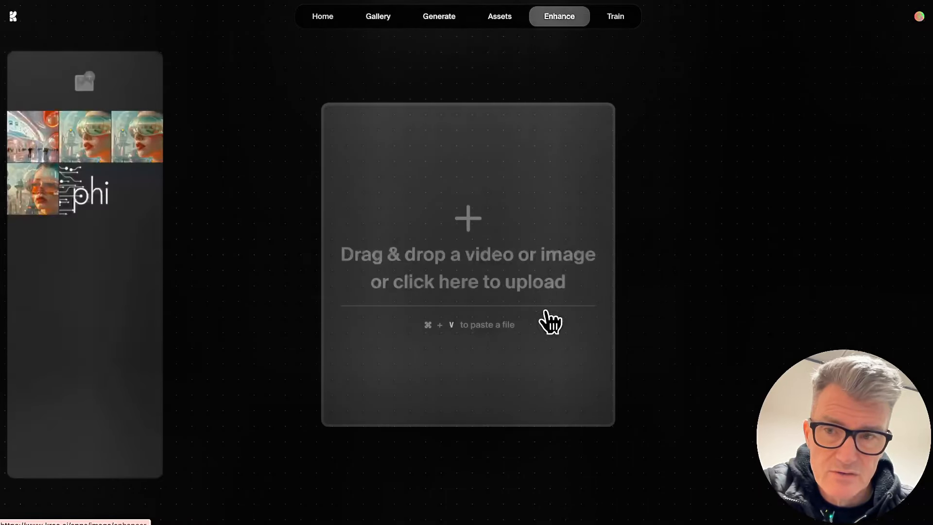
pyautogui.moveTo(607, 252)
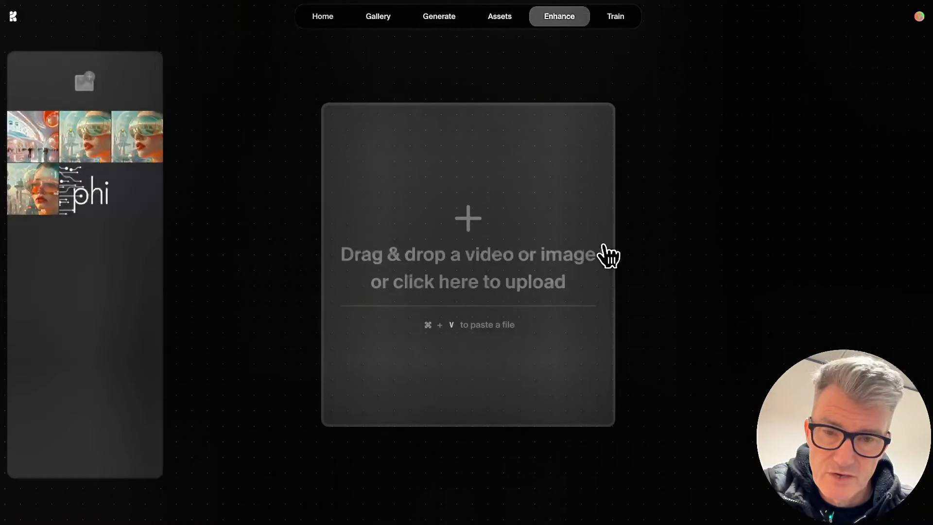
pyautogui.click(614, 16)
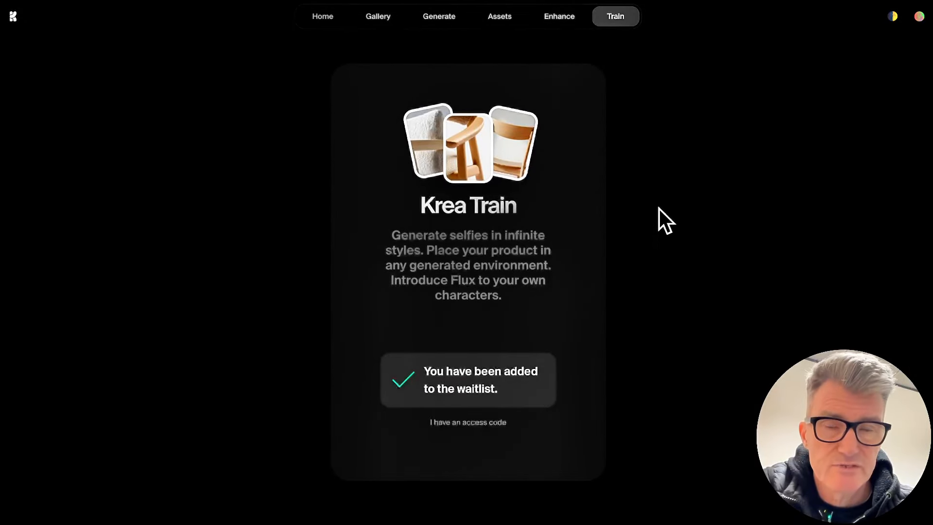
pyautogui.moveTo(591, 72)
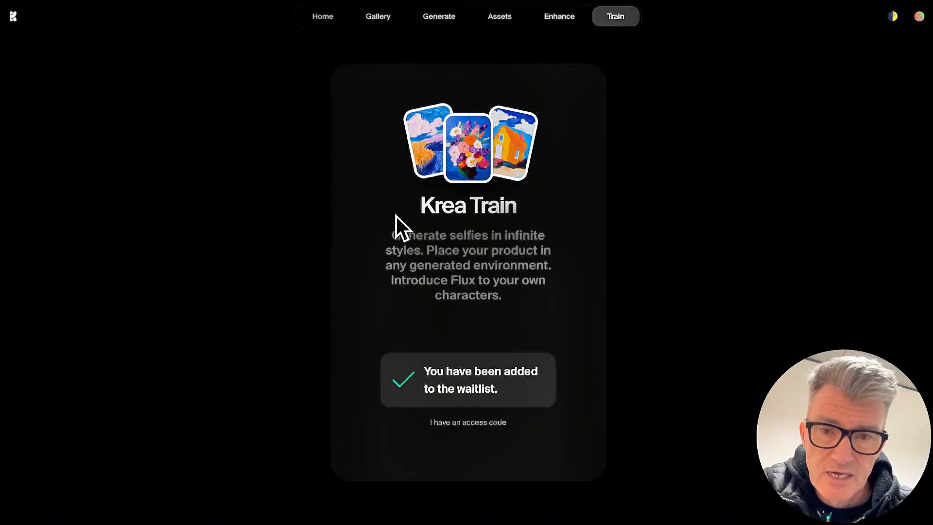
pyautogui.moveTo(550, 225)
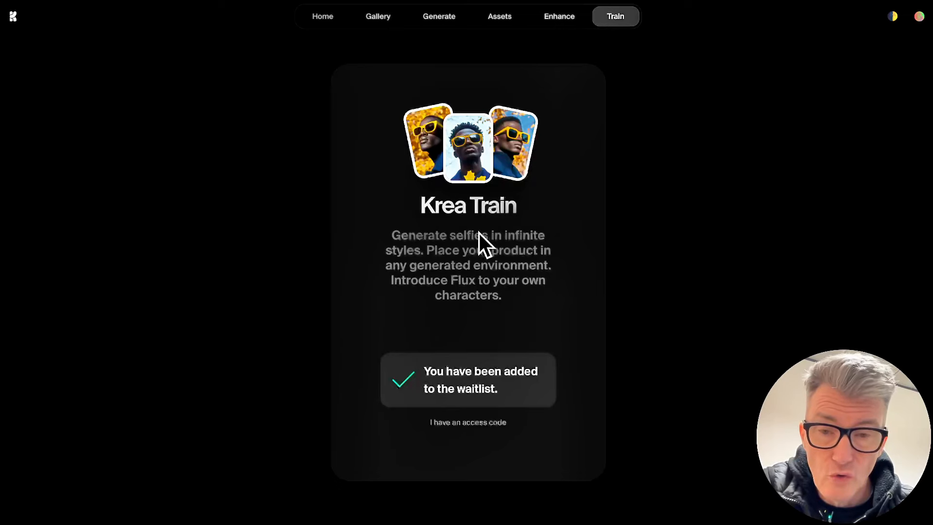
pyautogui.moveTo(476, 206)
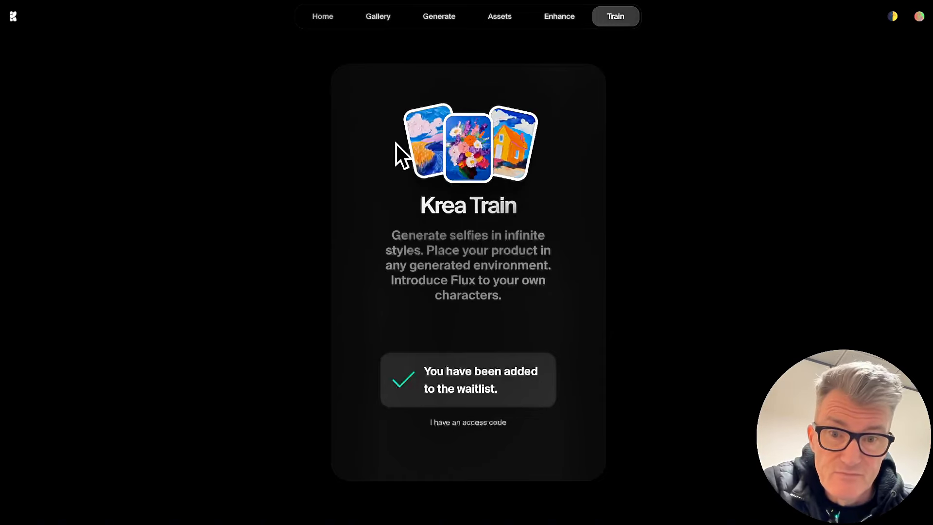
pyautogui.moveTo(347, 54)
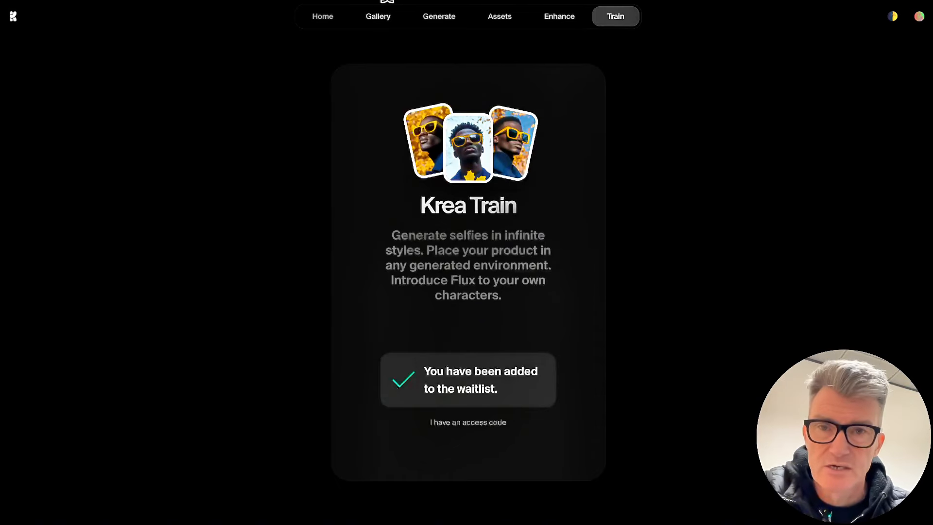
# Step: On the realtime canvas, change the prompt to 'man standing in a field' and move the stormtrooper image
pyautogui.click(438, 16)
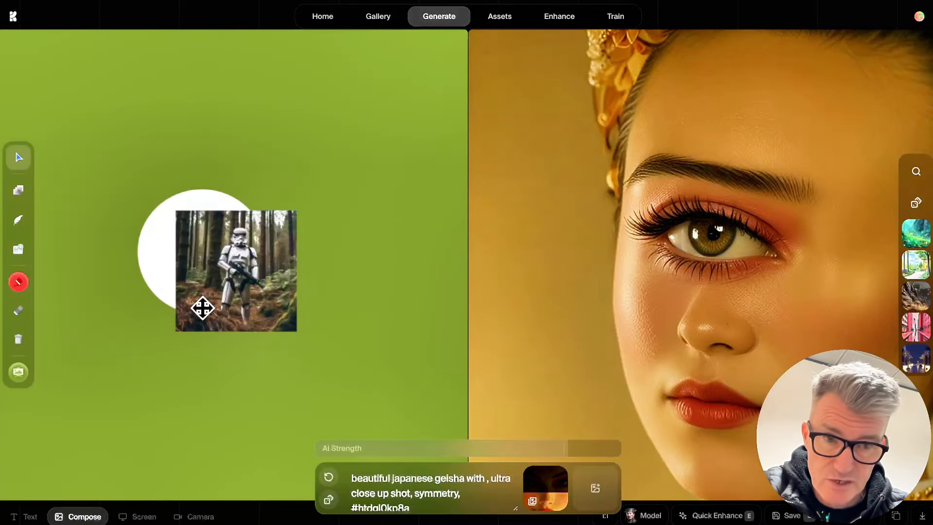
pyautogui.moveTo(670, 336)
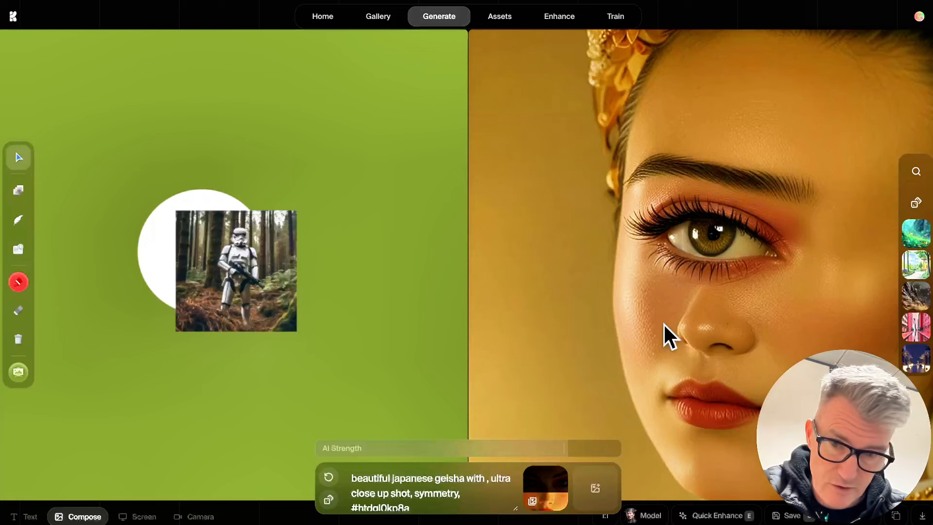
pyautogui.tripleClick(417, 493)
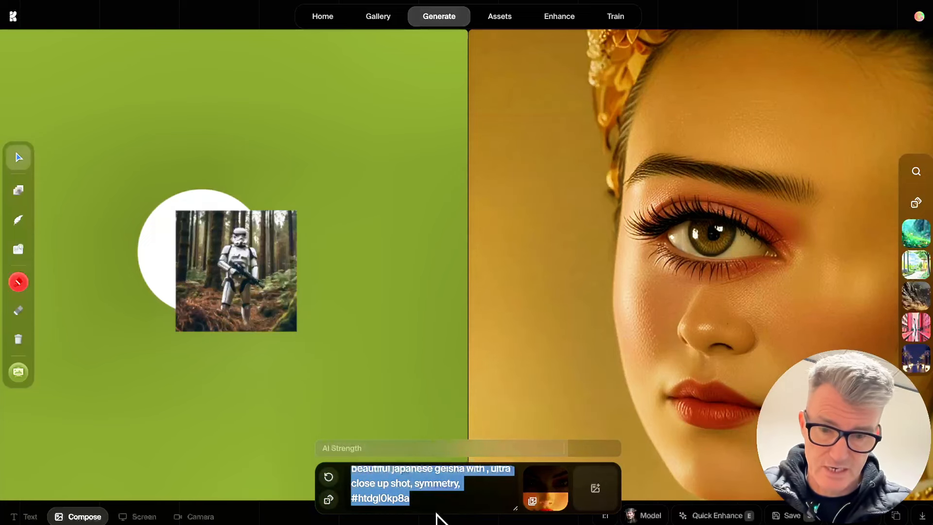
pyautogui.write('man')
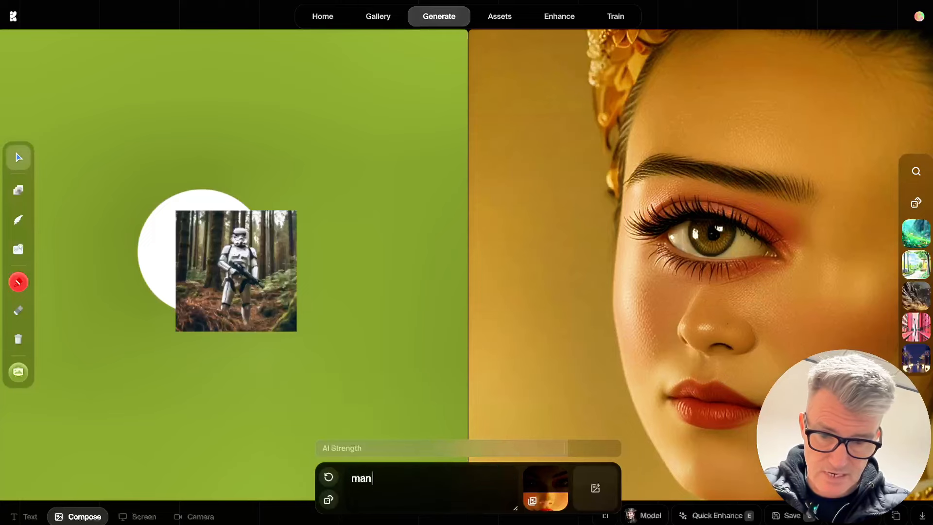
pyautogui.write('standing in a')
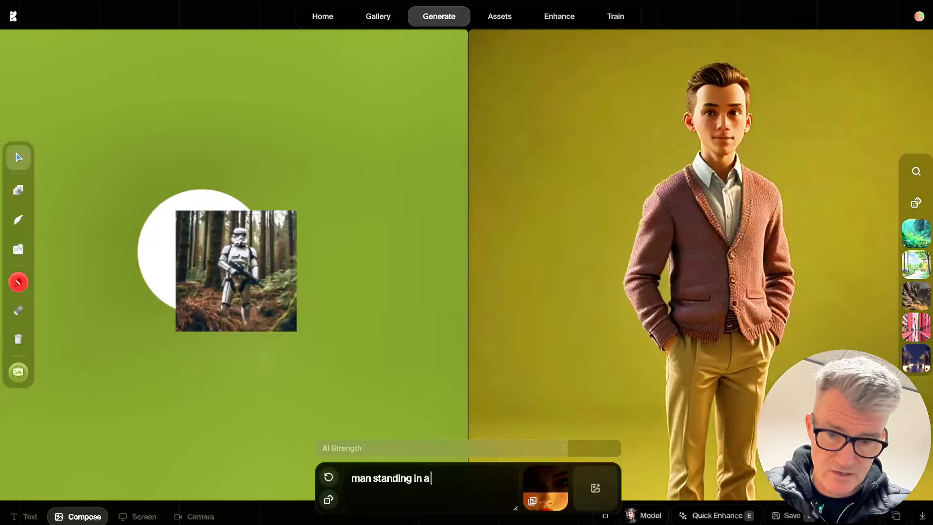
pyautogui.write('field')
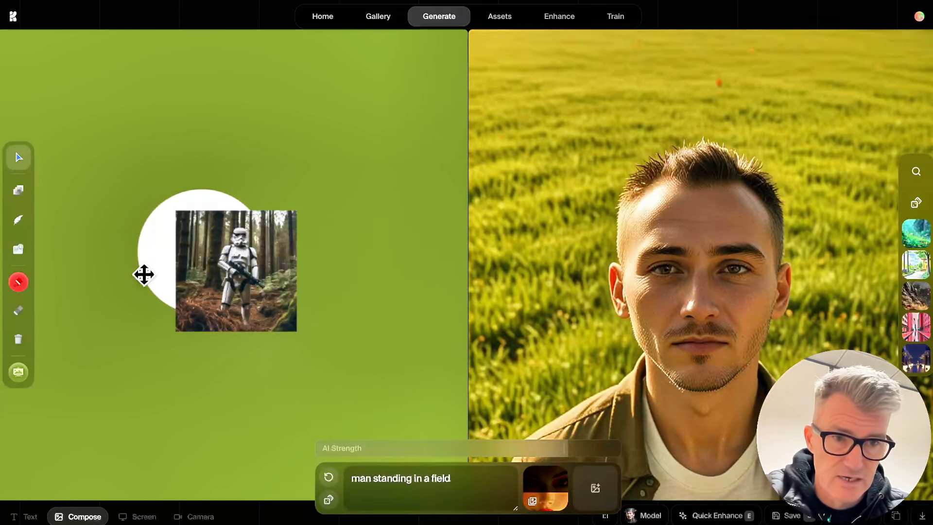
pyautogui.click(236, 271)
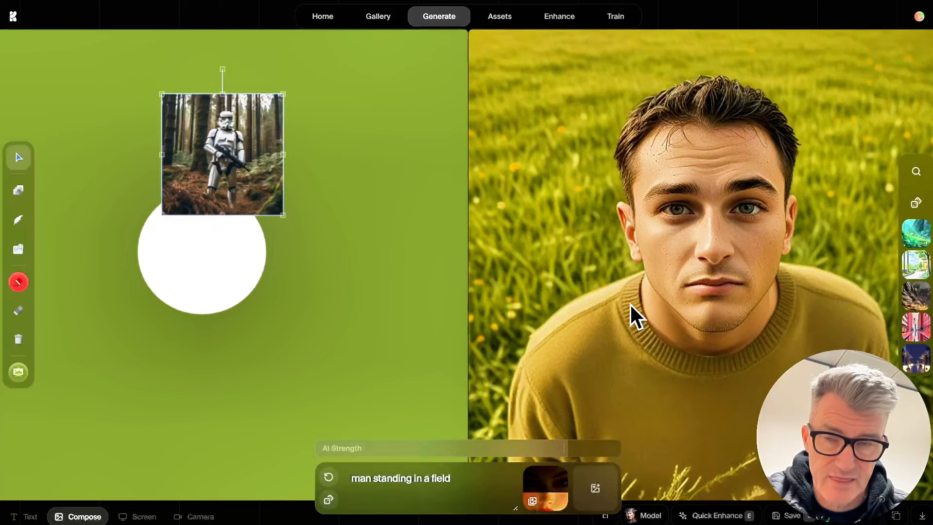
pyautogui.moveTo(496, 235)
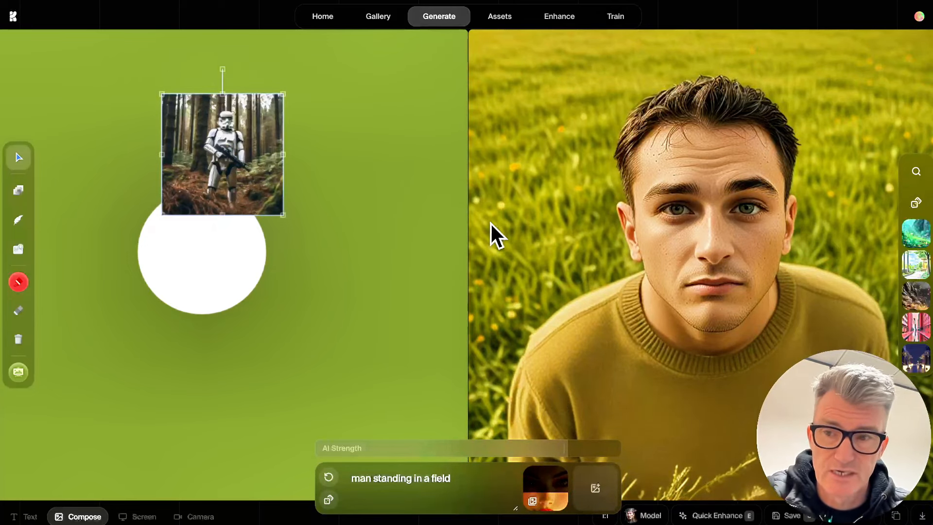
pyautogui.moveTo(455, 191)
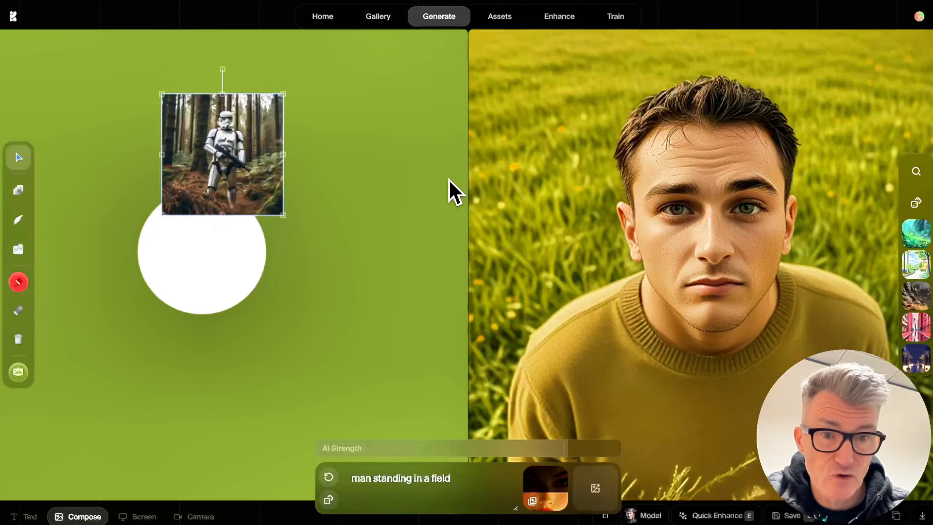
pyautogui.moveTo(574, 244)
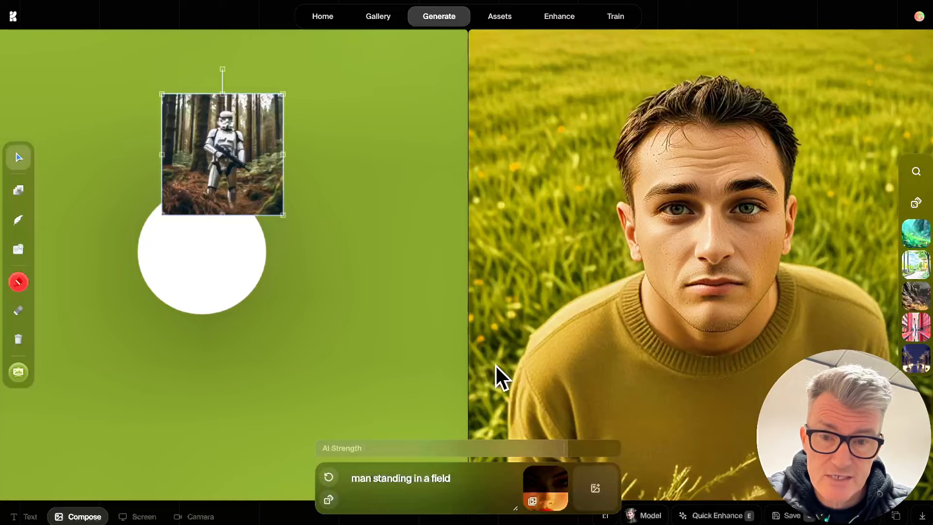
# Step: Switch to Image generation and list models such as Flux, Ideogram 2.0 and Flux 1.1 Pro
pyautogui.click(440, 16)
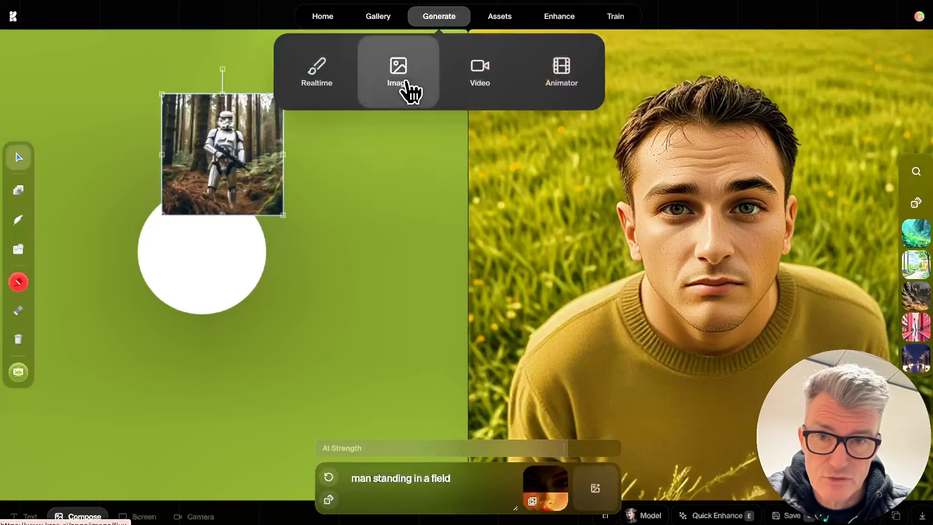
pyautogui.click(397, 72)
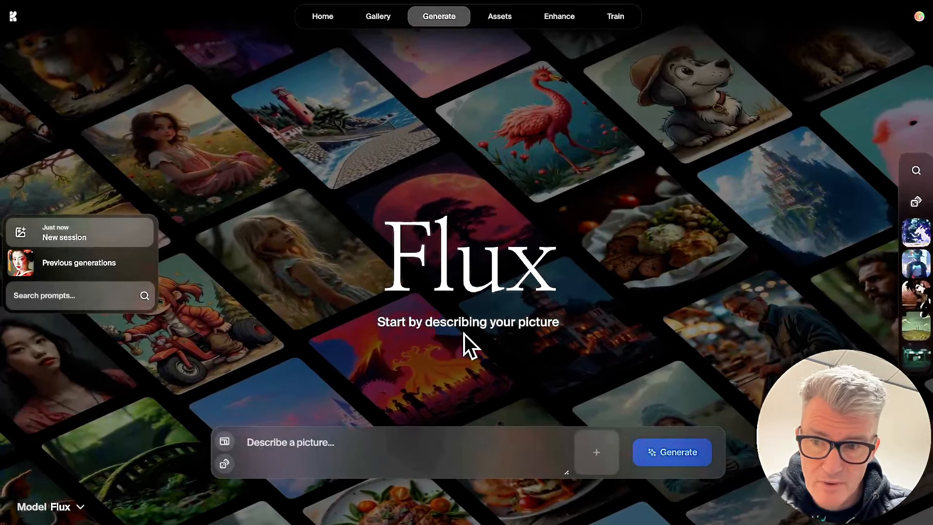
pyautogui.click(47, 506)
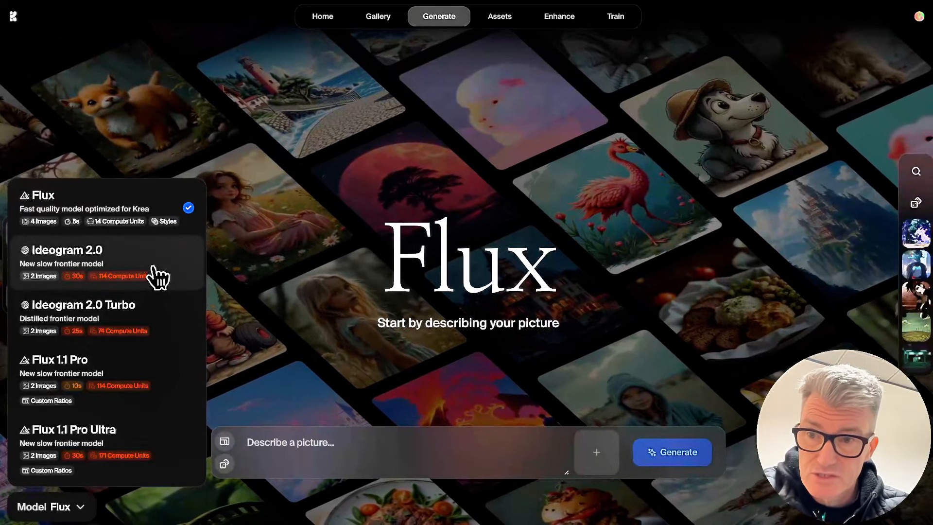
pyautogui.moveTo(37, 241)
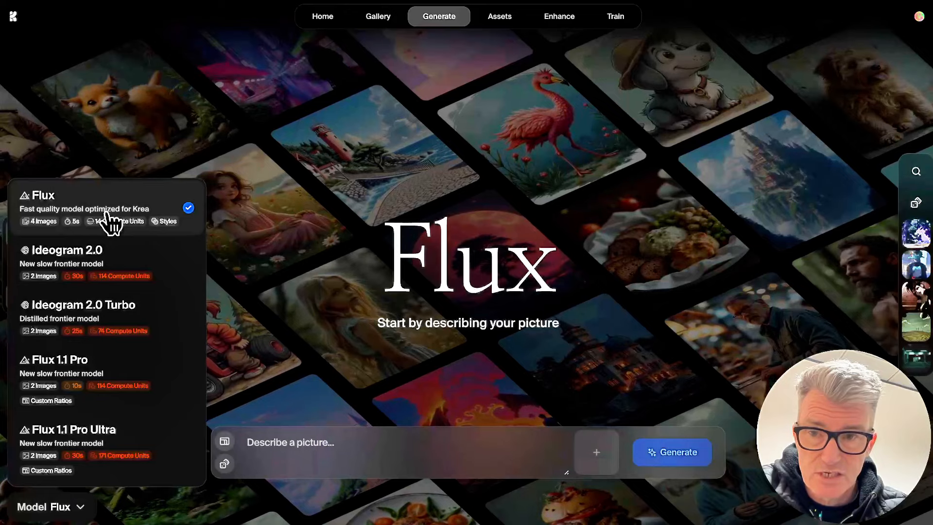
pyautogui.moveTo(95, 271)
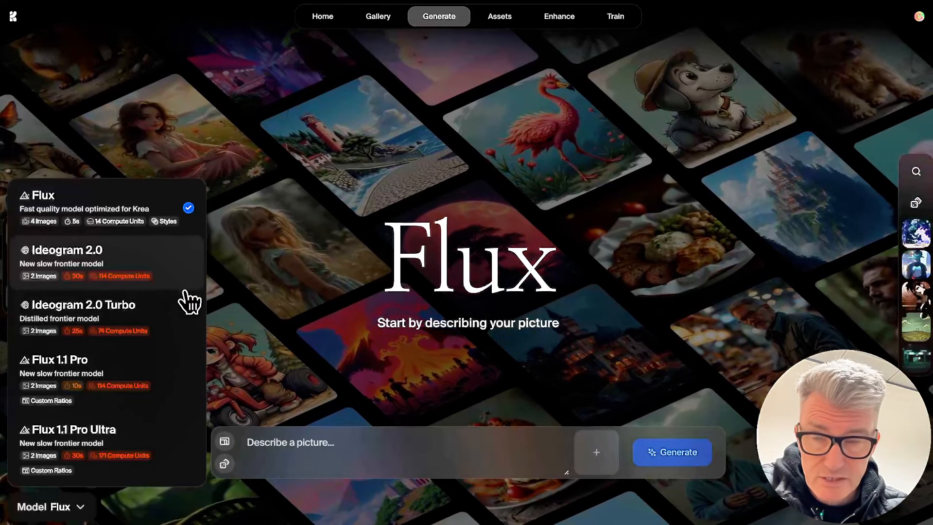
pyautogui.moveTo(47, 290)
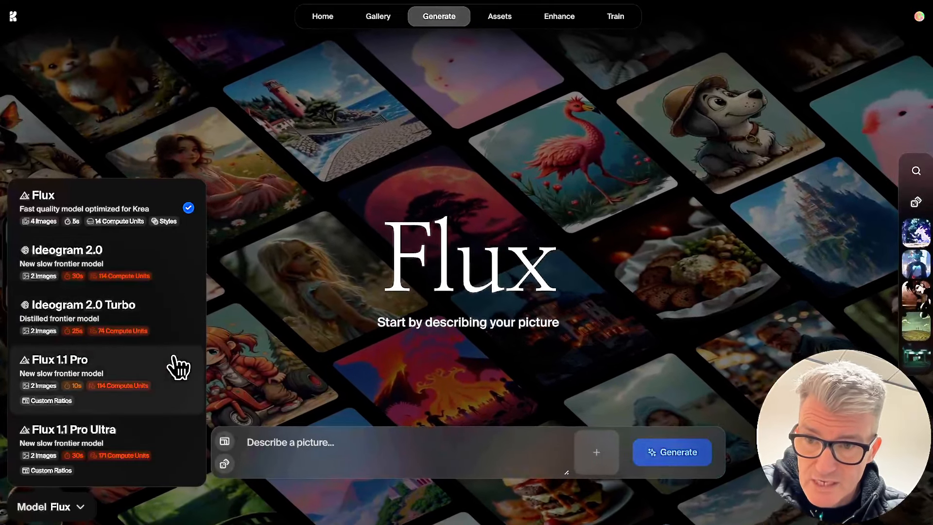
pyautogui.moveTo(42, 327)
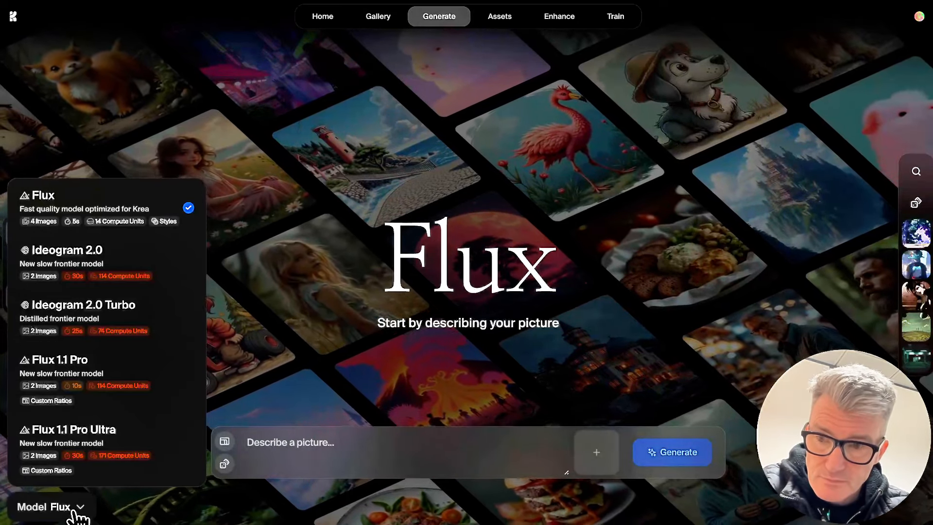
pyautogui.moveTo(66, 387)
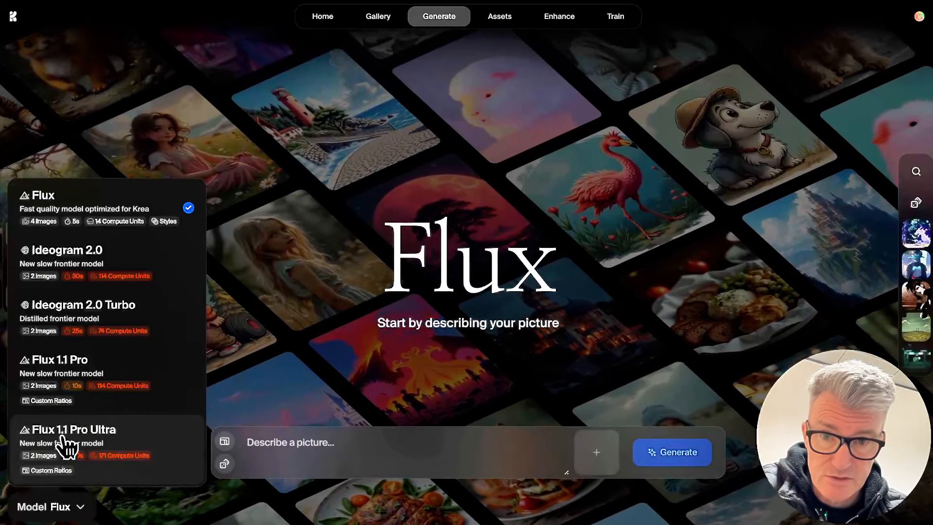
# Step: Select Flux 1.1 Pro Ultra and generate images for 'cyborg in london'
pyautogui.click(74, 429)
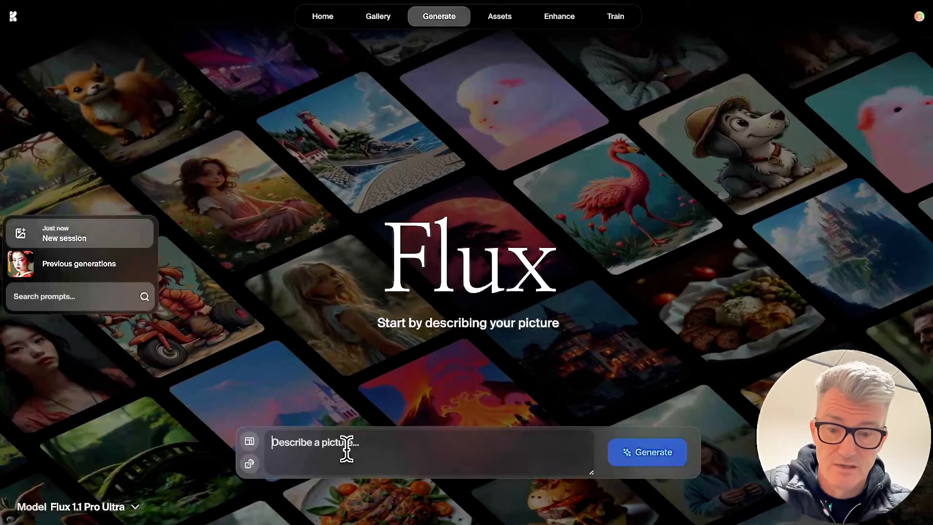
pyautogui.write('cyb')
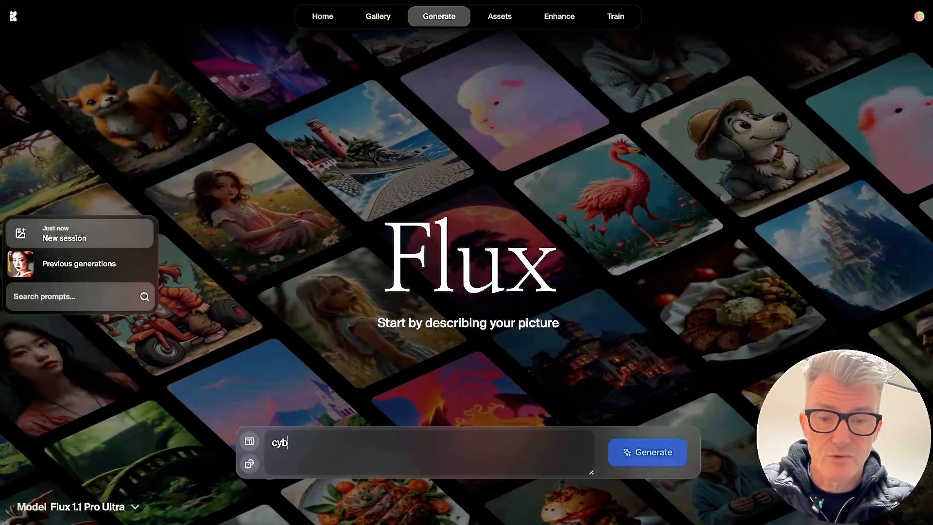
pyautogui.write('org in lon')
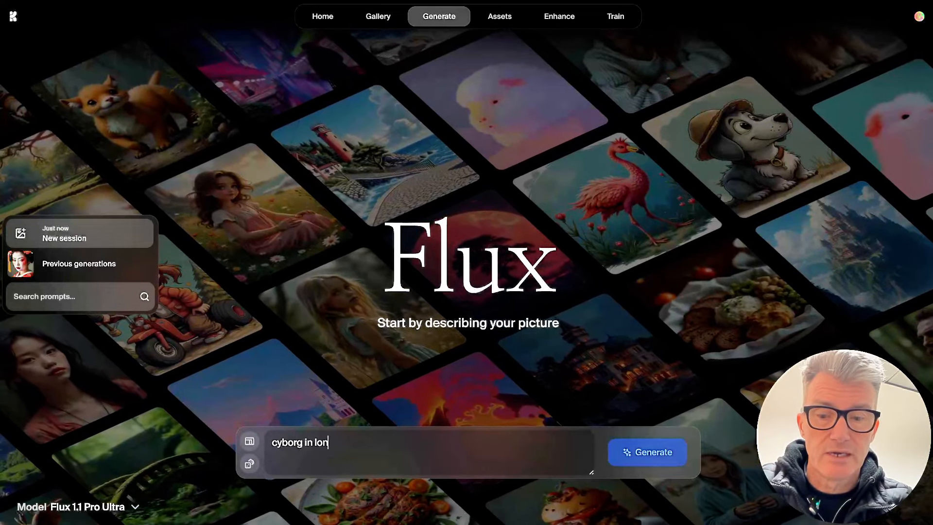
pyautogui.write('don')
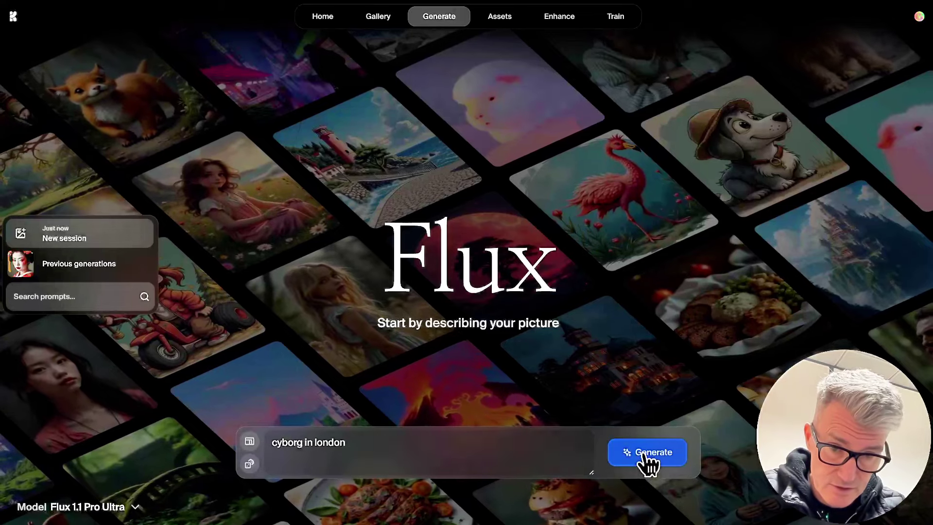
pyautogui.click(646, 453)
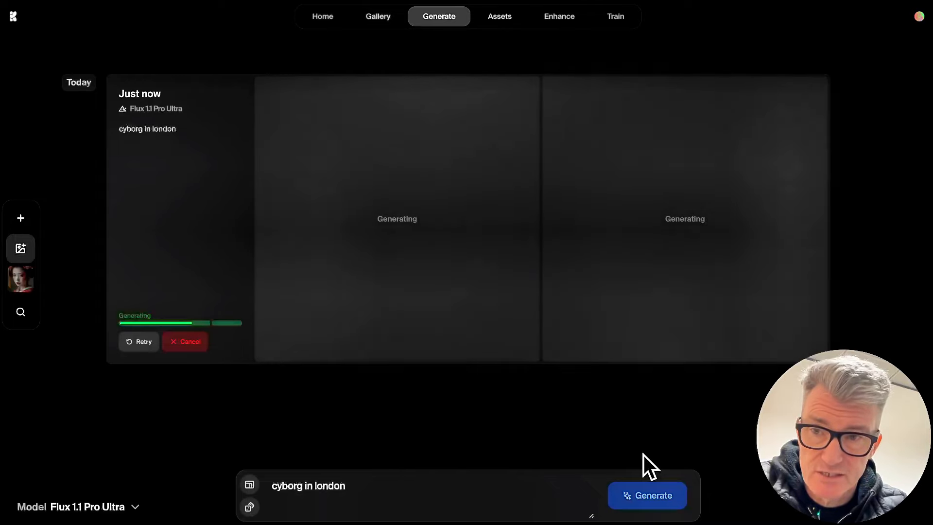
pyautogui.moveTo(525, 432)
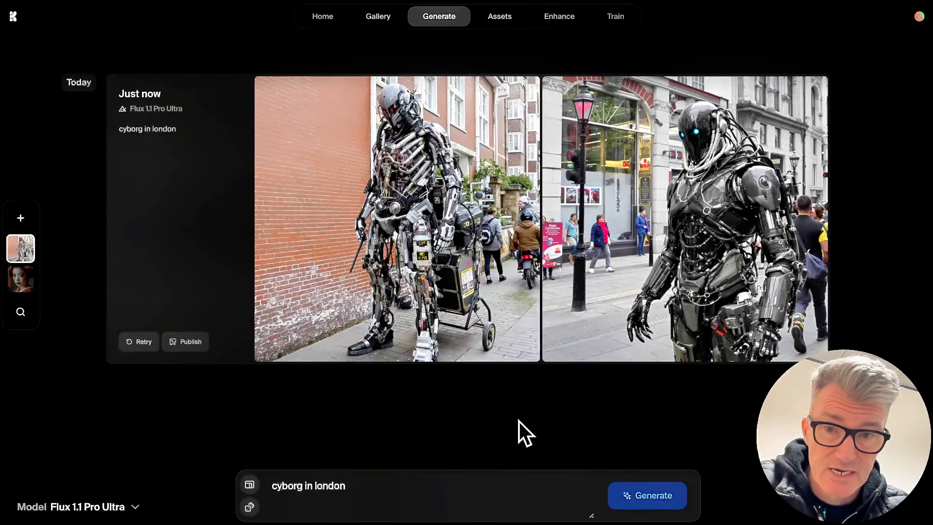
pyautogui.moveTo(455, 241)
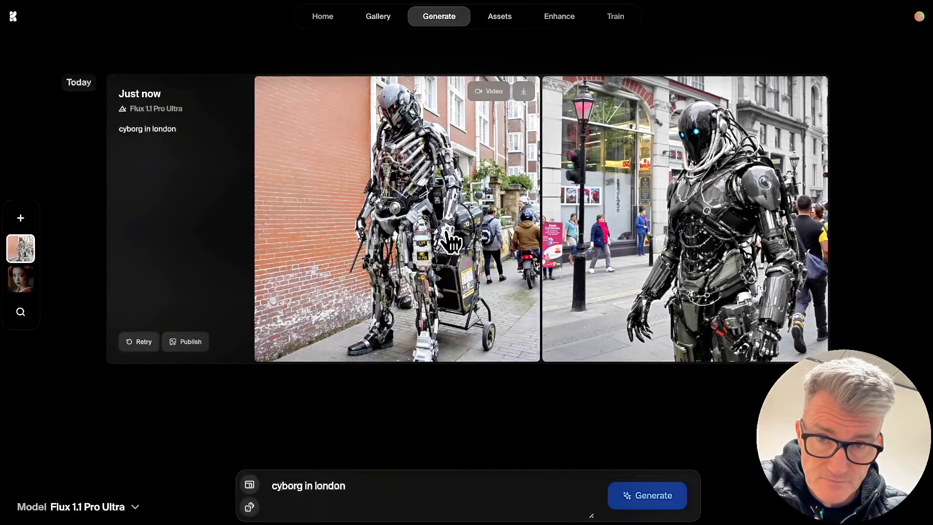
pyautogui.moveTo(398, 330)
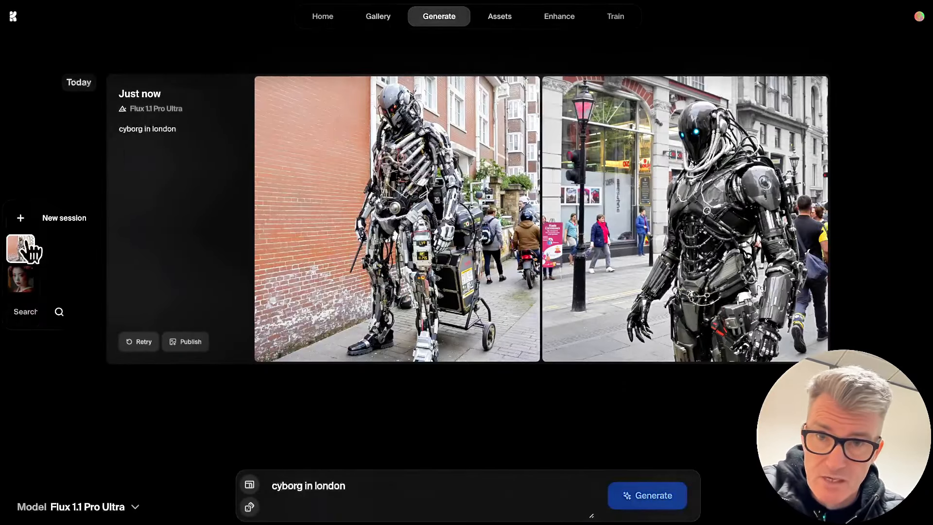
pyautogui.moveTo(383, 135)
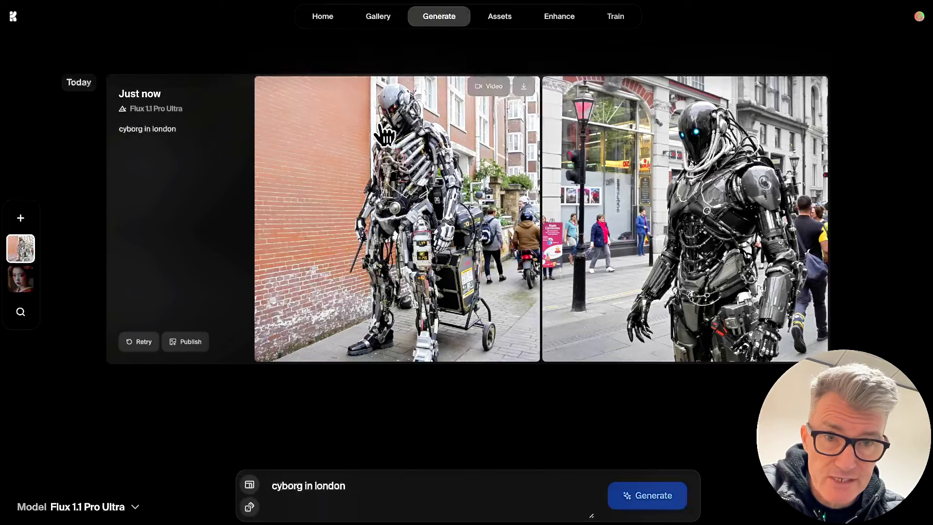
# Step: Switch to Video generation and list the Hailuo AI, Luma, Runway and Kling models
pyautogui.click(439, 16)
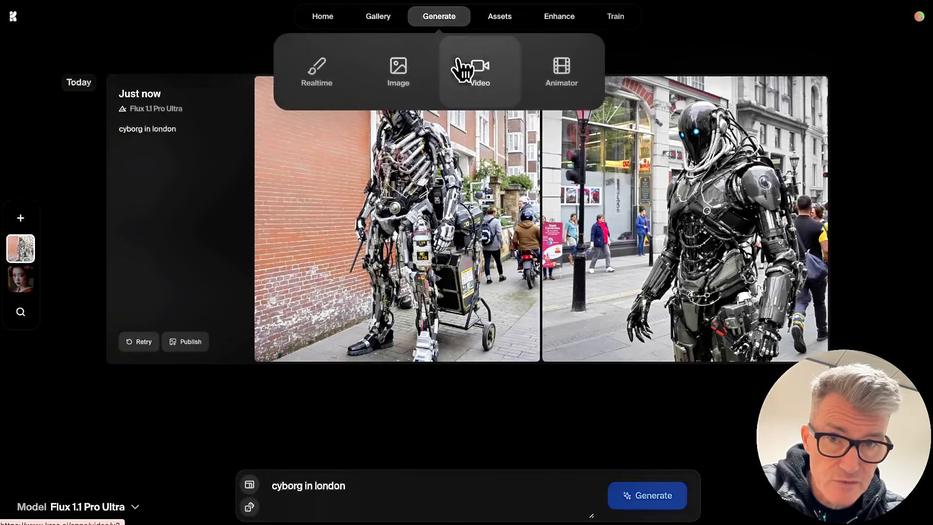
pyautogui.click(479, 71)
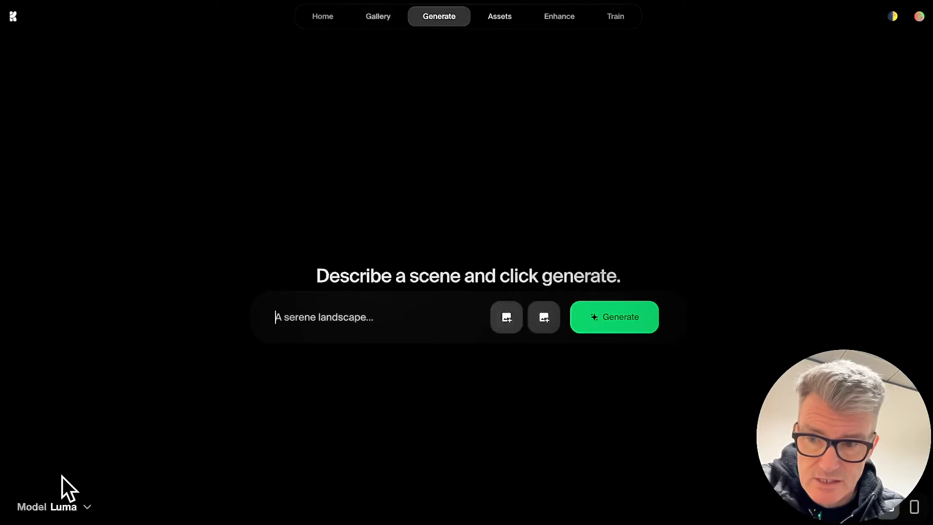
pyautogui.click(47, 506)
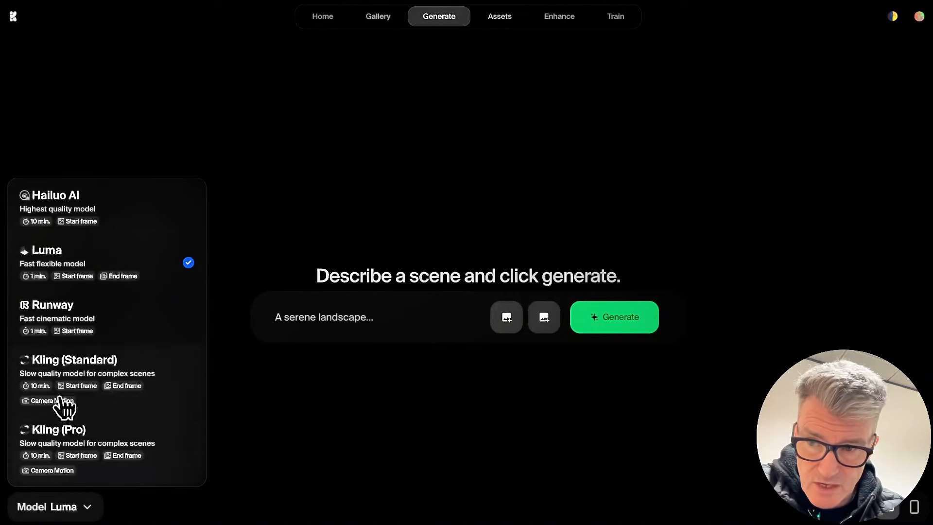
pyautogui.moveTo(134, 215)
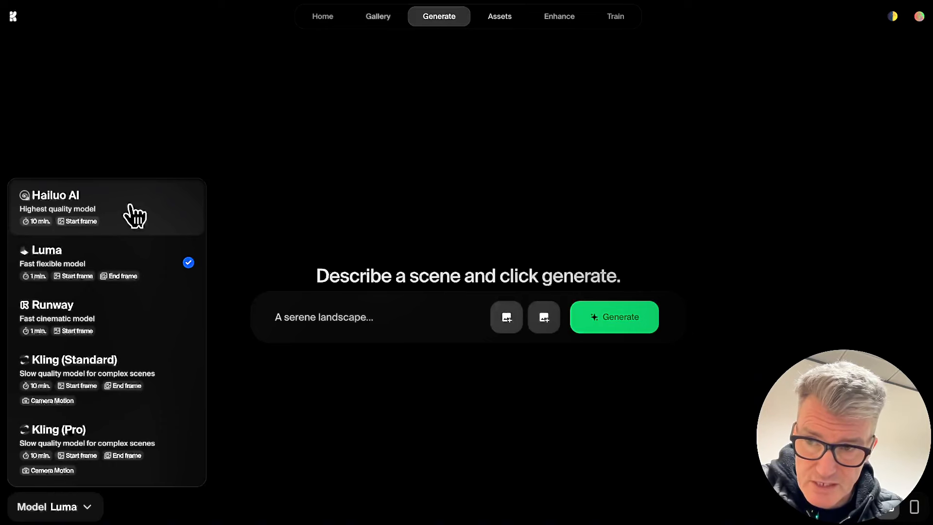
pyautogui.moveTo(45, 221)
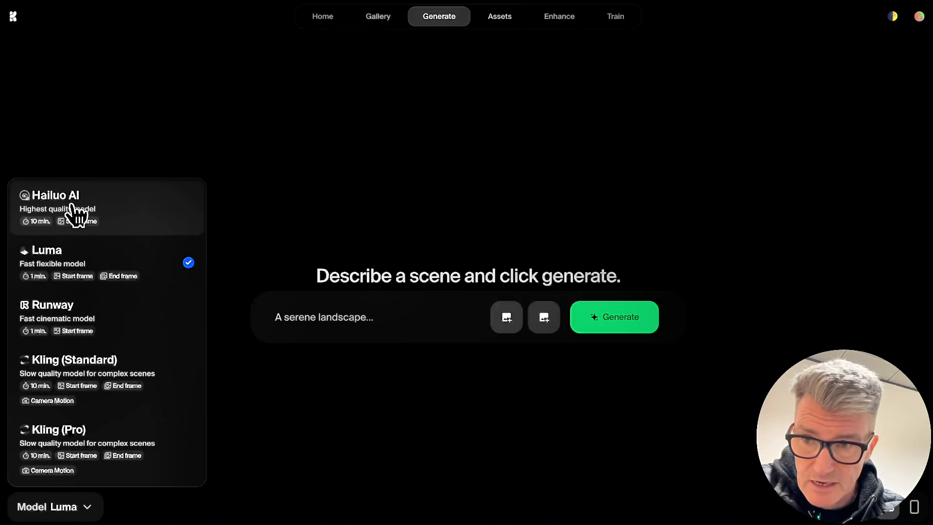
pyautogui.moveTo(95, 217)
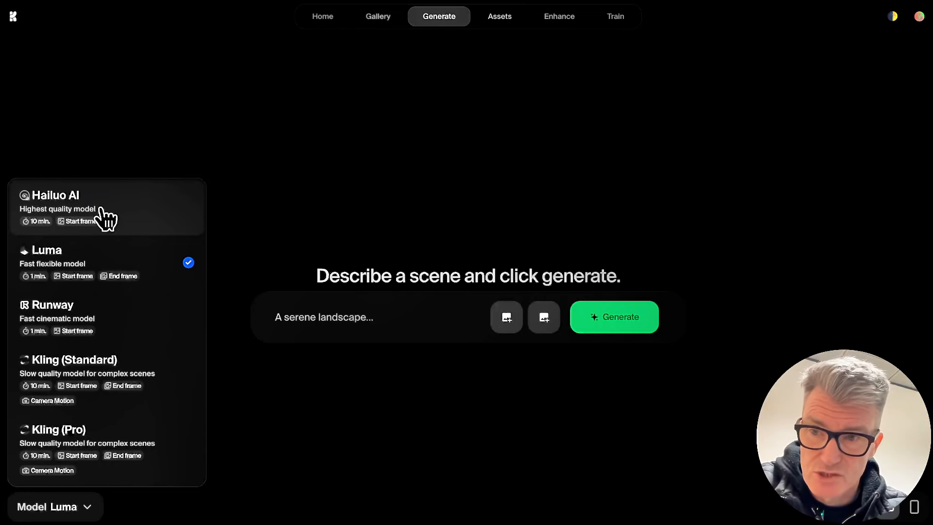
pyautogui.moveTo(98, 207)
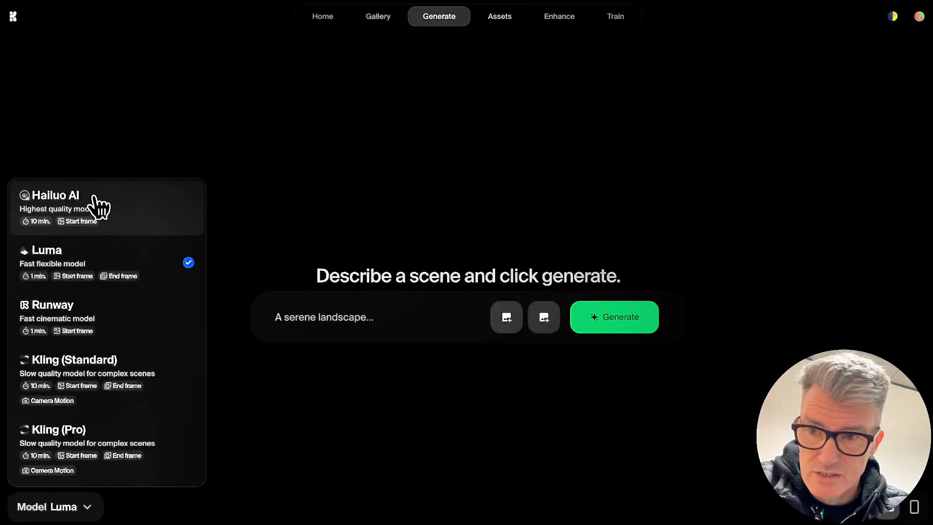
pyautogui.moveTo(137, 254)
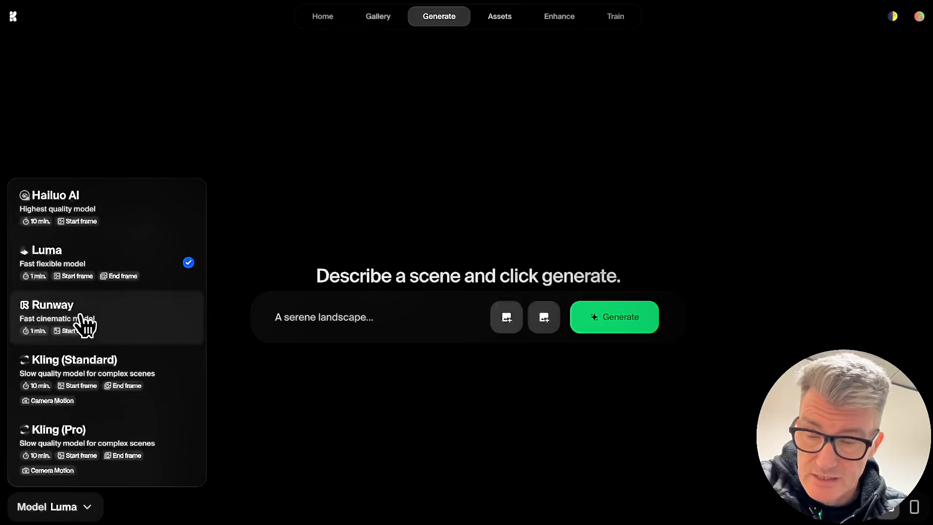
pyautogui.moveTo(24, 333)
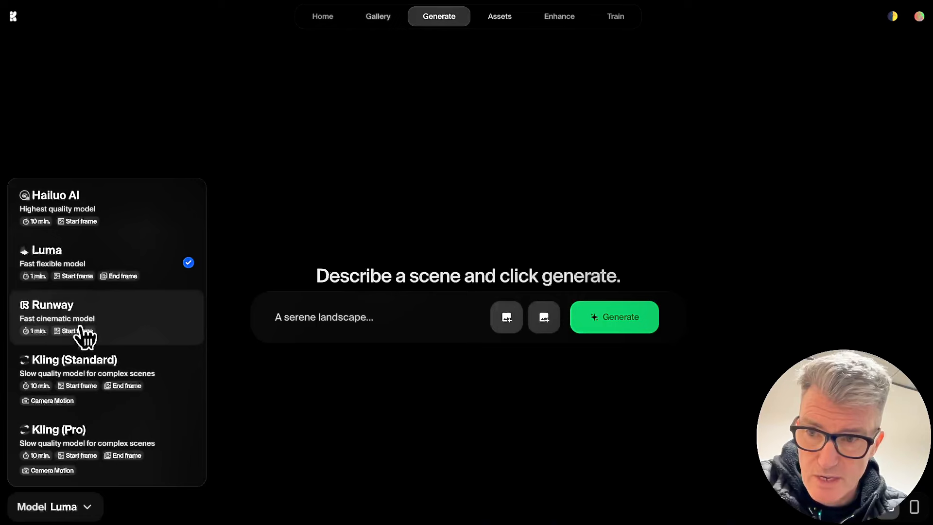
pyautogui.moveTo(87, 390)
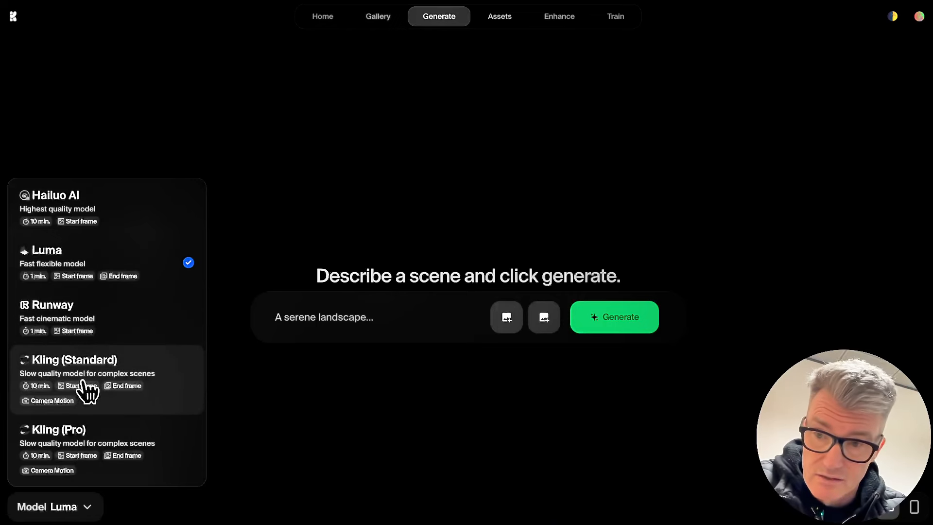
pyautogui.moveTo(122, 431)
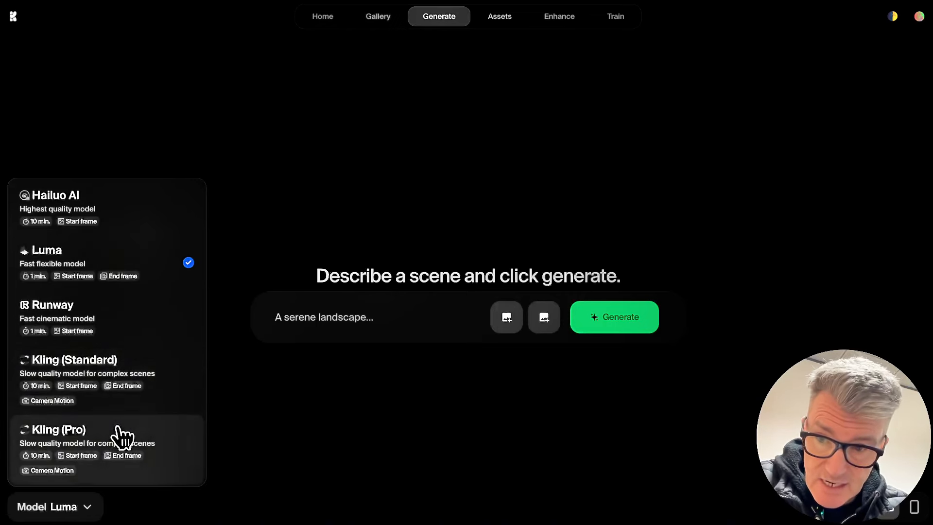
pyautogui.moveTo(129, 464)
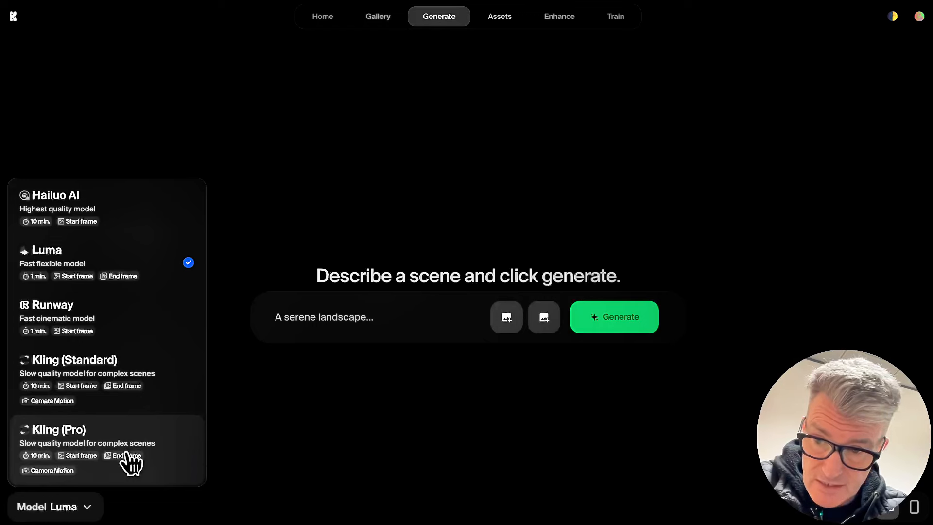
pyautogui.moveTo(153, 449)
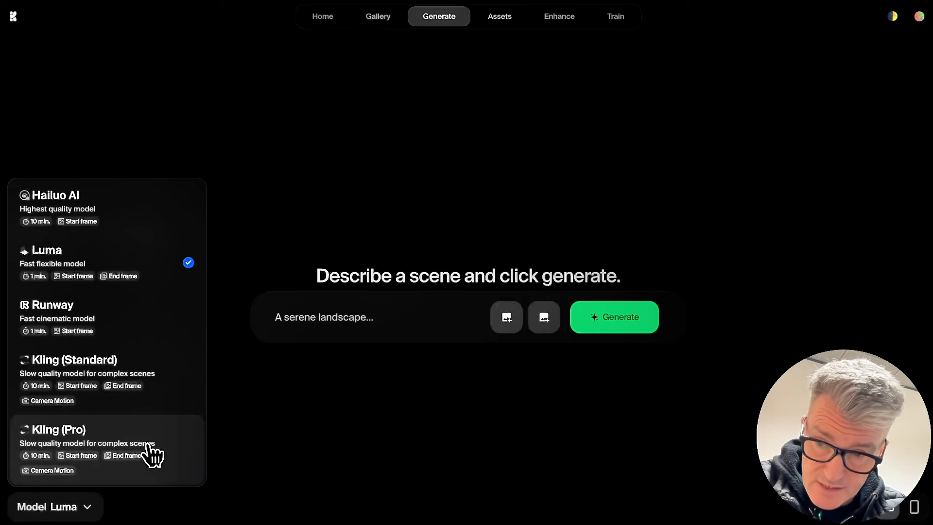
pyautogui.moveTo(34, 265)
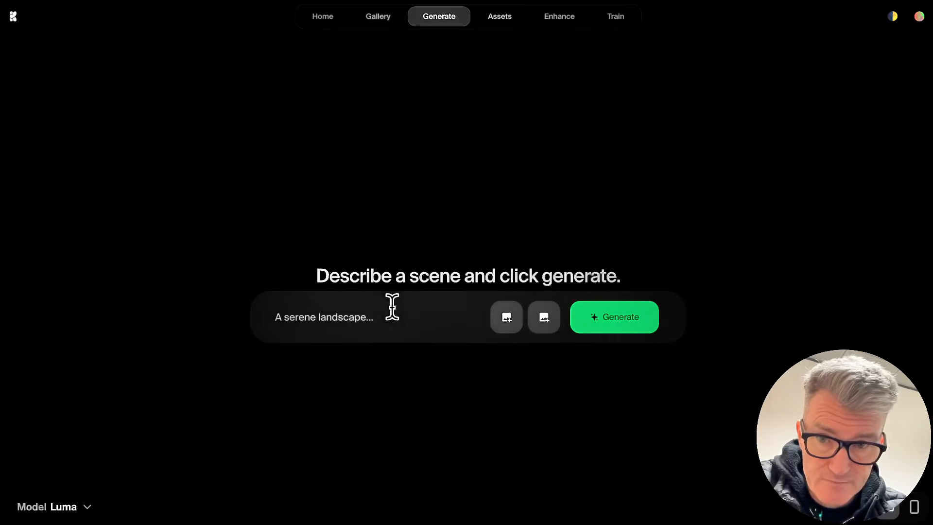
pyautogui.moveTo(506, 316)
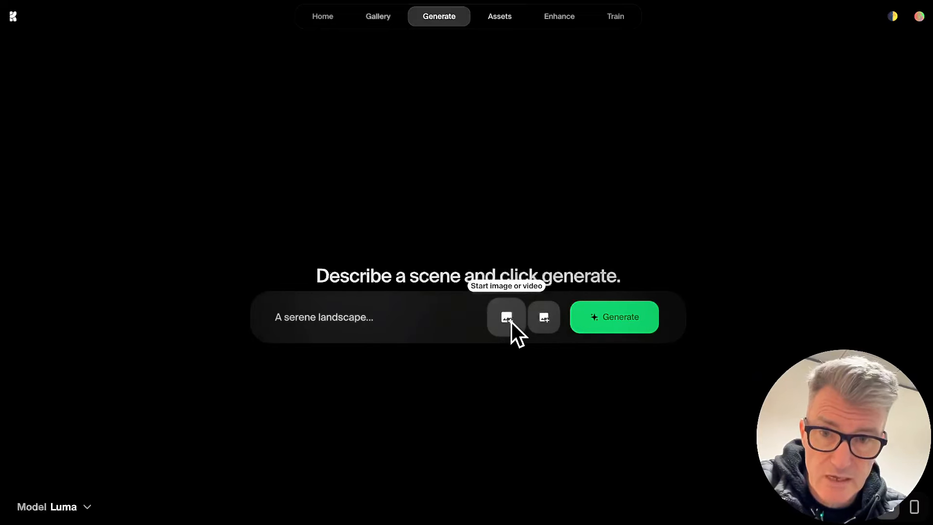
# Step: Upload the red firelit image from Downloads as Luma's start image
pyautogui.click(506, 316)
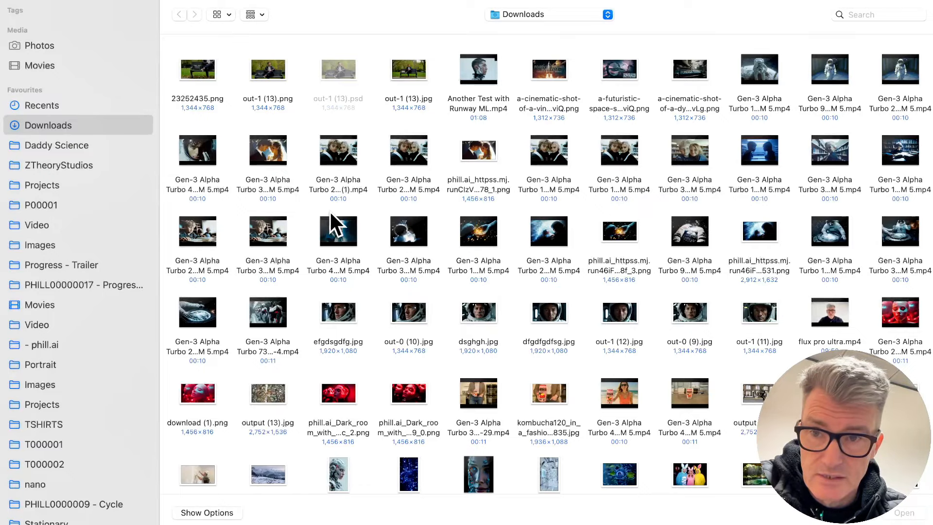
pyautogui.moveTo(350, 6)
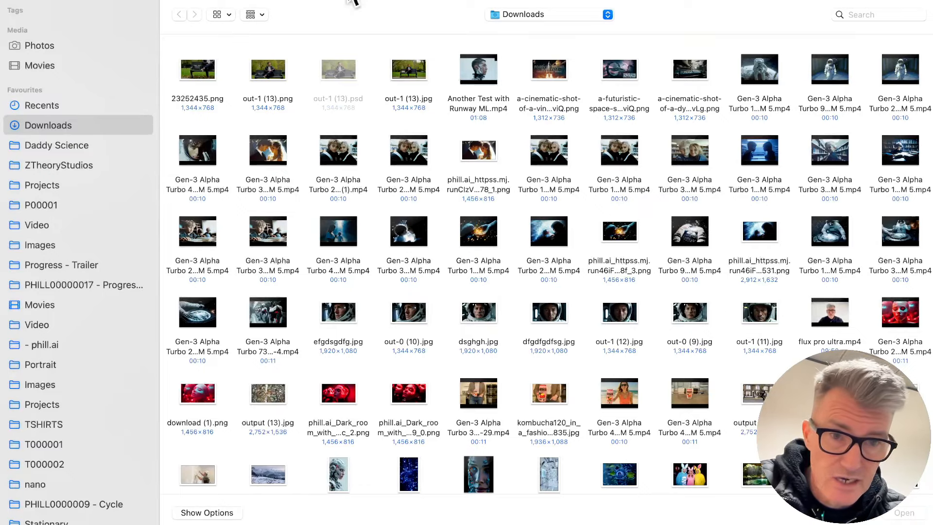
pyautogui.moveTo(531, 287)
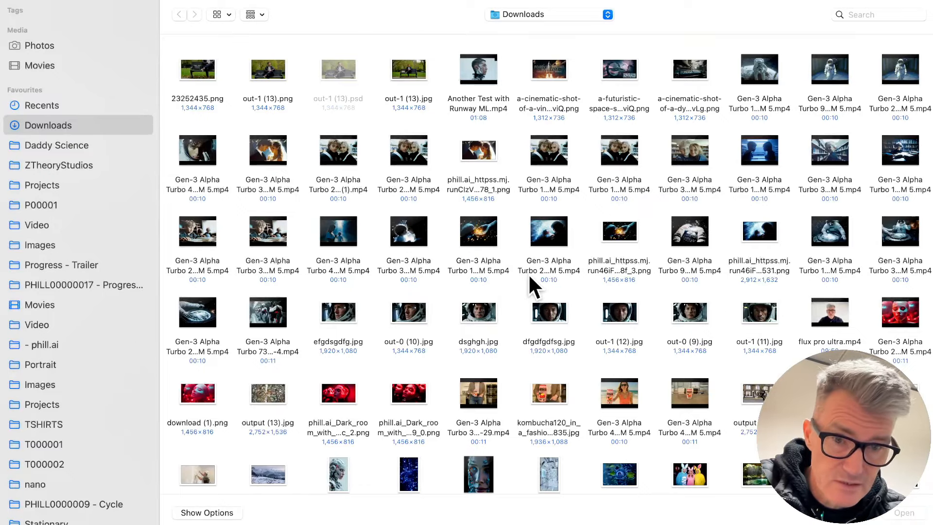
pyautogui.scroll(-3)
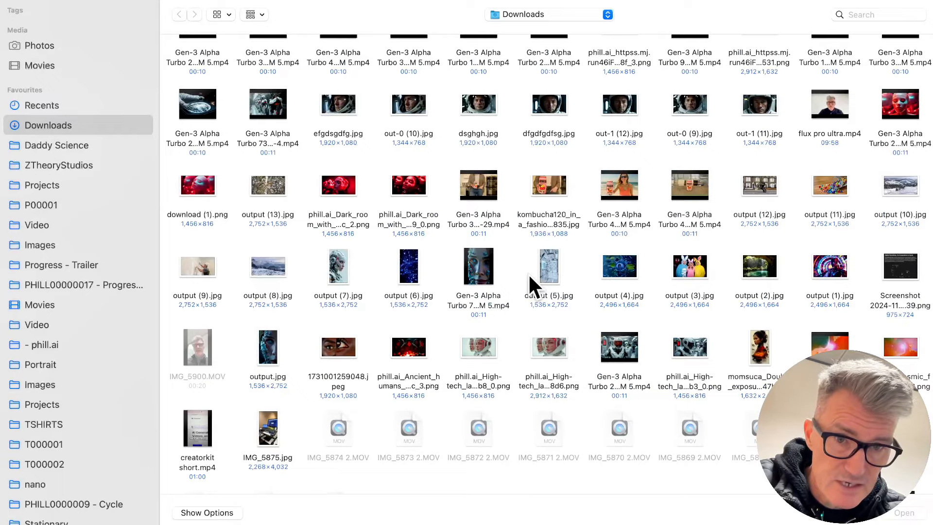
pyautogui.scroll(-3)
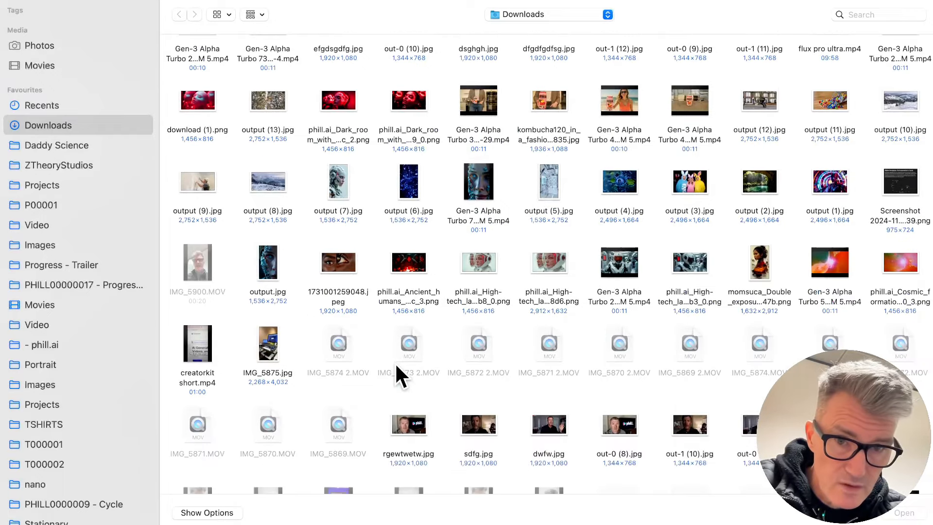
pyautogui.scroll(-3)
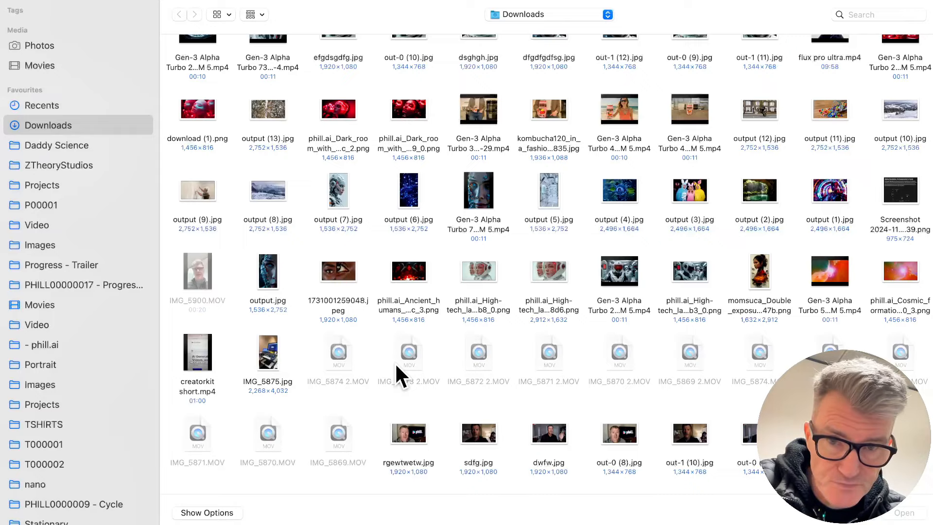
pyautogui.click(408, 272)
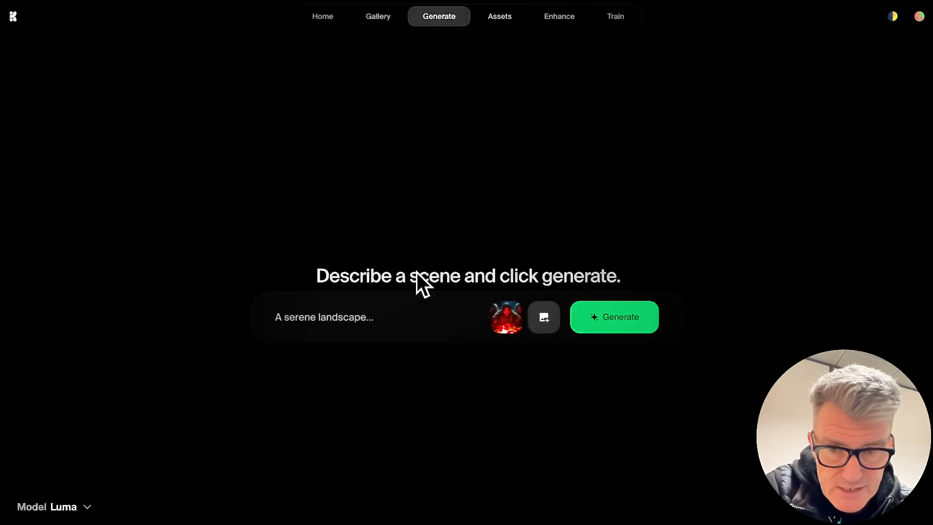
# Step: Enter the prompt 'men around fire' and submit the Luma video generation
pyautogui.click(357, 317)
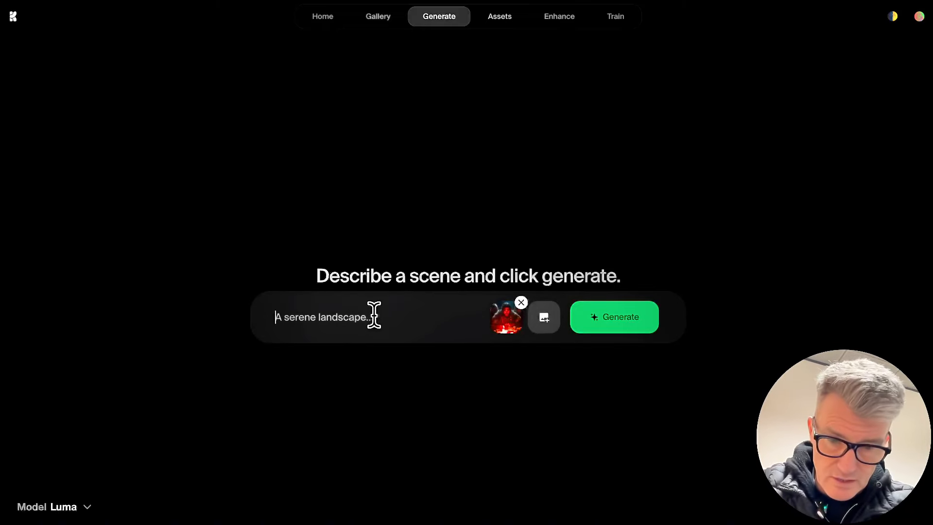
pyautogui.write('men around')
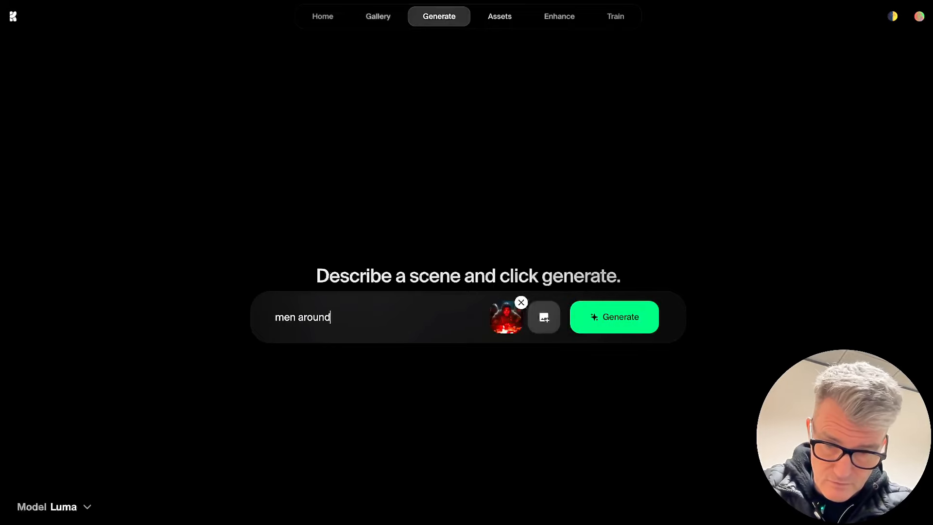
pyautogui.write('fire')
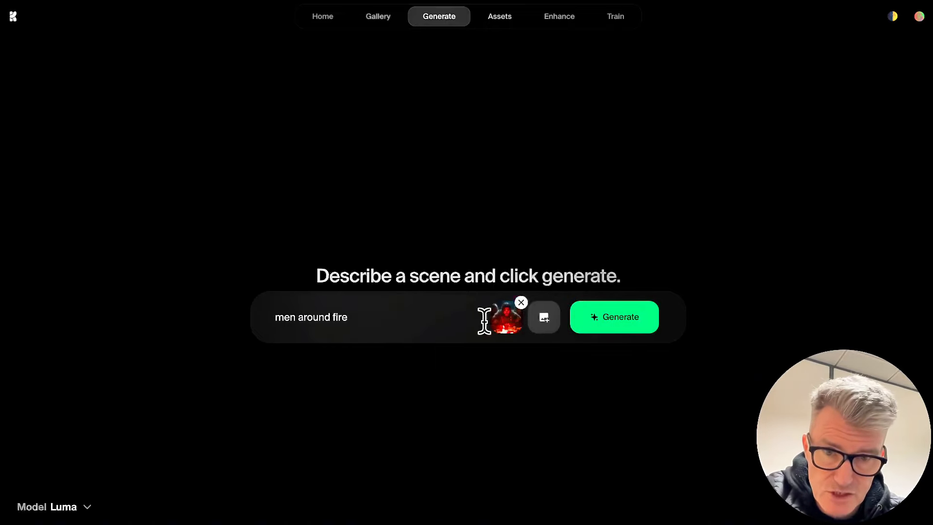
pyautogui.moveTo(504, 321)
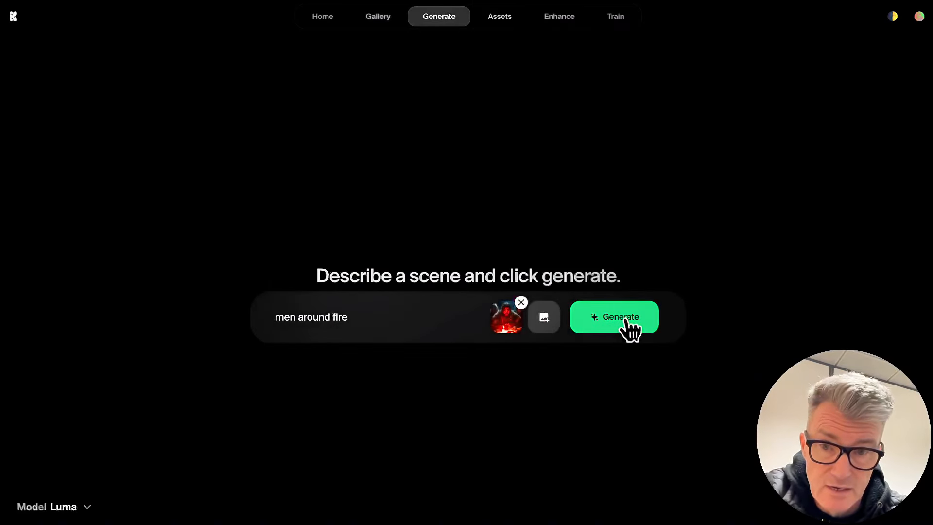
pyautogui.click(613, 316)
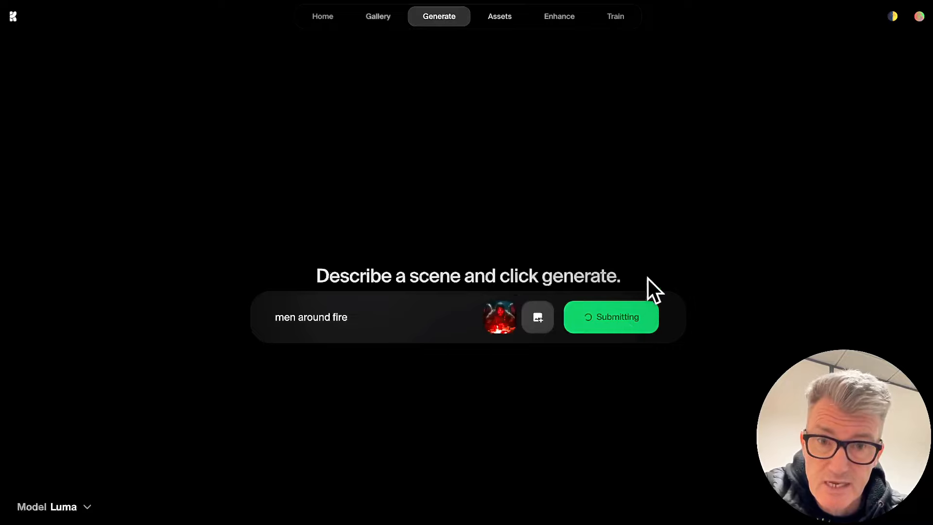
# Step: Wait for the 'men around fire' Luma job to progress toward Finalizing
pyautogui.click(610, 315)
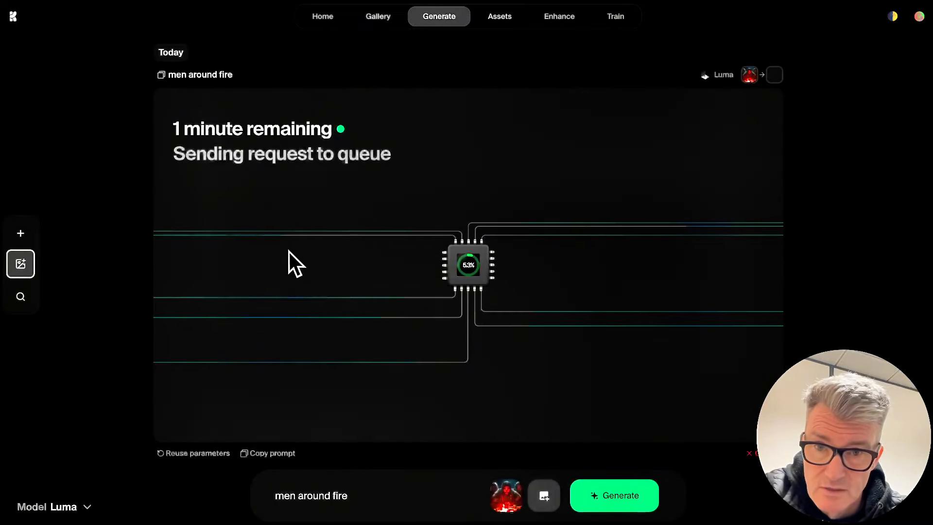
pyautogui.moveTo(265, 229)
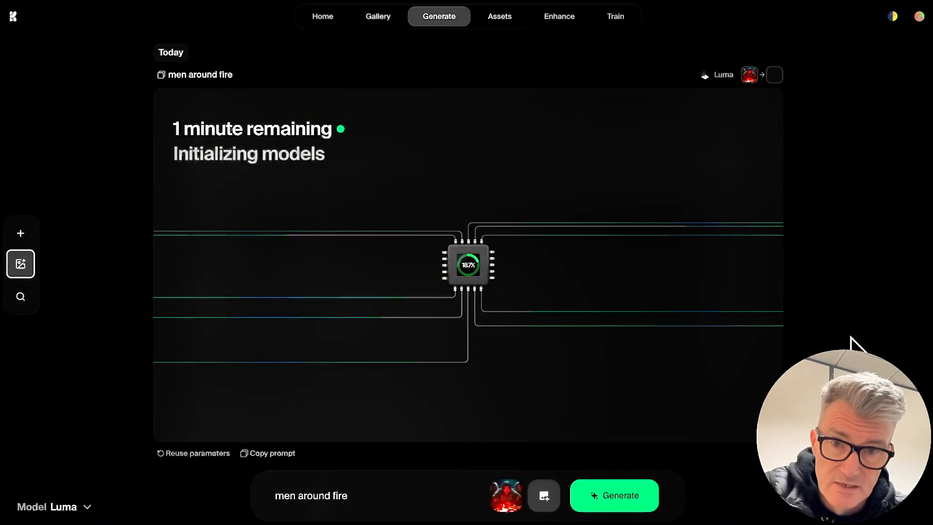
pyautogui.moveTo(721, 179)
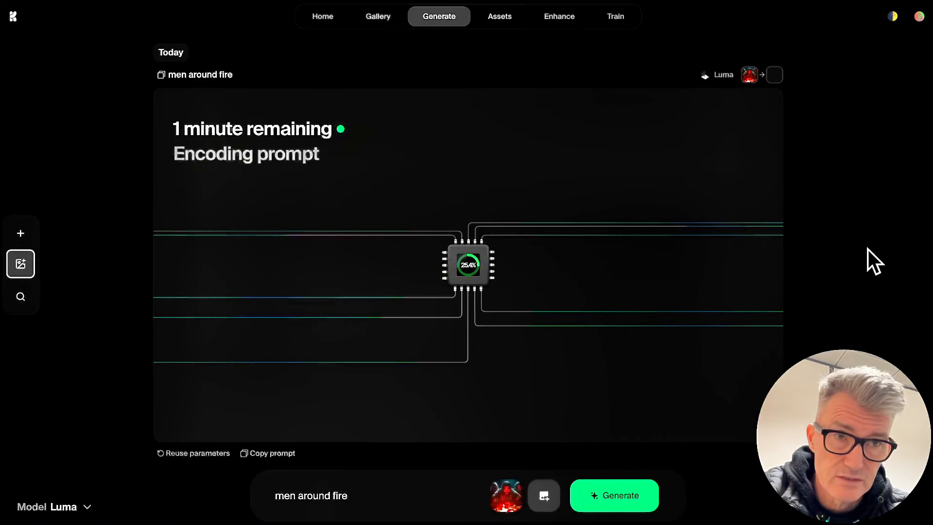
pyautogui.moveTo(817, 229)
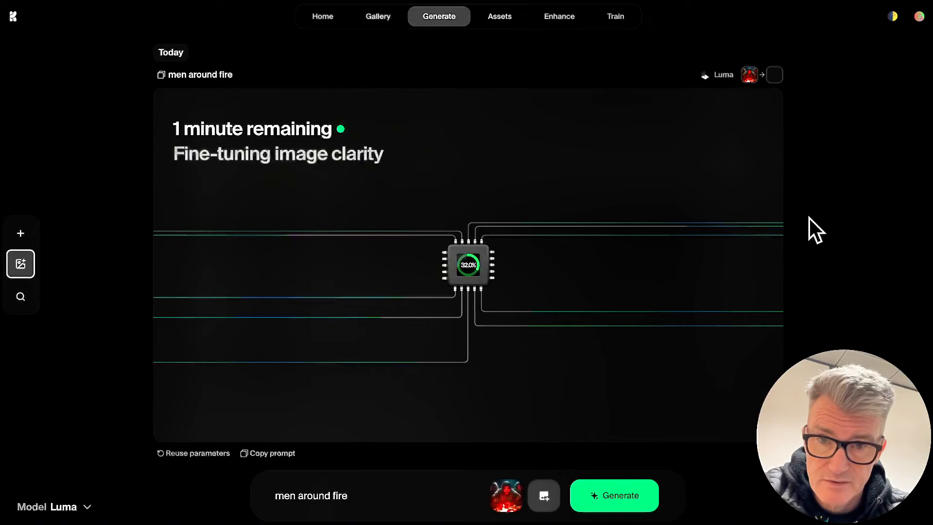
pyautogui.moveTo(811, 326)
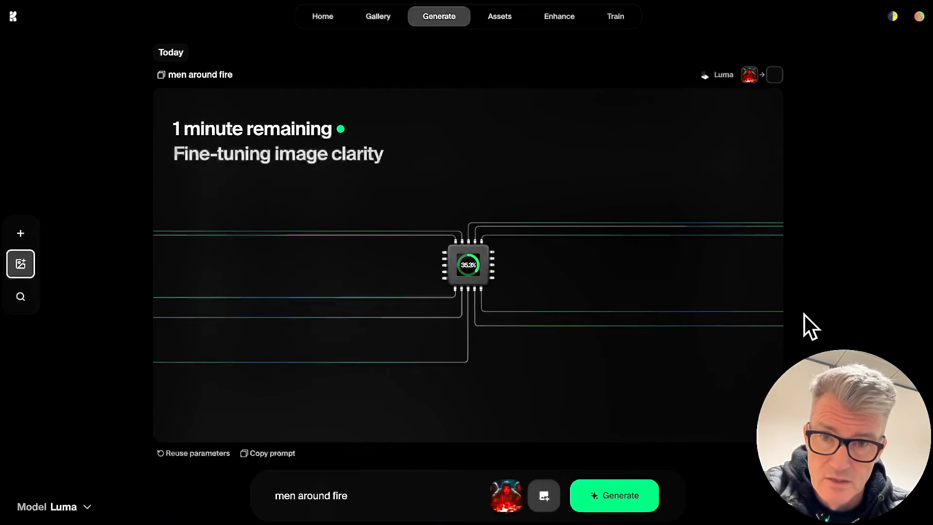
pyautogui.moveTo(556, 336)
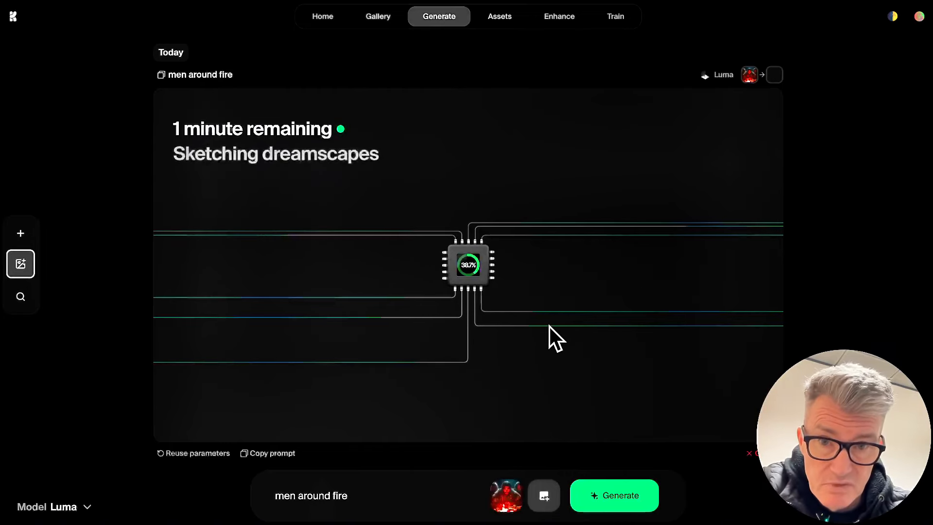
pyautogui.moveTo(161, 169)
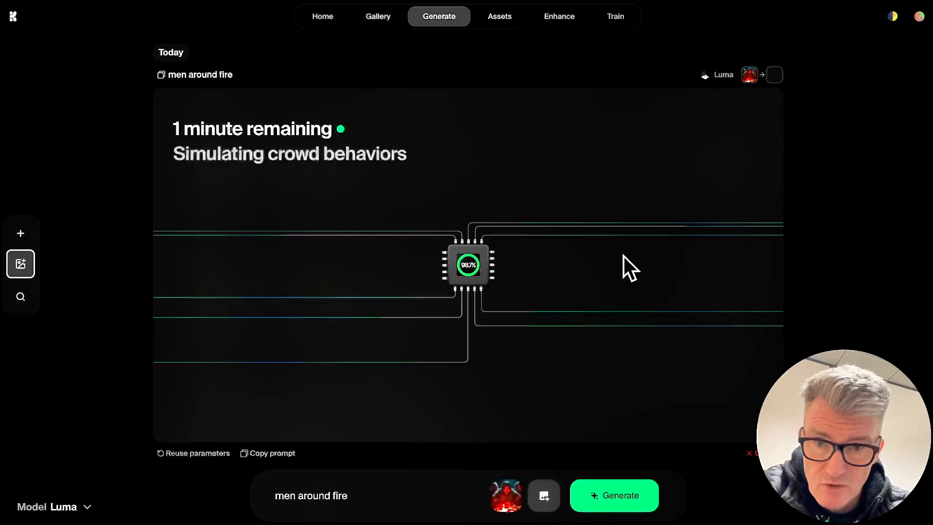
pyautogui.moveTo(449, 140)
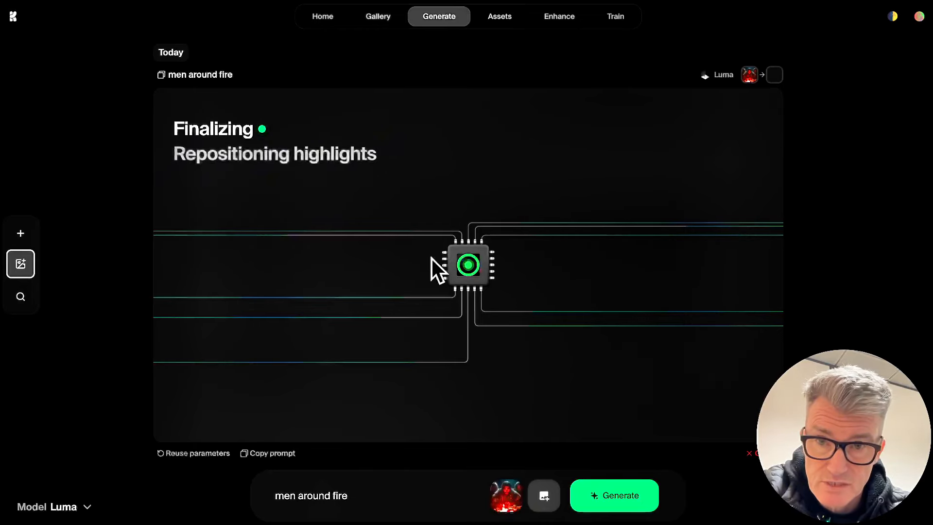
pyautogui.moveTo(503, 434)
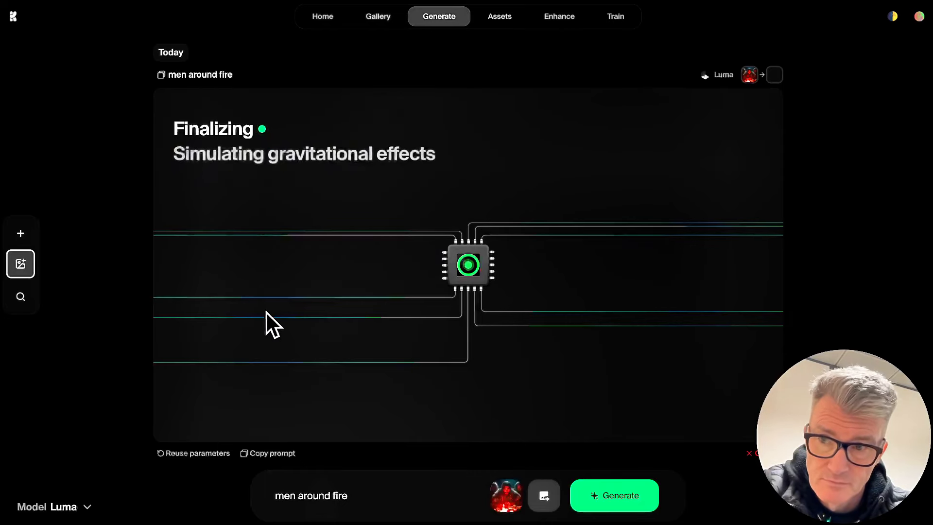
pyautogui.moveTo(568, 250)
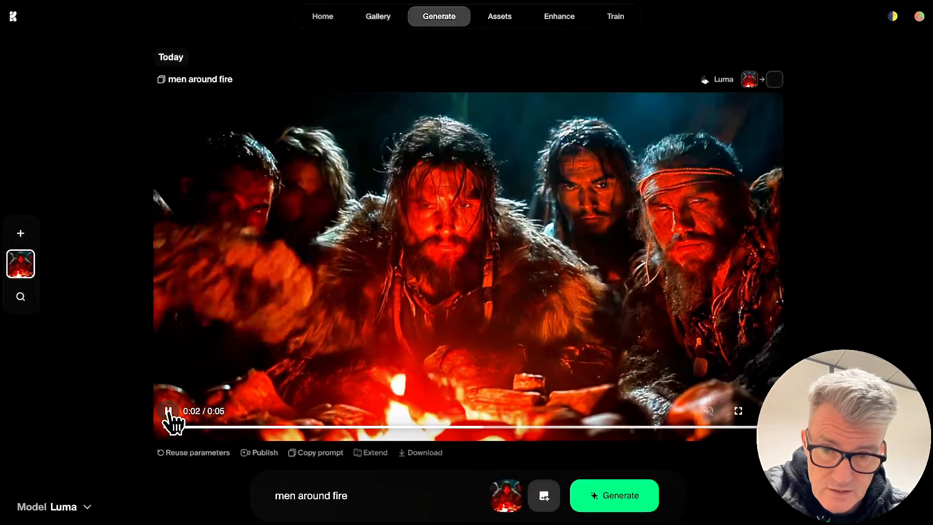
pyautogui.click(170, 411)
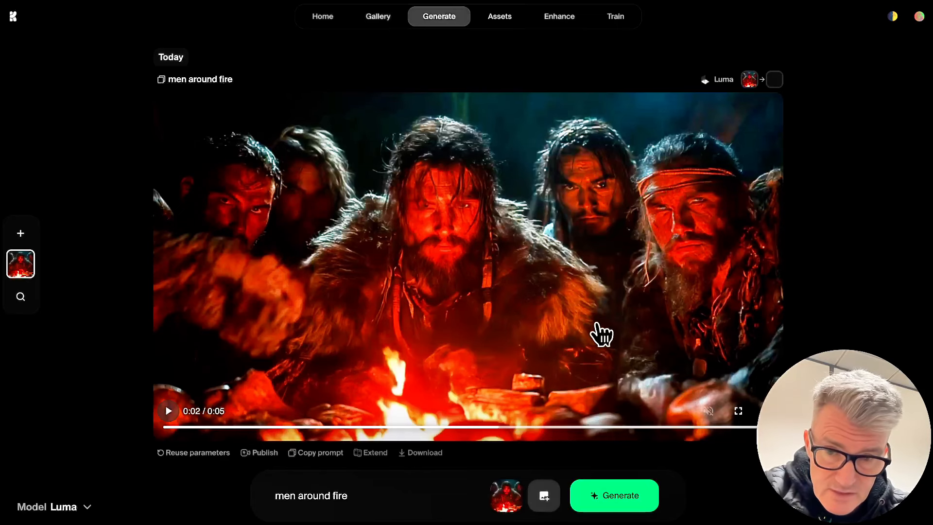
pyautogui.moveTo(467, 321)
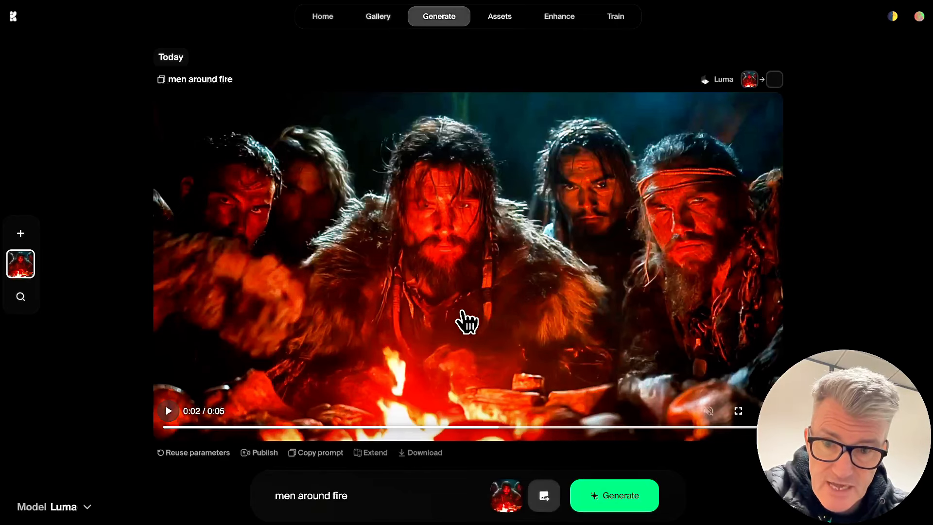
pyautogui.moveTo(473, 188)
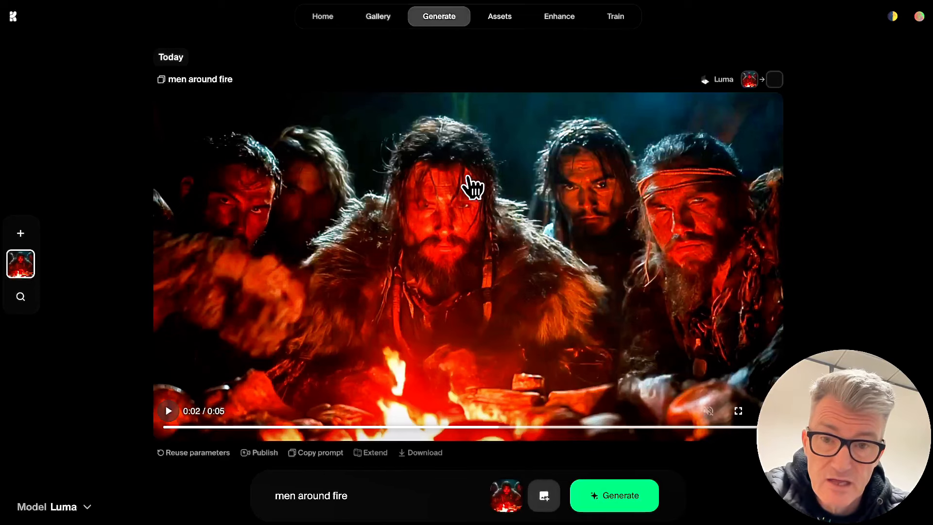
pyautogui.moveTo(515, 327)
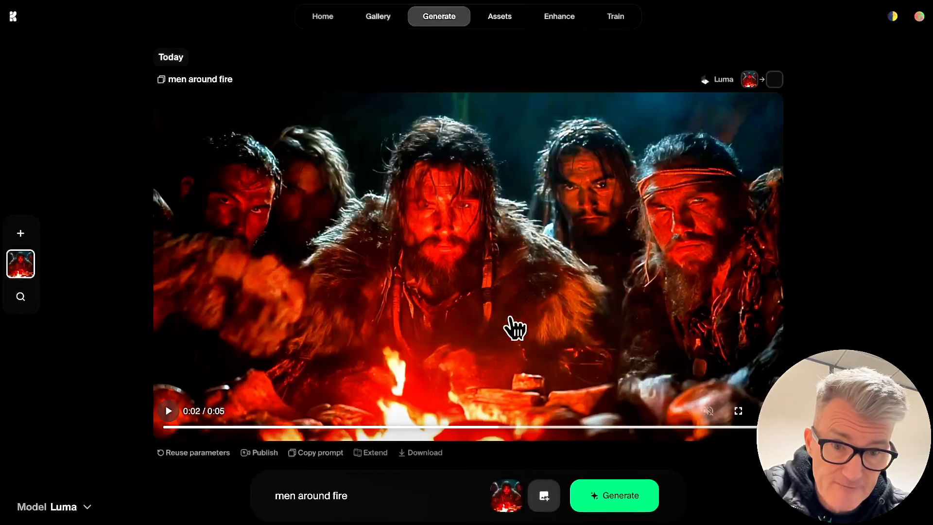
pyautogui.moveTo(596, 401)
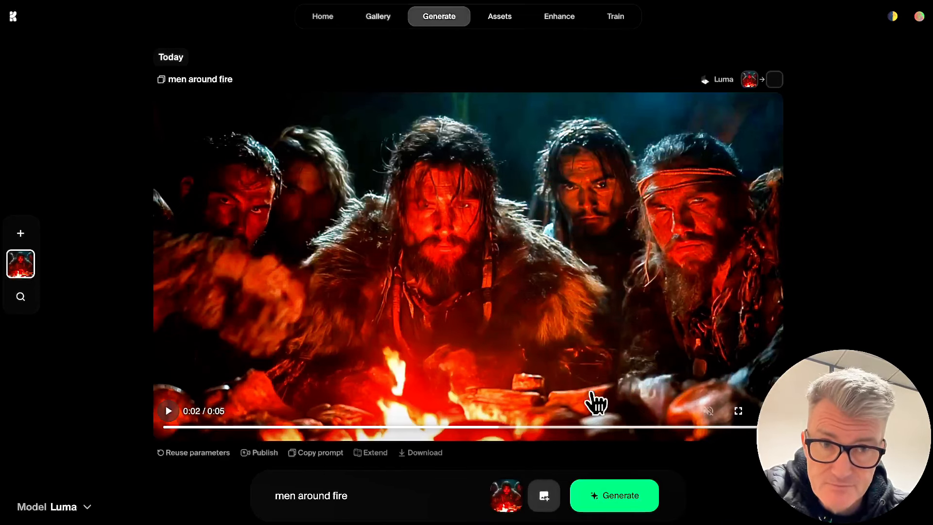
pyautogui.moveTo(562, 247)
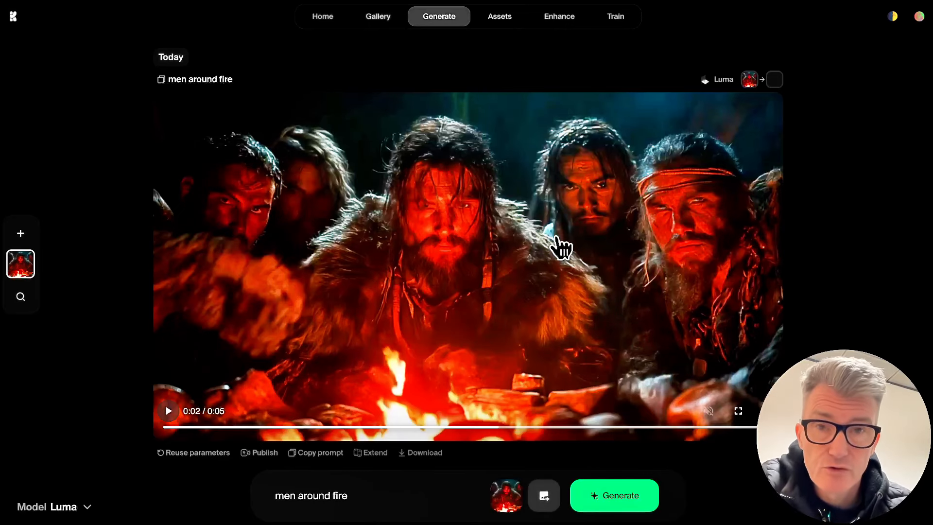
pyautogui.moveTo(512, 348)
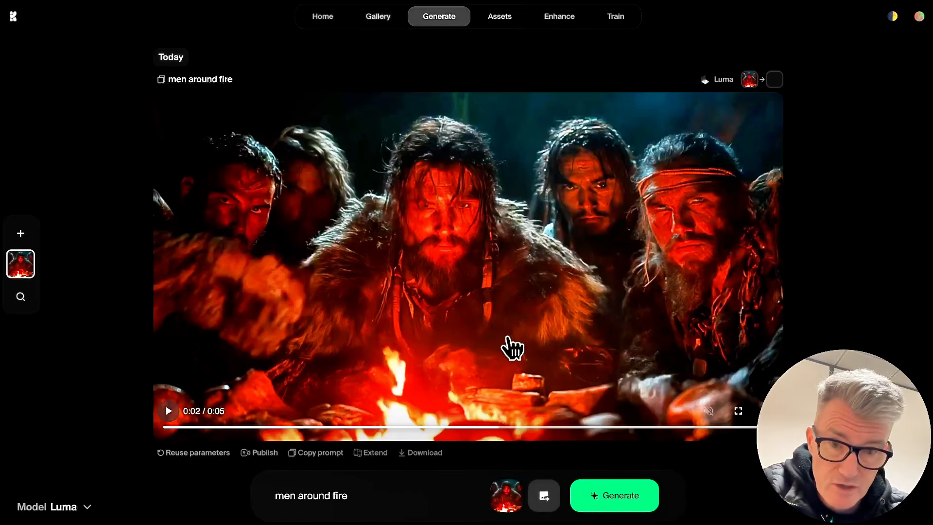
pyautogui.moveTo(363, 490)
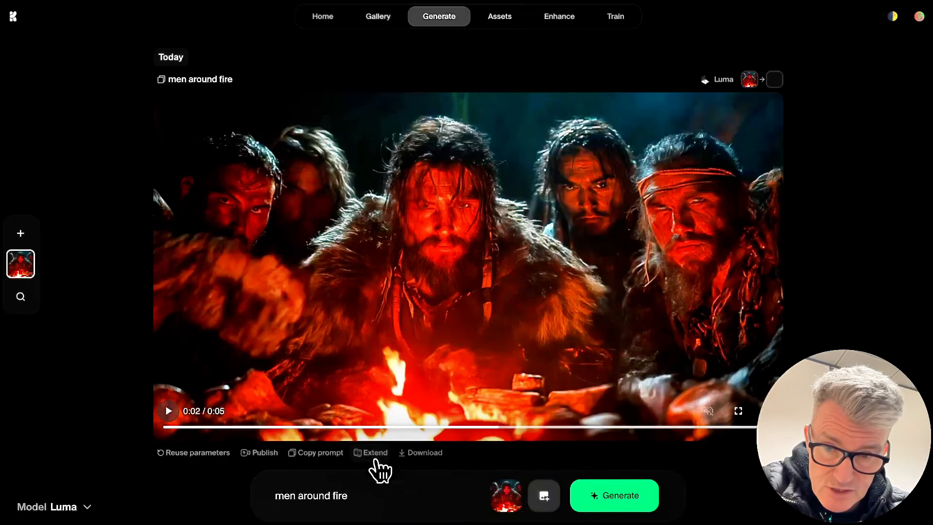
pyautogui.moveTo(333, 461)
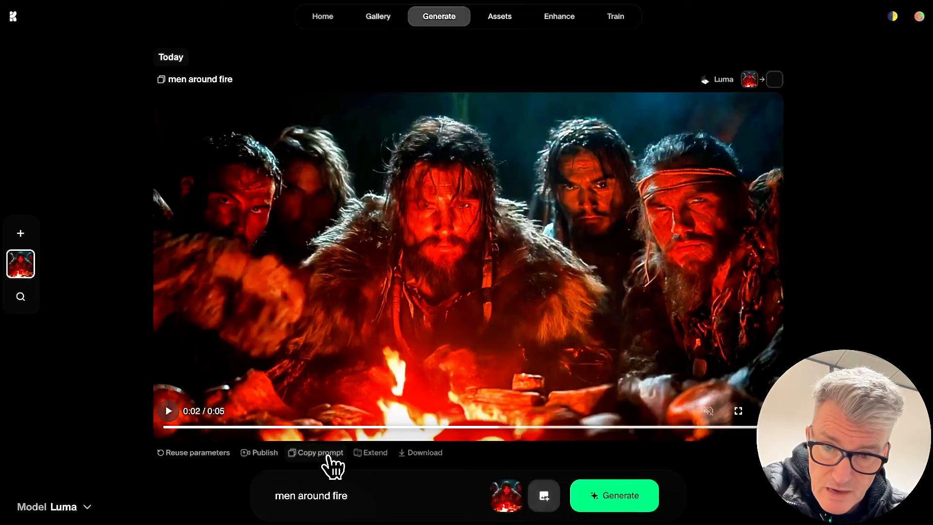
pyautogui.moveTo(666, 95)
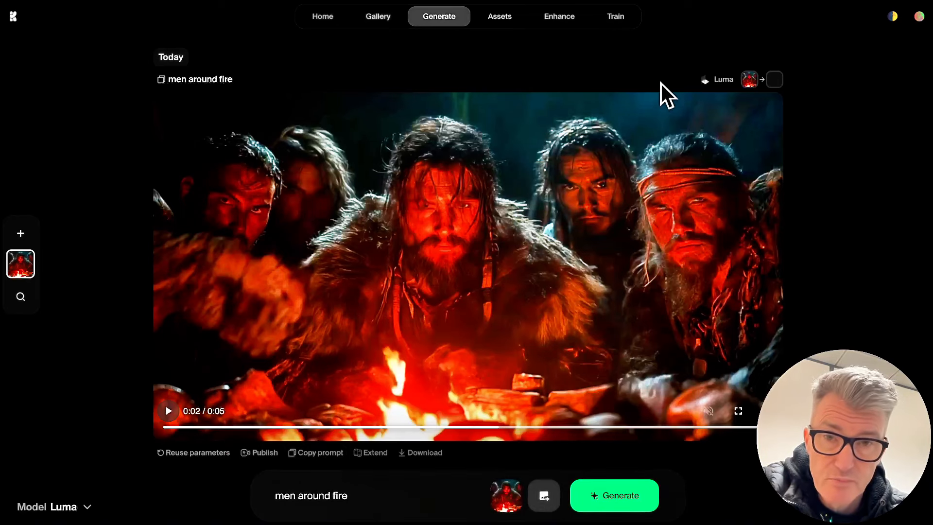
pyautogui.moveTo(379, 16)
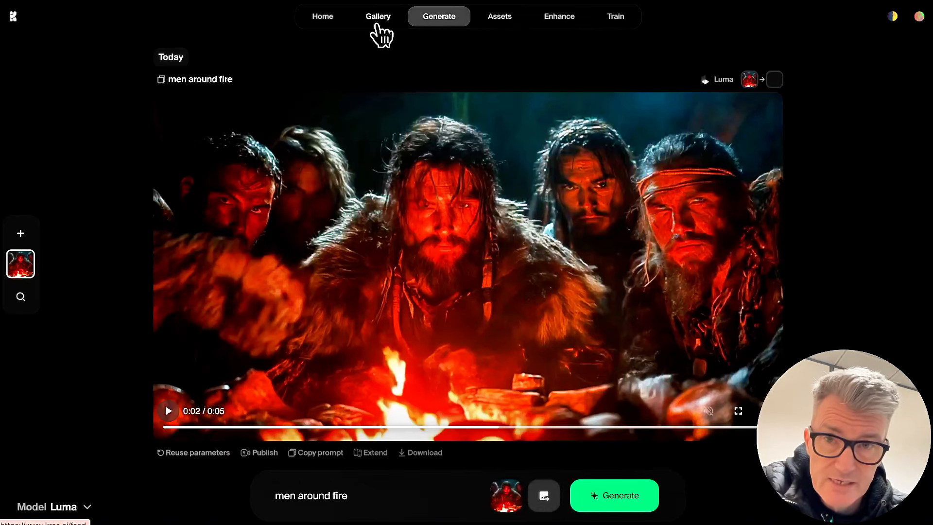
pyautogui.moveTo(500, 30)
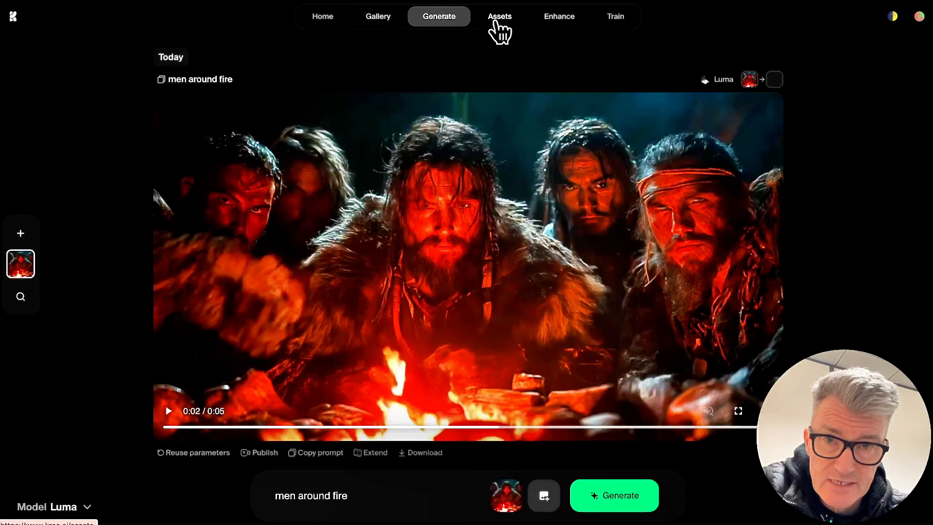
# Step: Open the Assets library and dismiss the Pages Unresponsive warning with Exit Pages
pyautogui.click(499, 16)
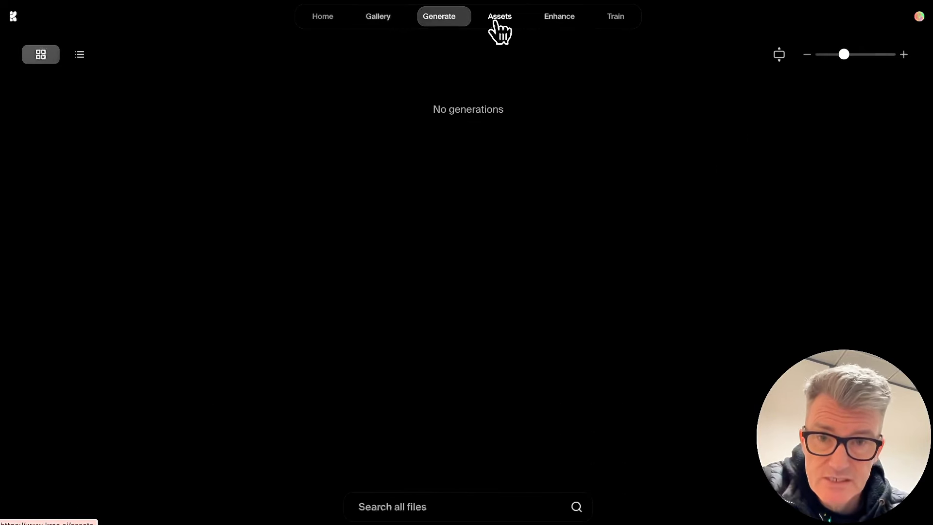
pyautogui.moveTo(500, 30)
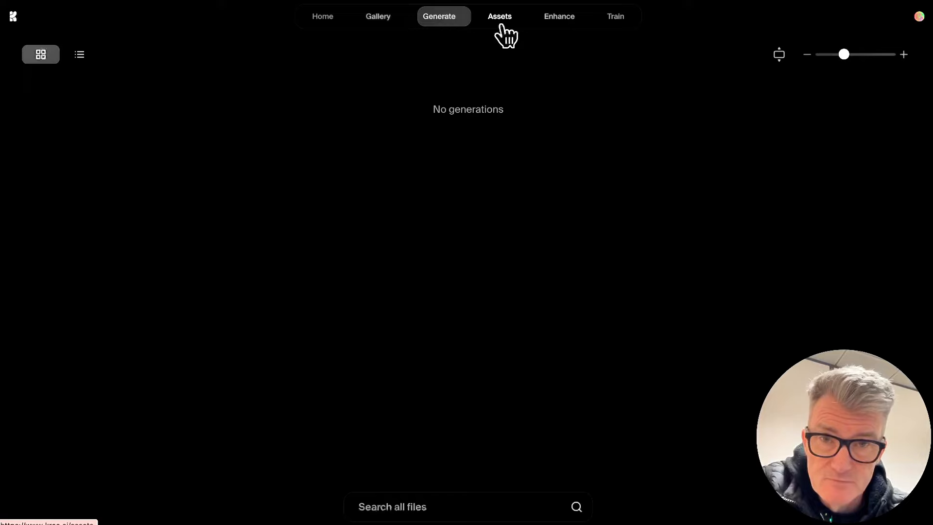
pyautogui.moveTo(336, 24)
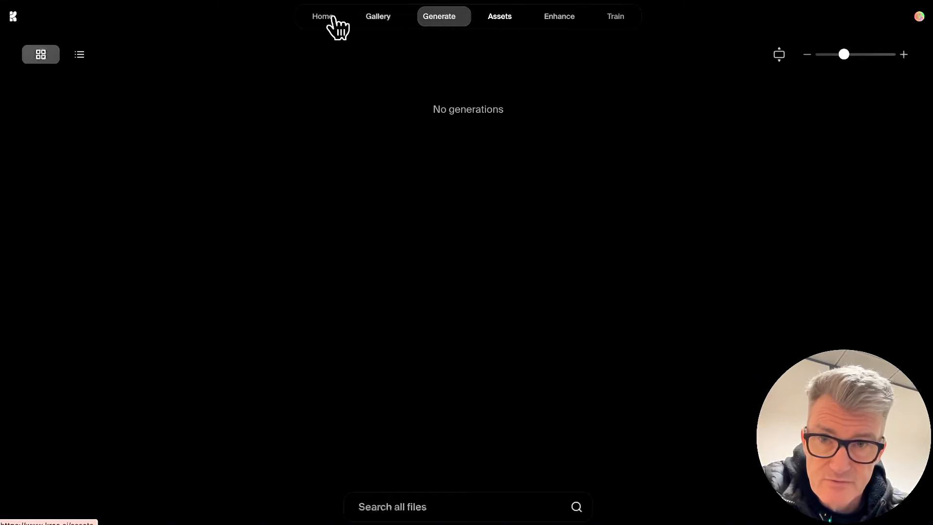
pyautogui.moveTo(505, 16)
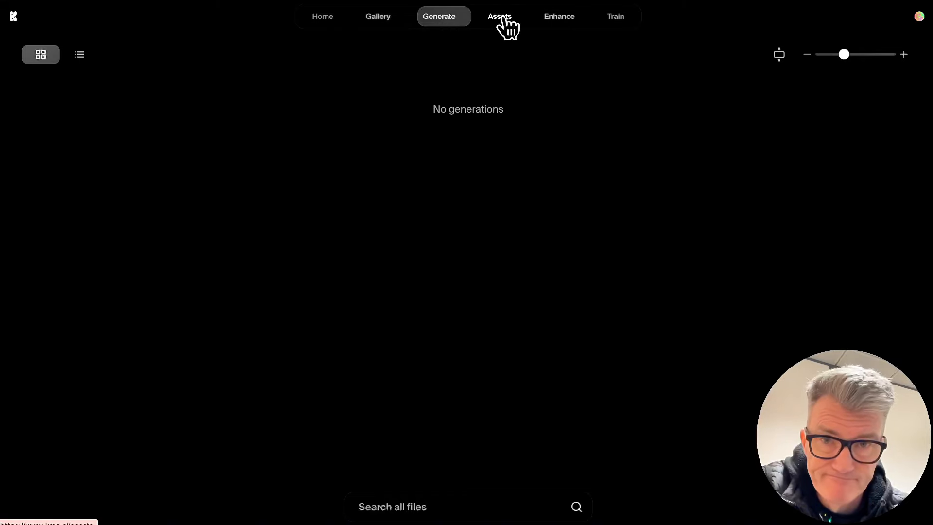
pyautogui.moveTo(398, 12)
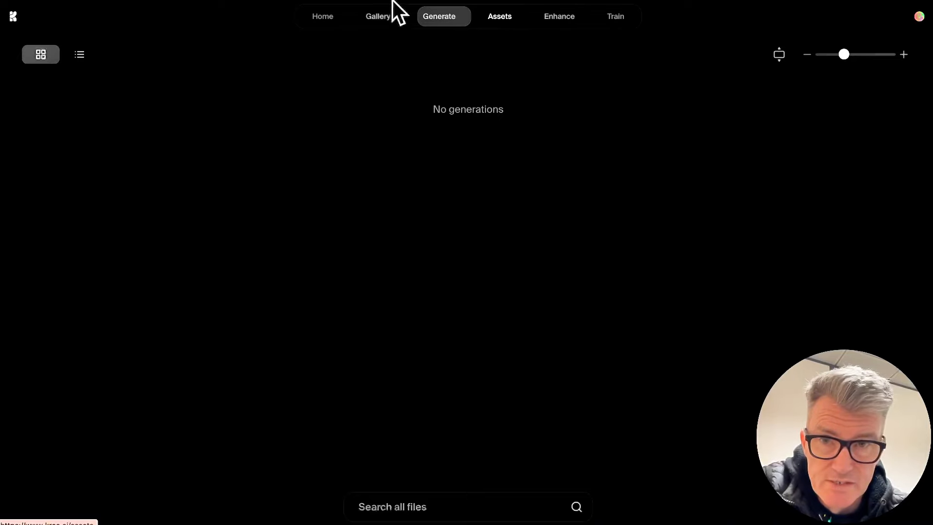
pyautogui.moveTo(215, 169)
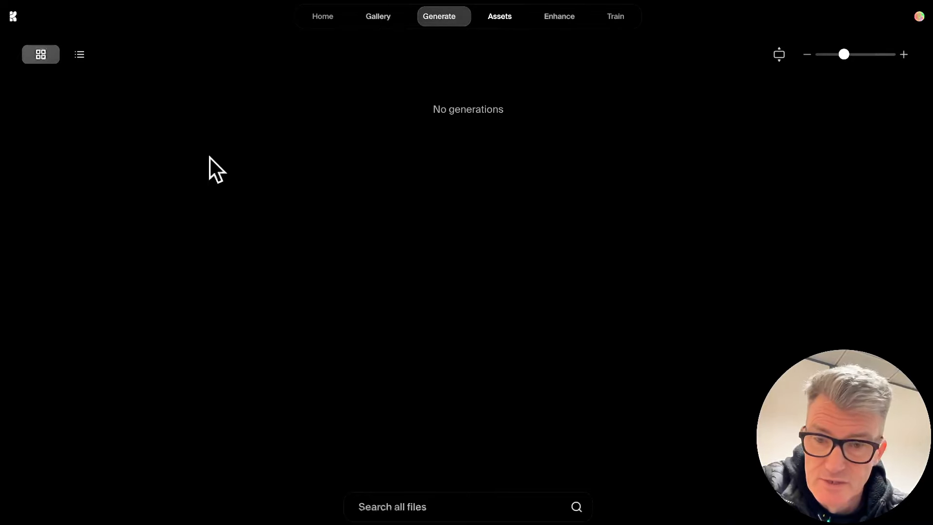
pyautogui.moveTo(482, 119)
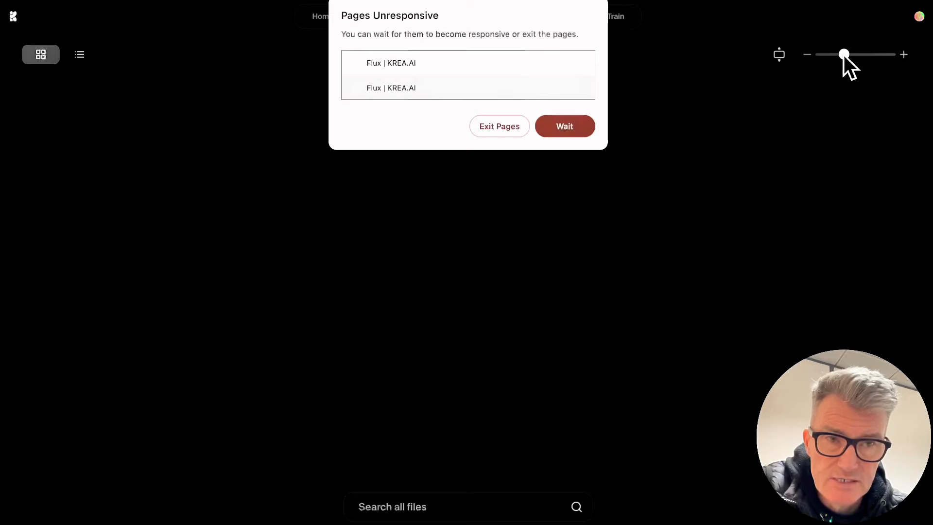
pyautogui.moveTo(499, 127)
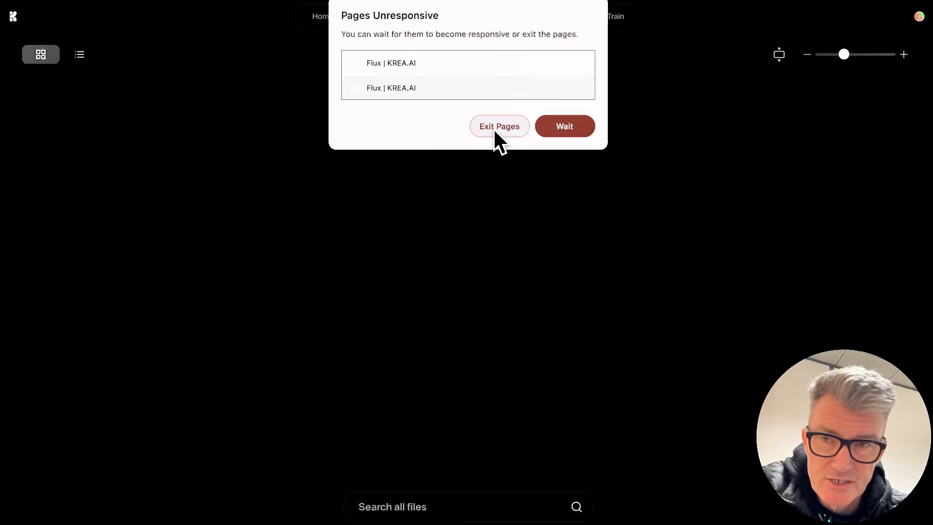
pyautogui.click(498, 127)
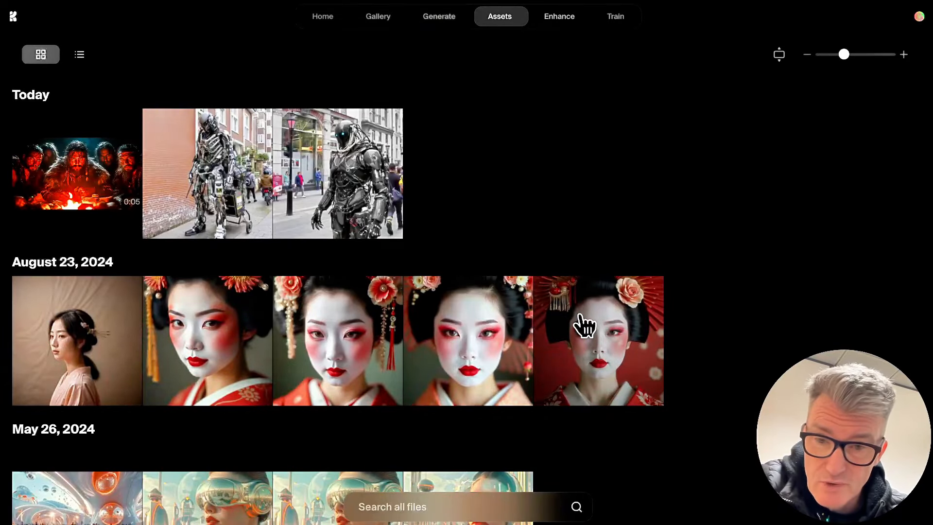
pyautogui.moveTo(488, 330)
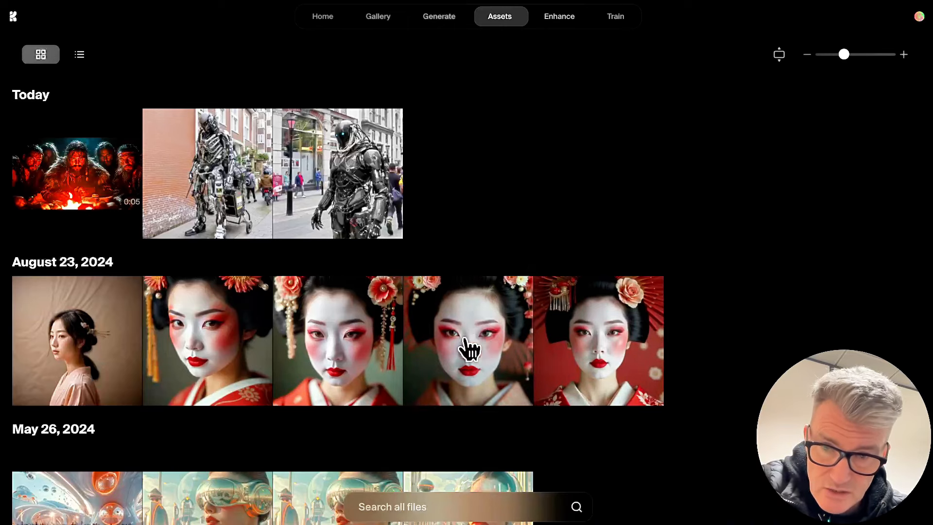
# Step: Send the close-up geisha portrait and its prompt into the Luma video generator
pyautogui.click(468, 341)
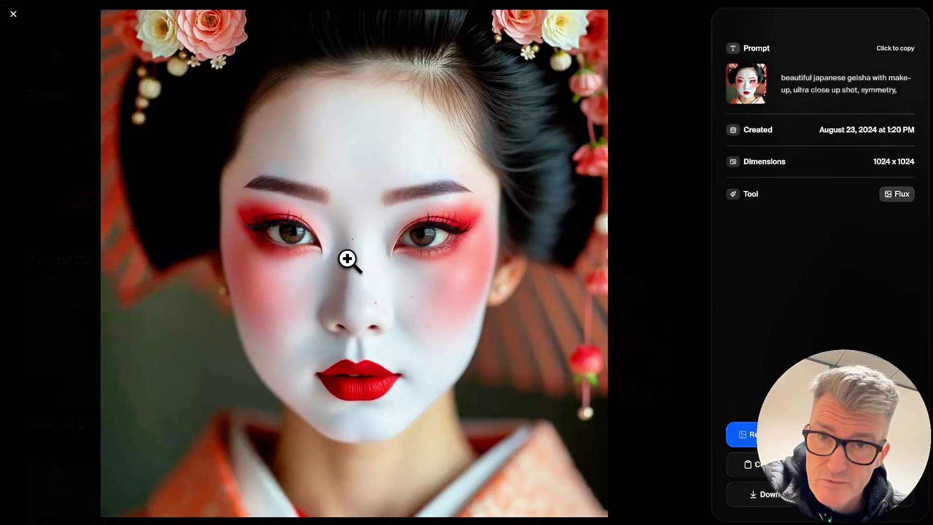
pyautogui.moveTo(694, 228)
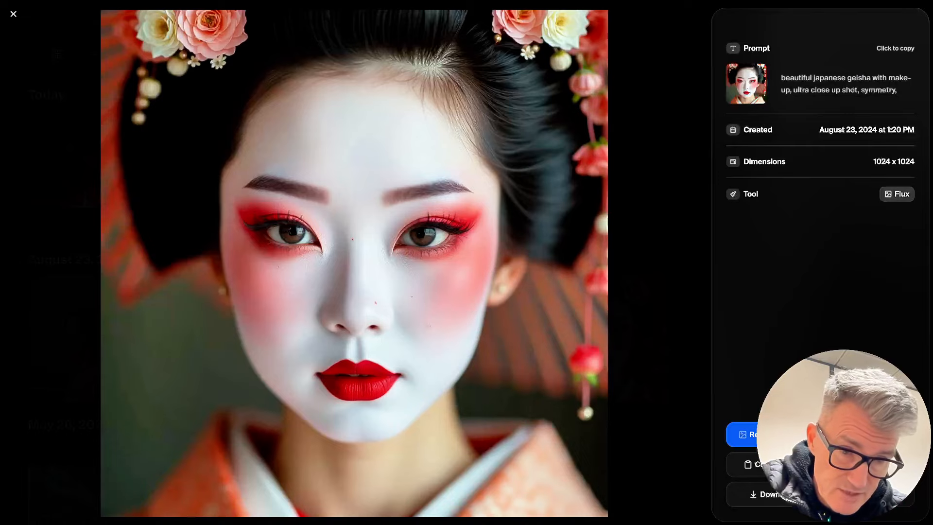
pyautogui.click(13, 14)
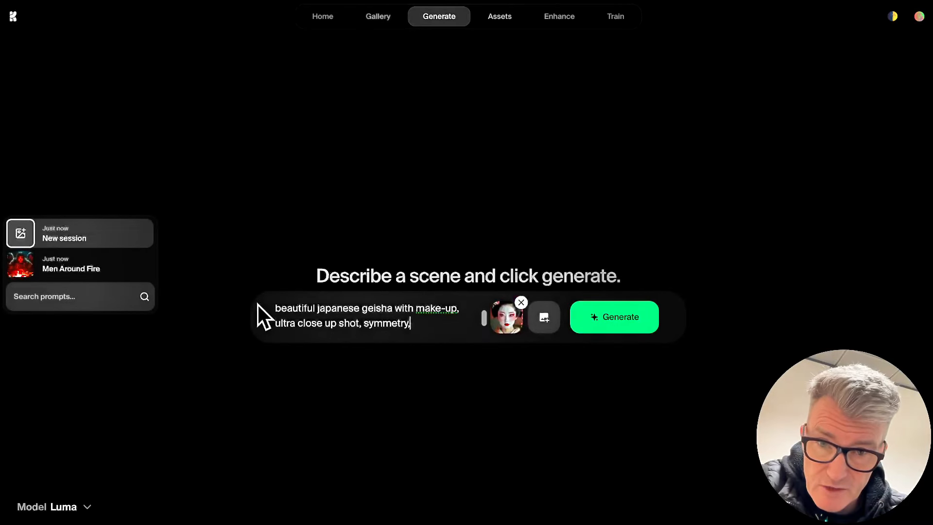
# Step: Choose Runway as the video model and generate the geisha video
pyautogui.click(48, 506)
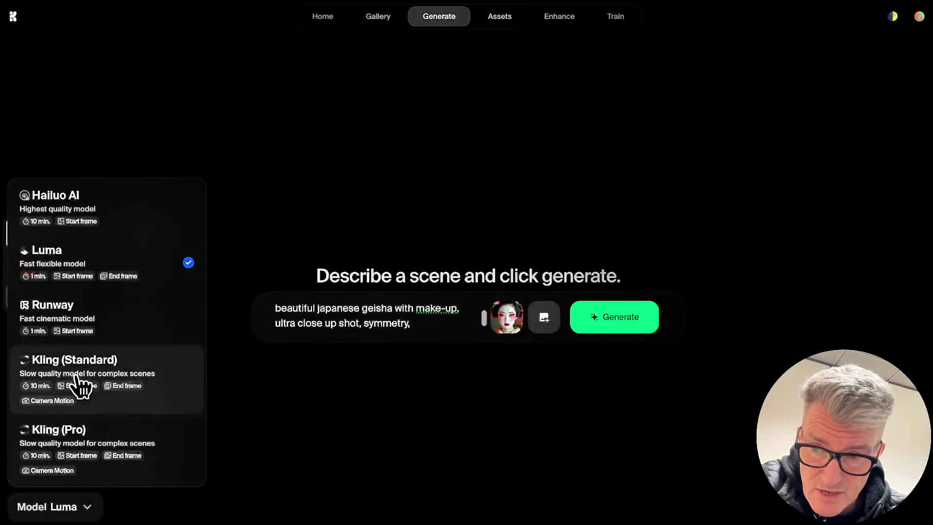
pyautogui.moveTo(56, 339)
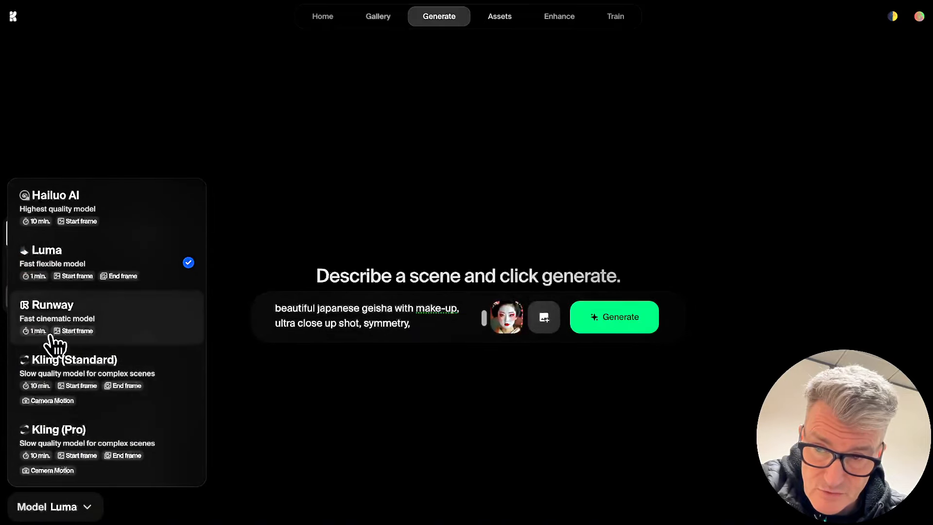
pyautogui.click(106, 318)
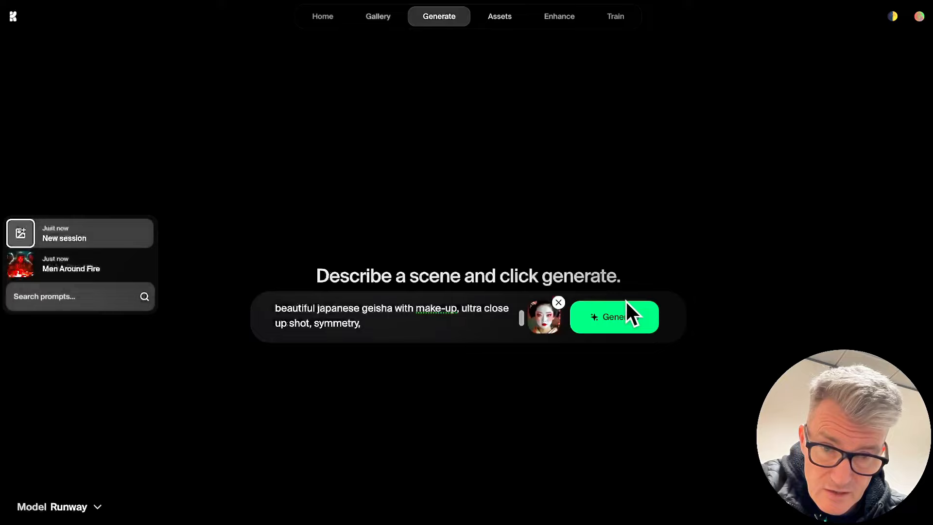
pyautogui.click(614, 316)
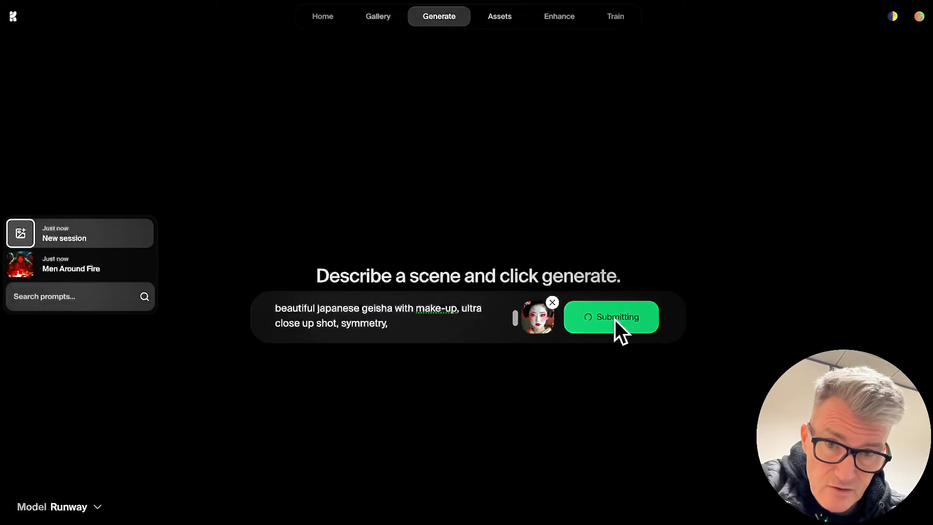
# Step: Resubmit the Runway geisha video job and let it generate to completion
pyautogui.click(611, 316)
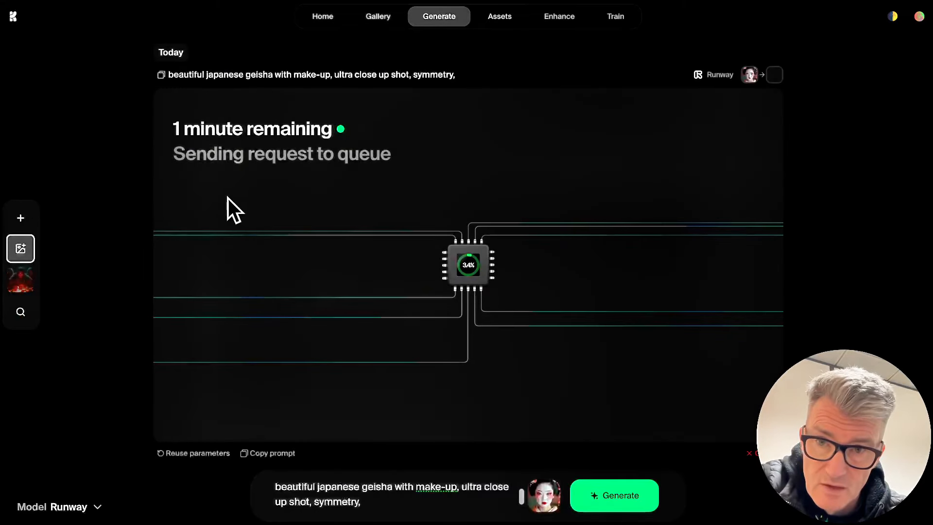
pyautogui.moveTo(564, 395)
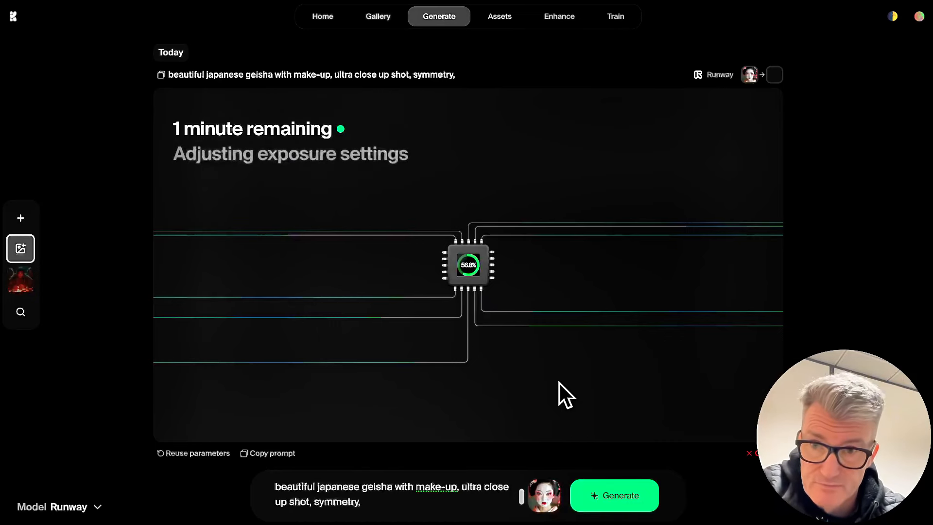
pyautogui.moveTo(476, 300)
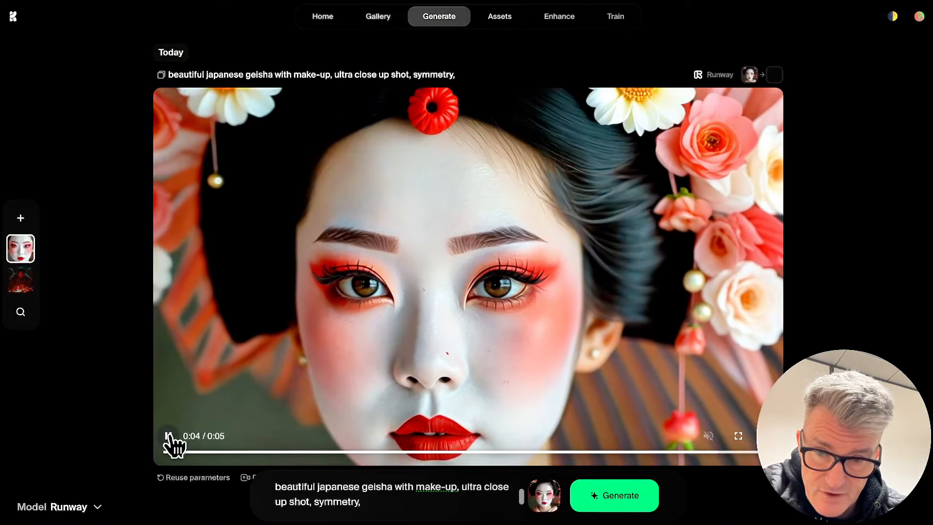
# Step: Play the five-second Runway geisha close-up clip through to the end
pyautogui.click(169, 435)
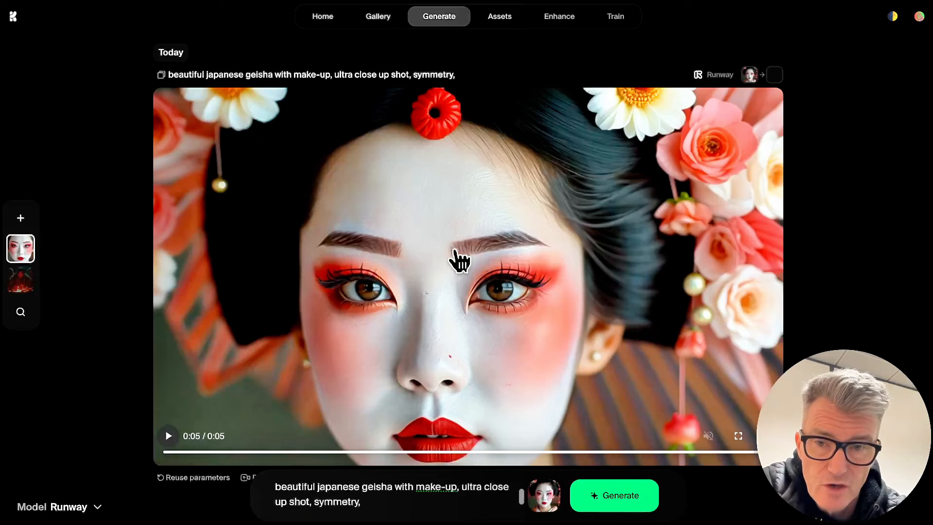
pyautogui.moveTo(476, 514)
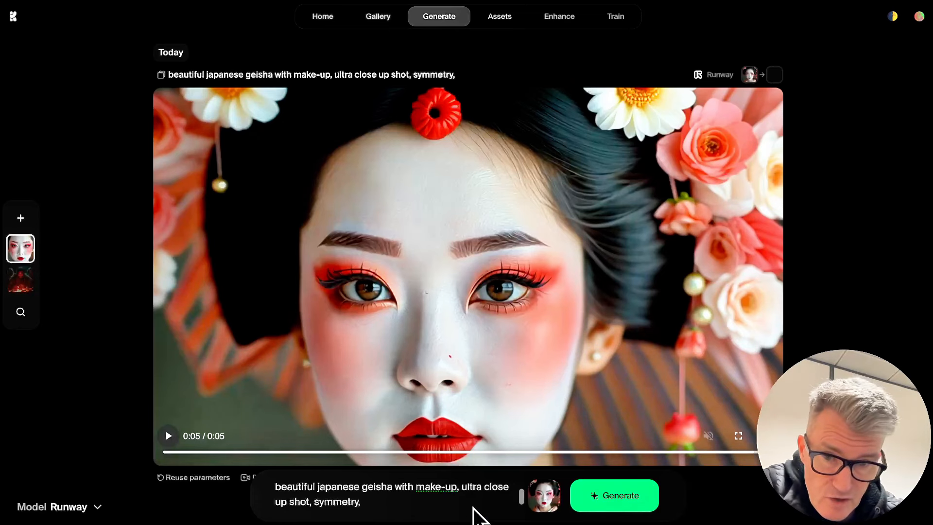
pyautogui.moveTo(500, 336)
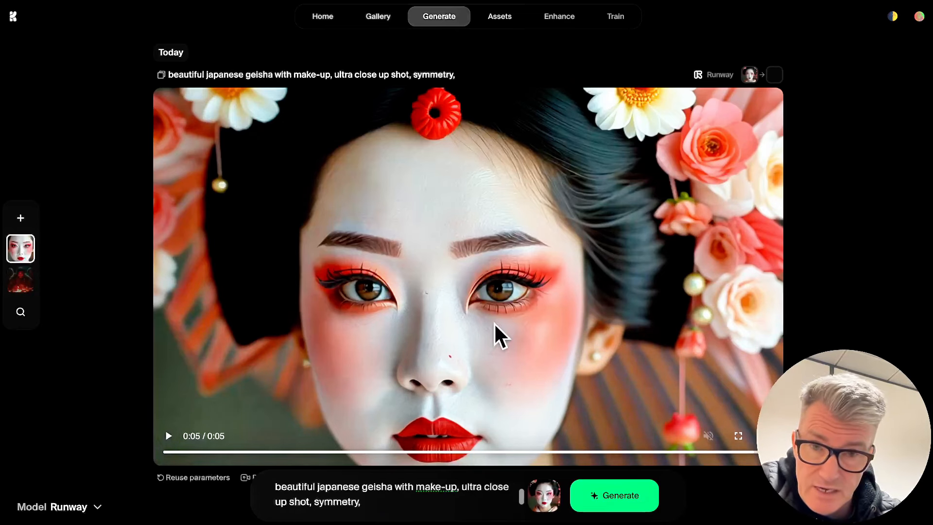
pyautogui.moveTo(278, 390)
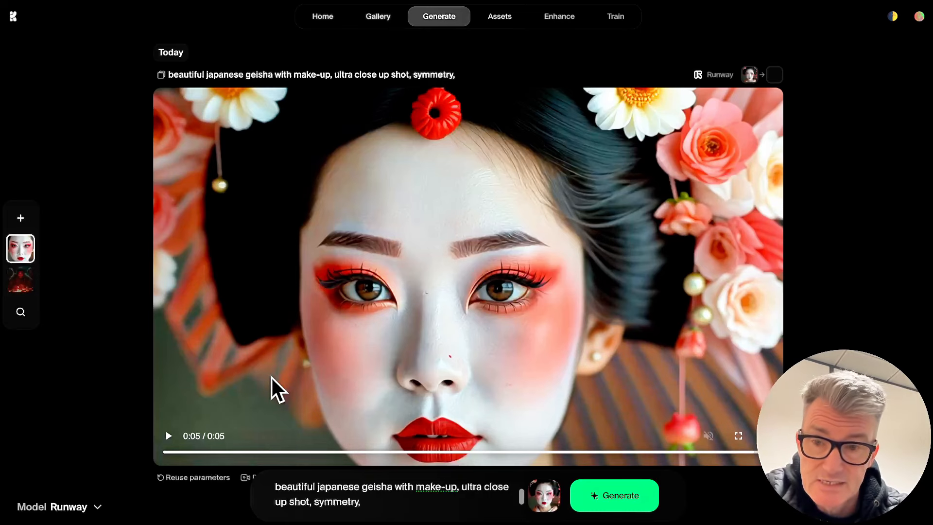
pyautogui.moveTo(303, 357)
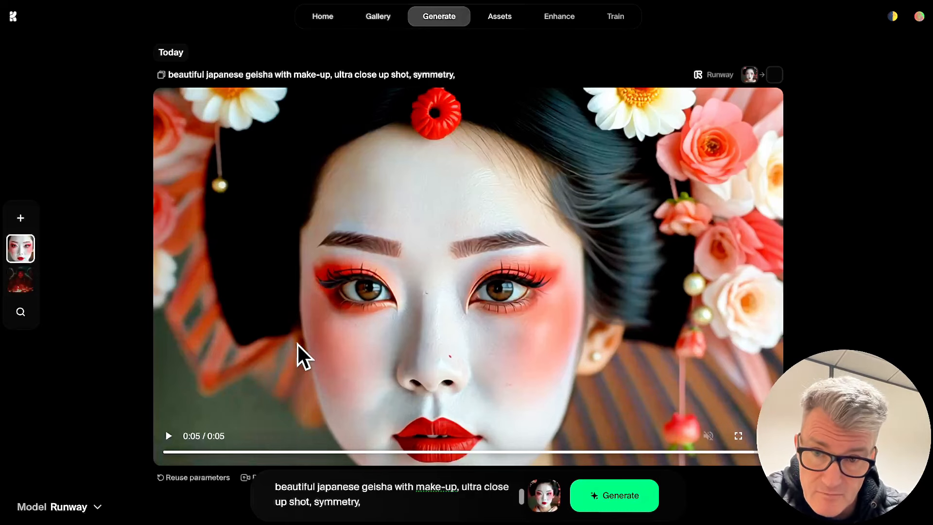